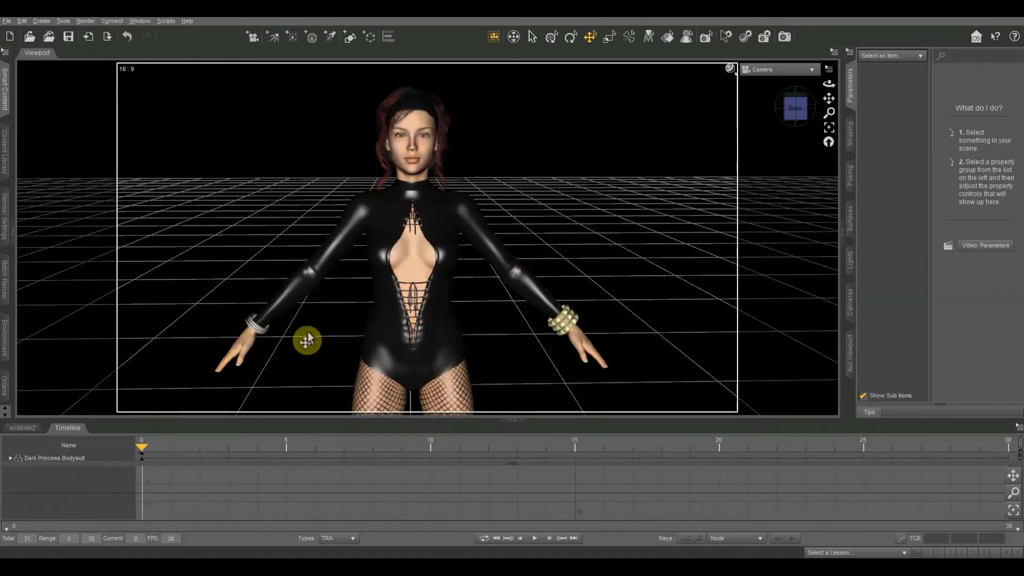
mouse_move(271, 182)
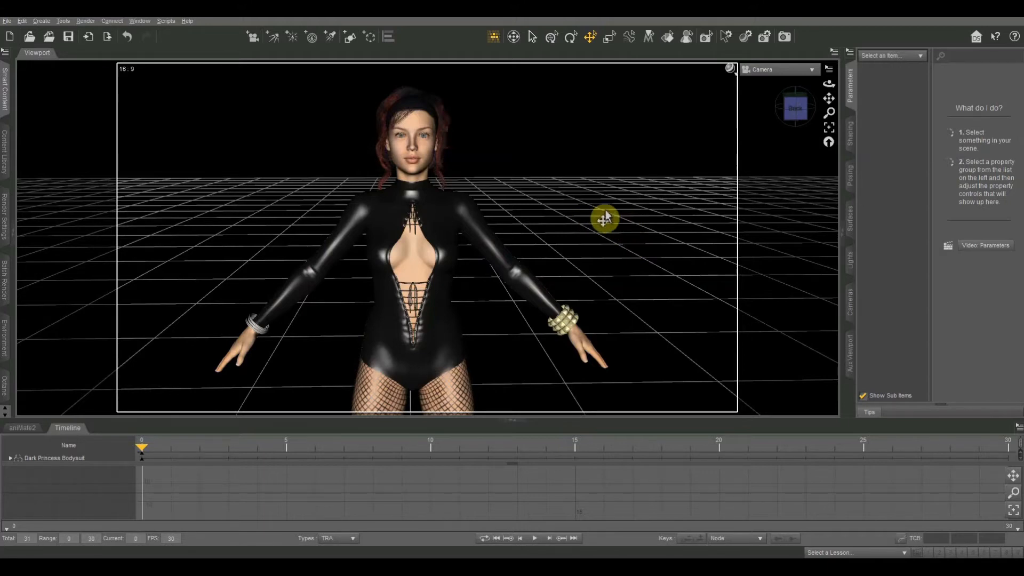
mouse_move(599, 172)
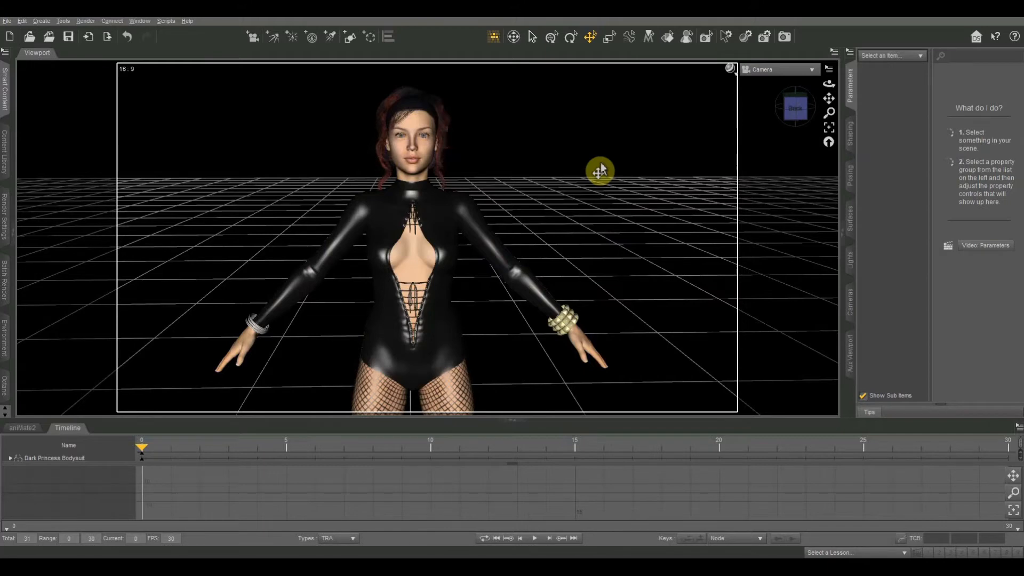
mouse_move(336, 250)
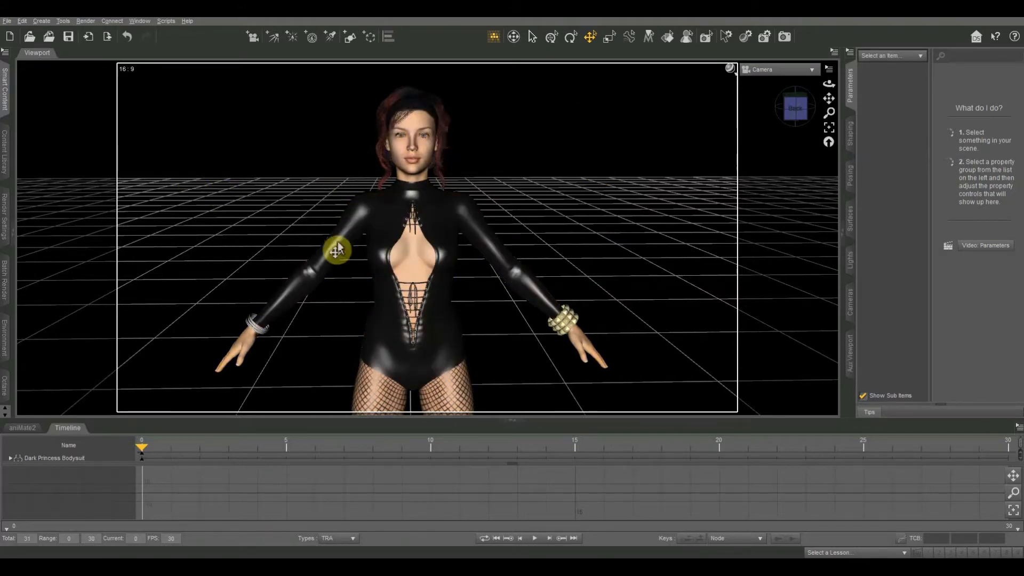
mouse_move(868, 318)
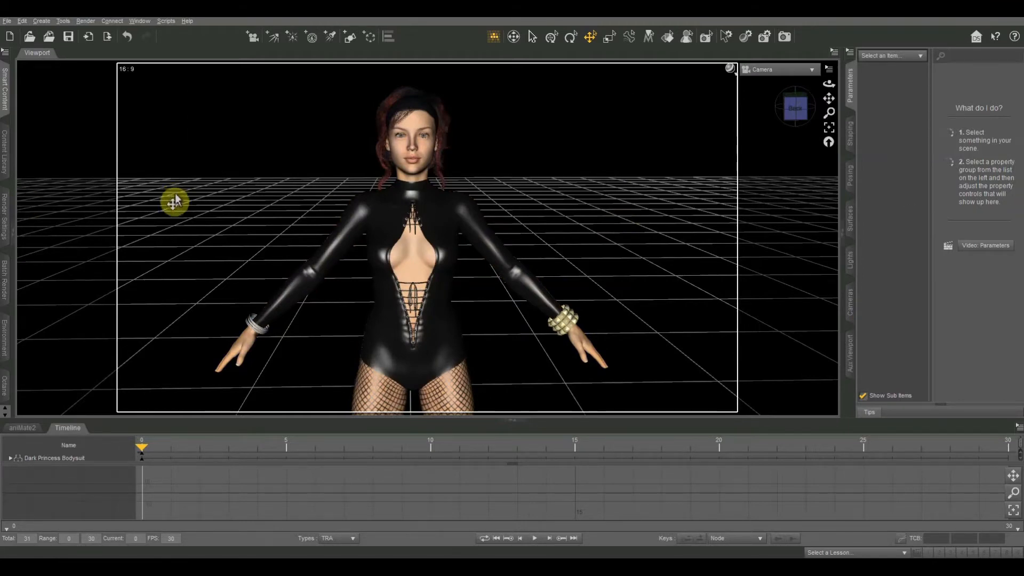
mouse_move(261, 204)
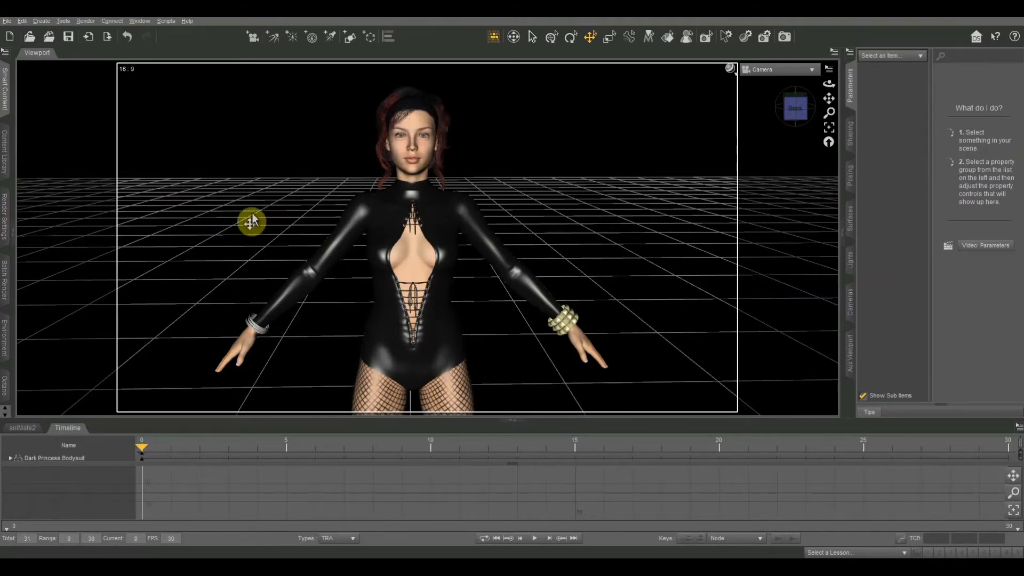
mouse_move(808, 126)
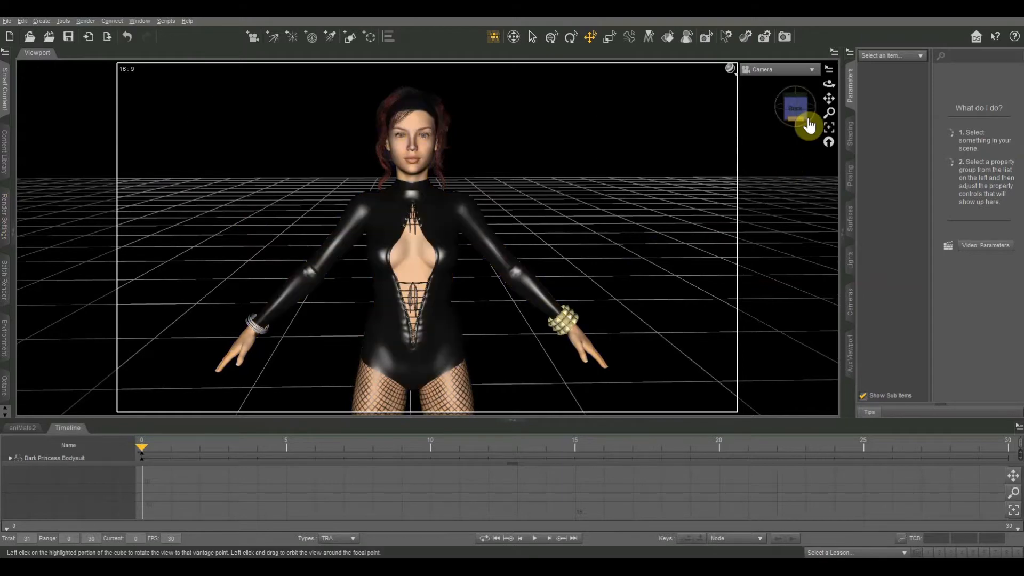
mouse_move(830, 102)
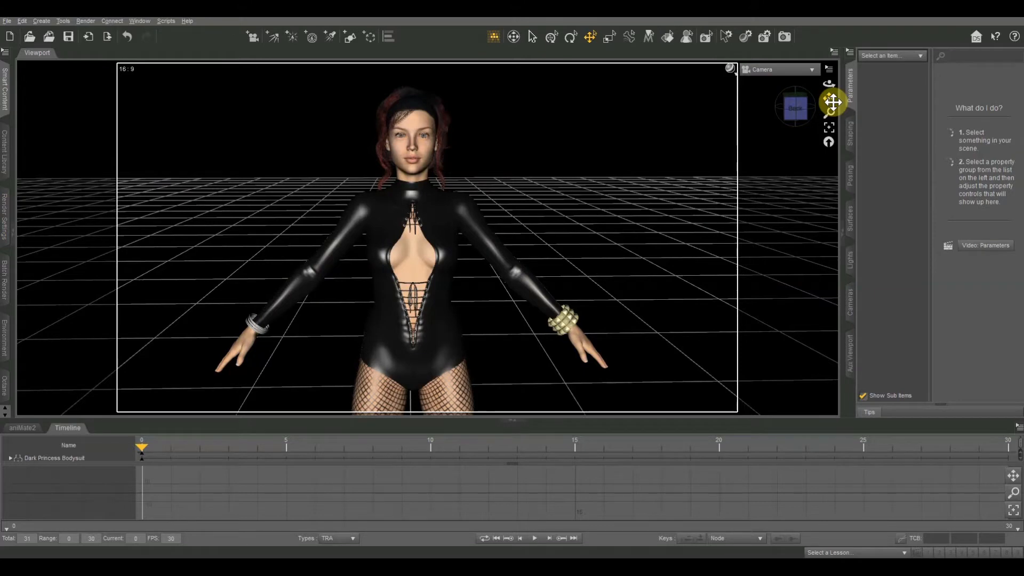
mouse_move(740, 150)
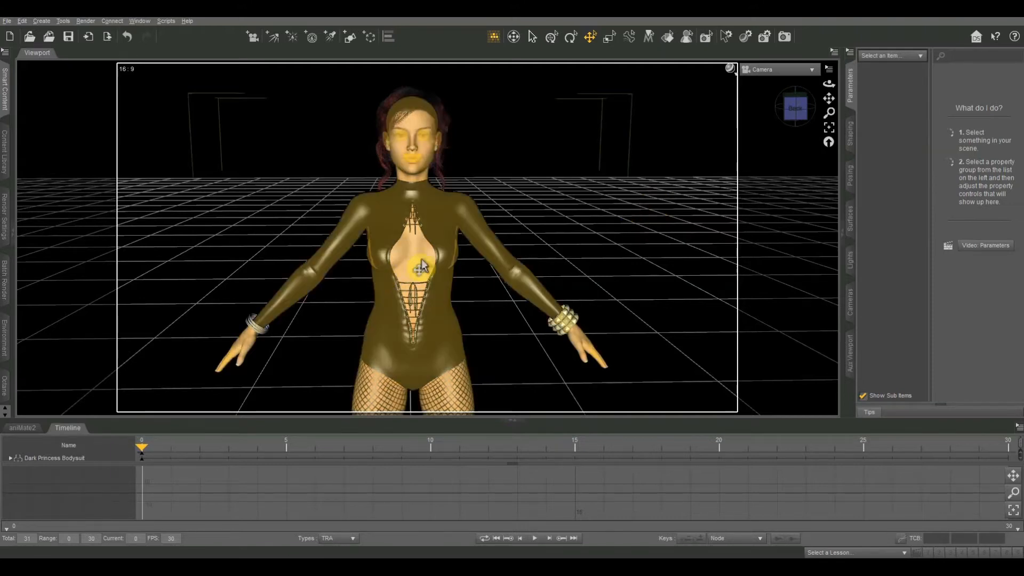
- Select the Charlotte 8 figure in the viewport so her transform values are listed
click(424, 265)
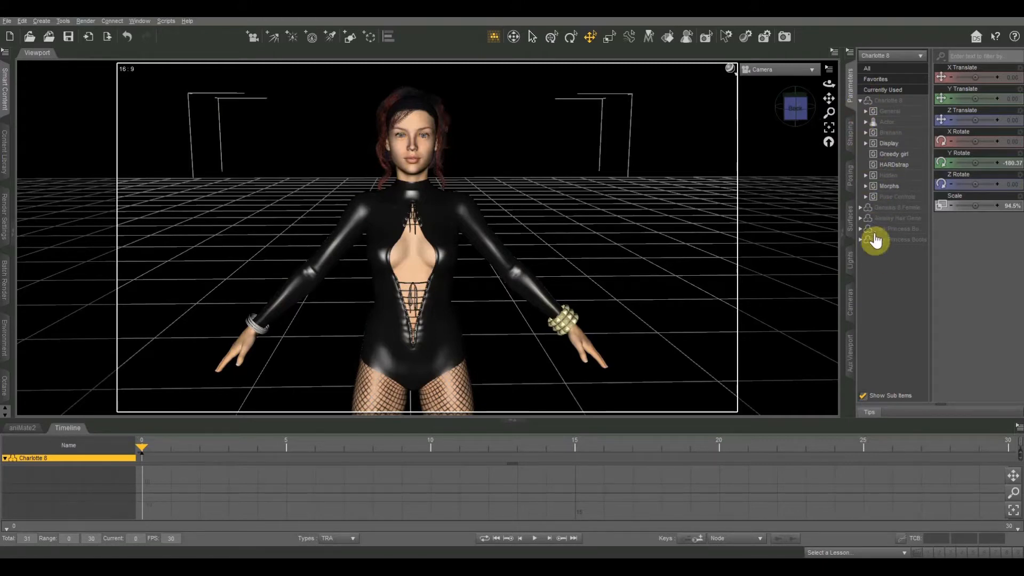
mouse_move(878, 240)
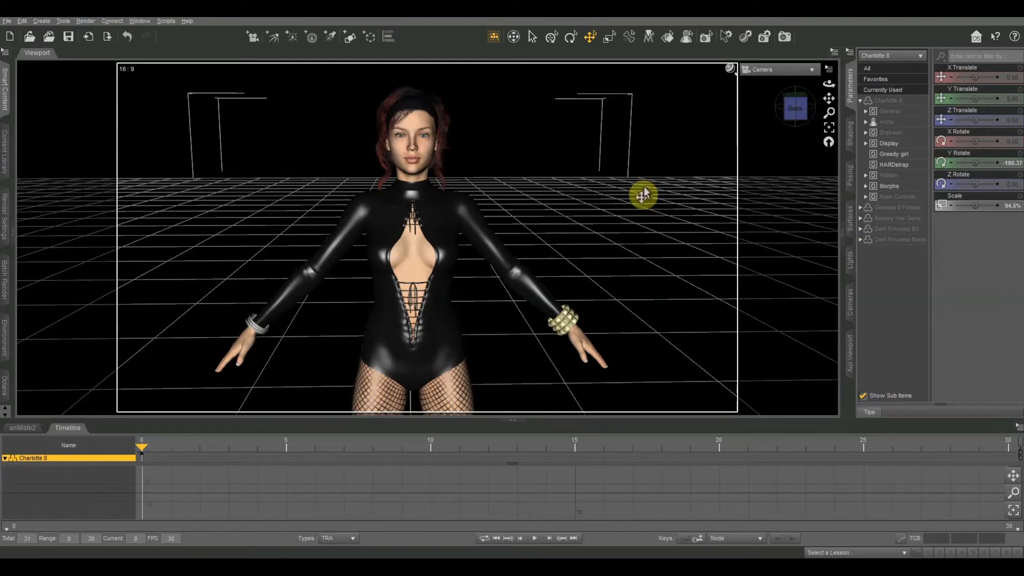
mouse_move(607, 202)
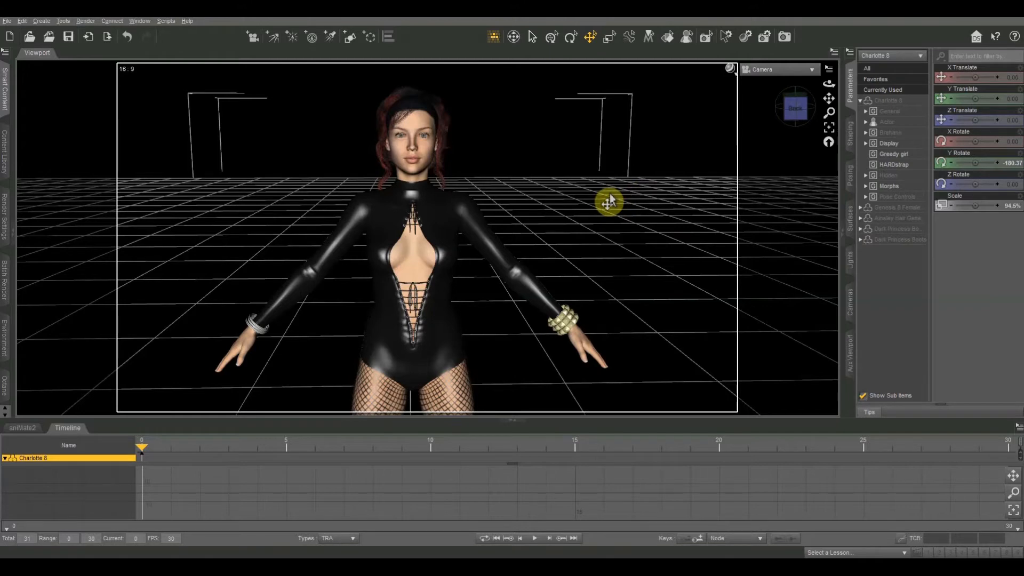
mouse_move(477, 207)
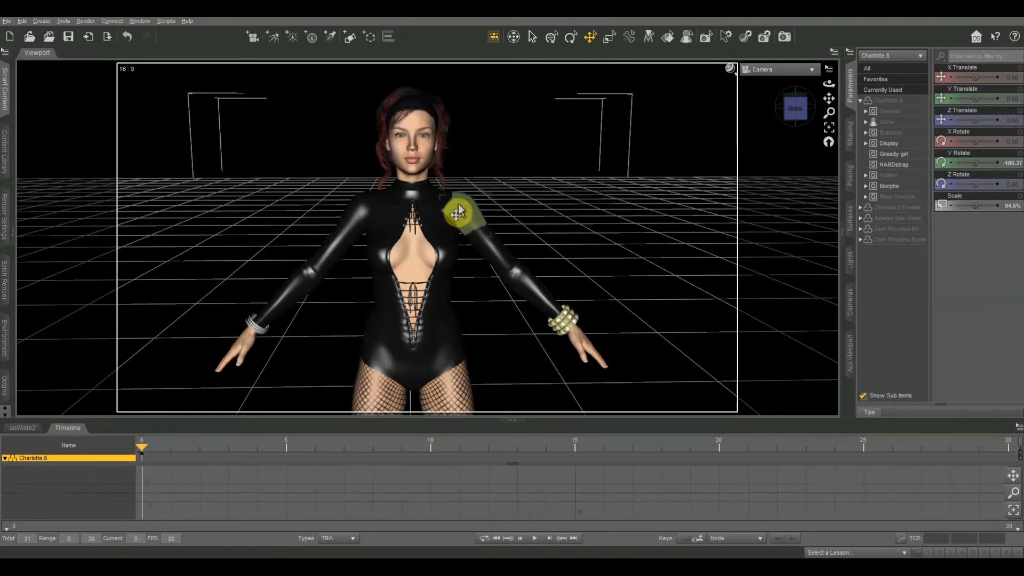
- Orbit the camera so Charlotte 8 is viewed at an angle instead of straight on
drag(458, 213, 434, 261)
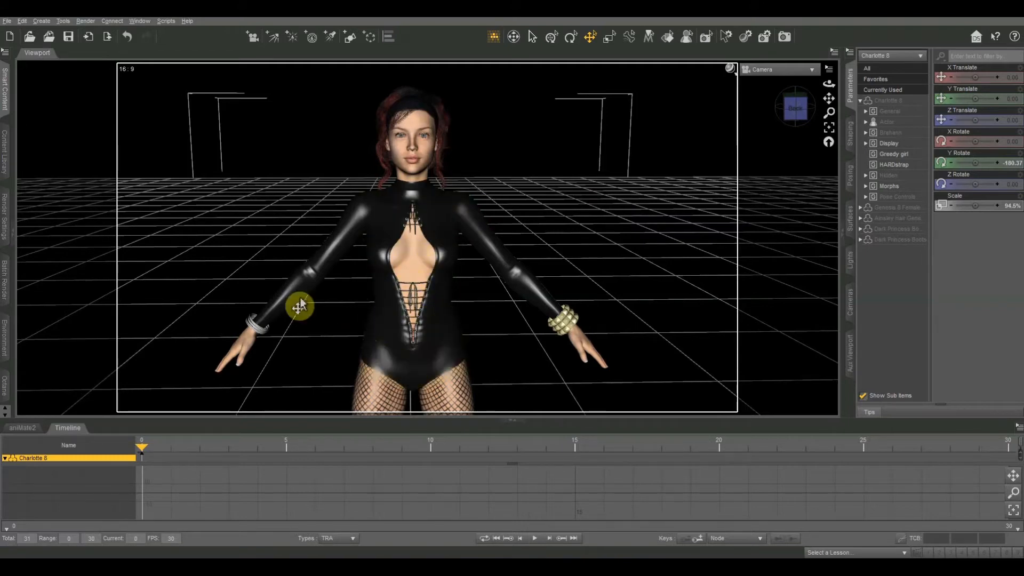
drag(298, 308, 354, 216)
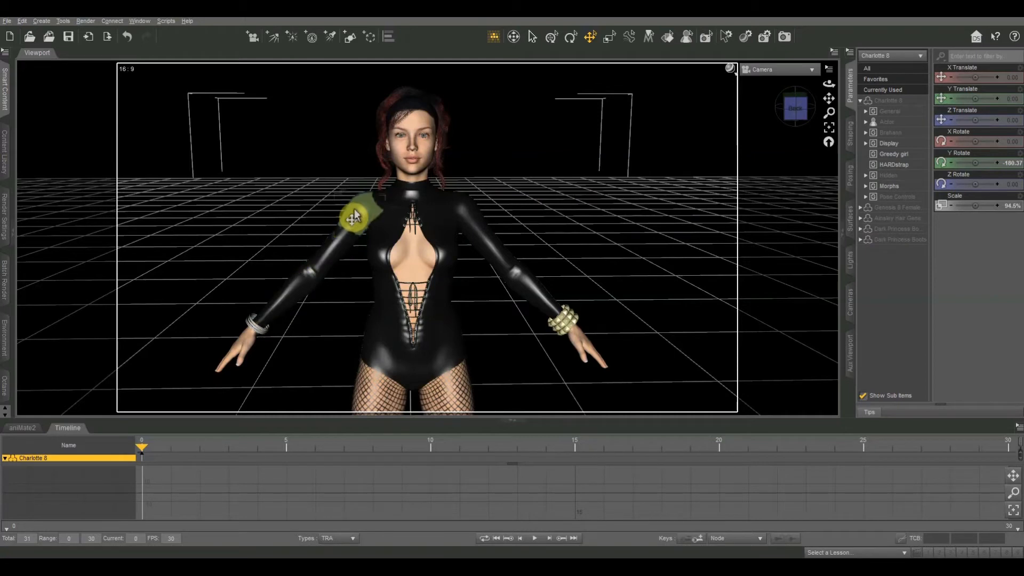
mouse_move(358, 226)
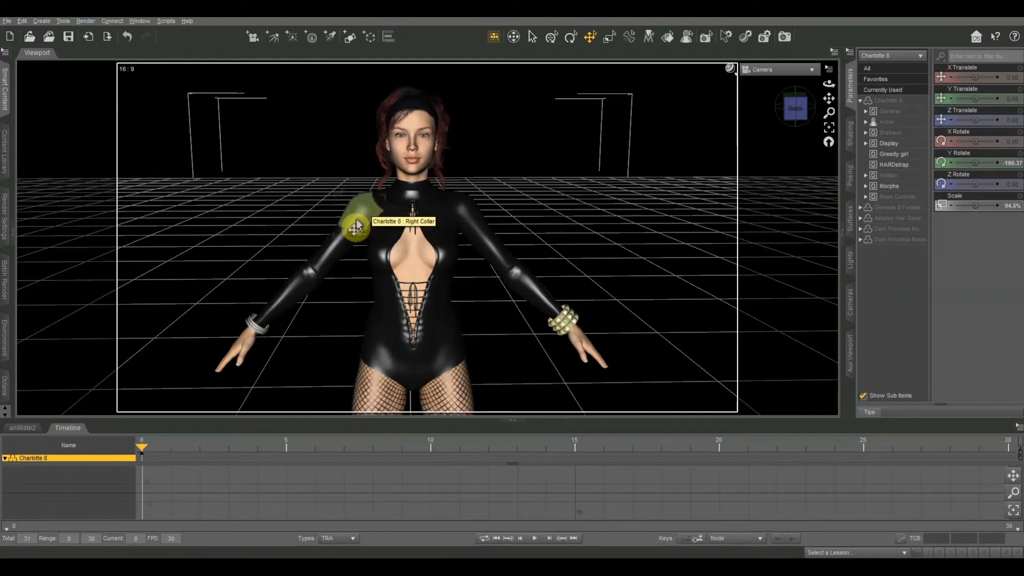
mouse_move(337, 262)
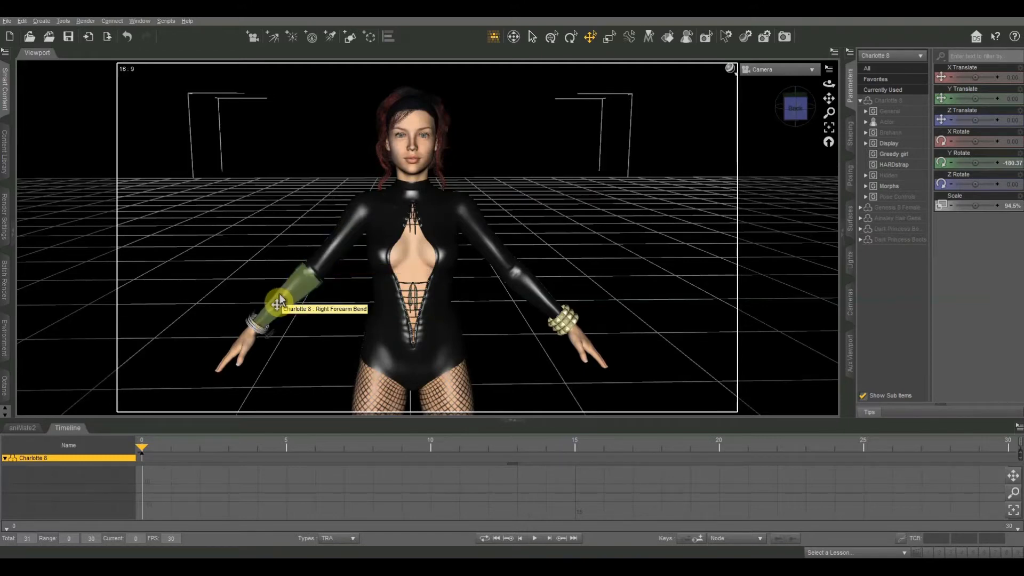
drag(281, 300, 238, 333)
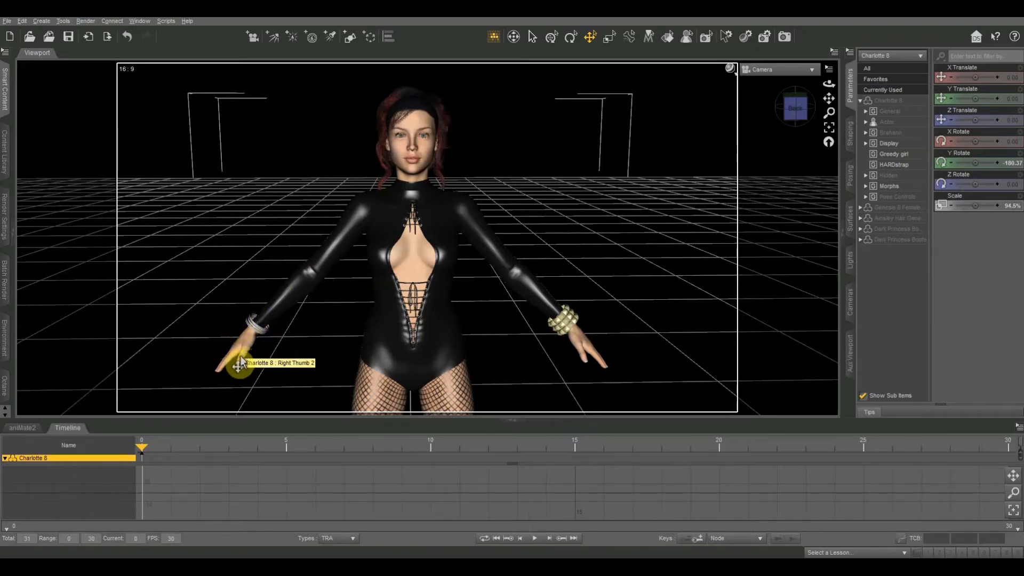
mouse_move(224, 375)
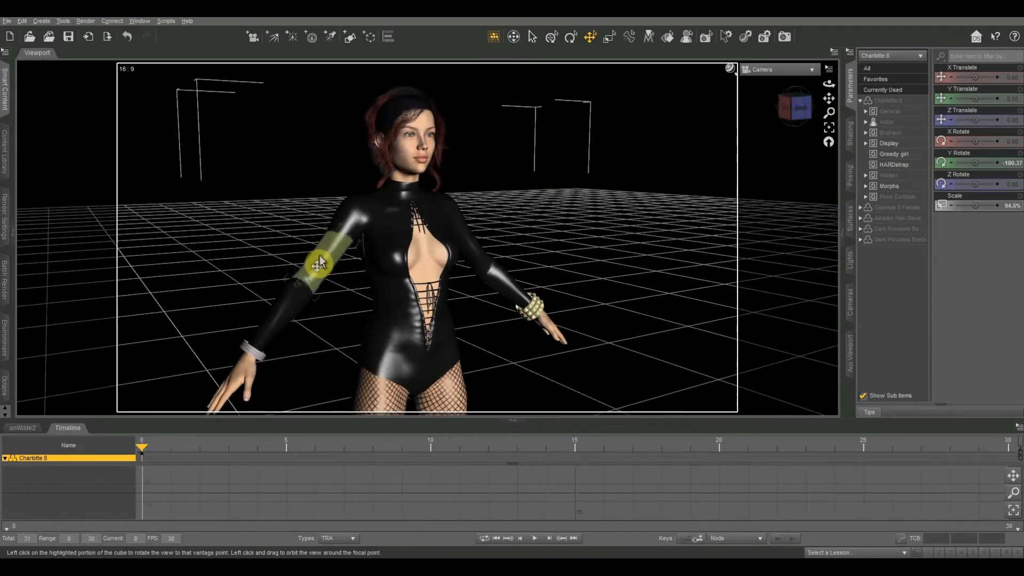
mouse_move(320, 261)
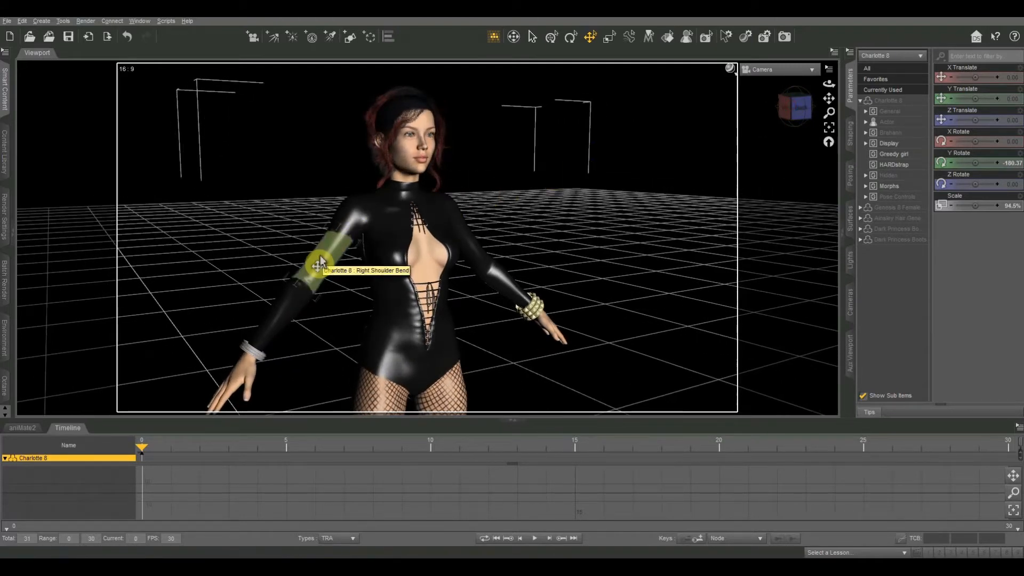
- Select the Right Shoulder Bend bone and expand its General and Transforms property groups
click(320, 261)
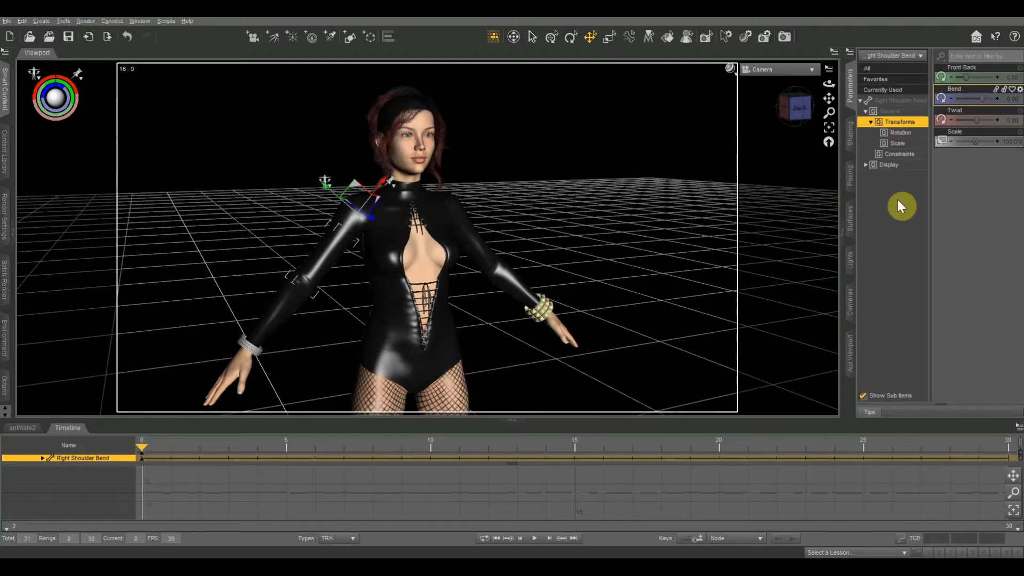
click(898, 100)
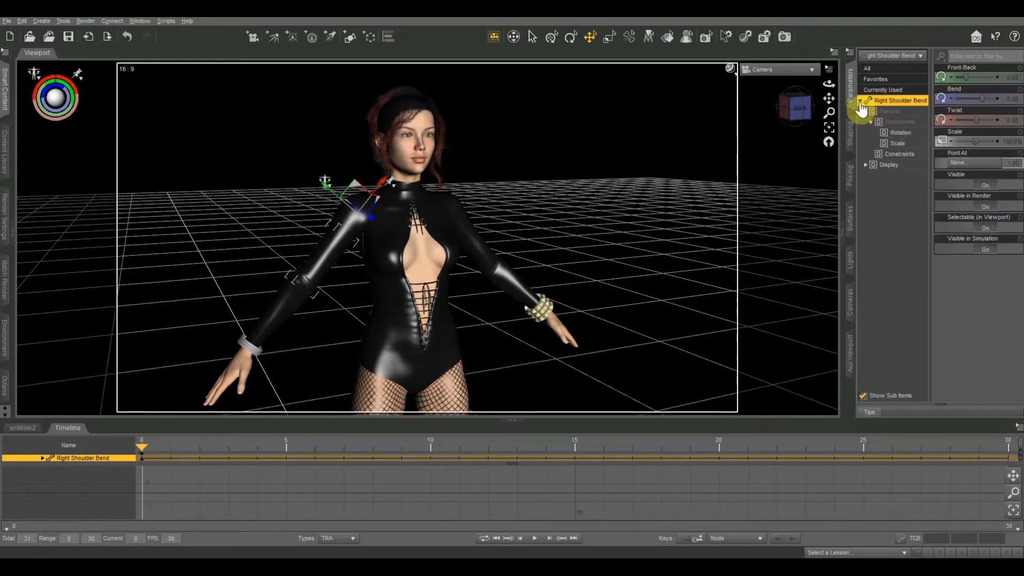
click(867, 100)
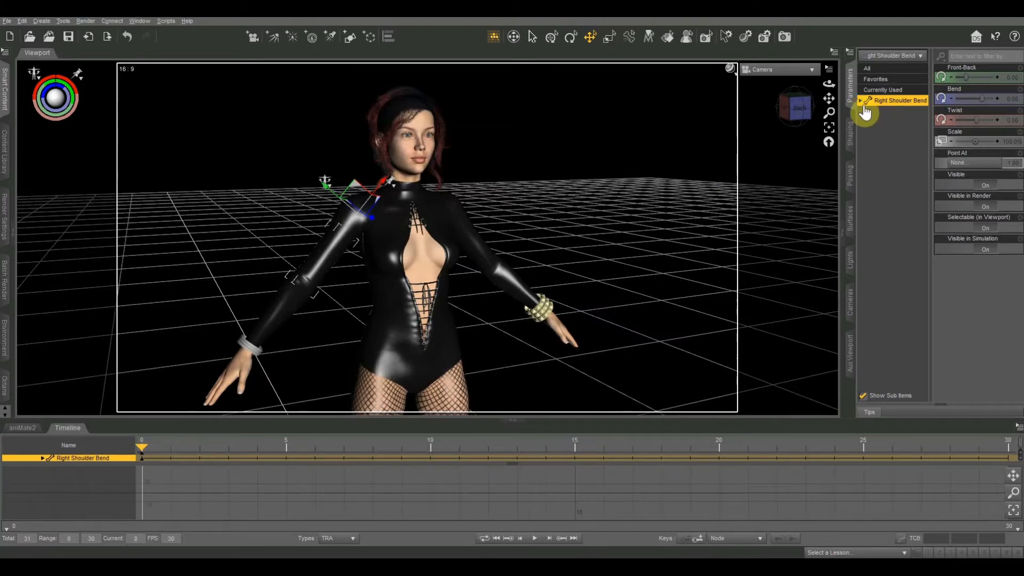
click(865, 100)
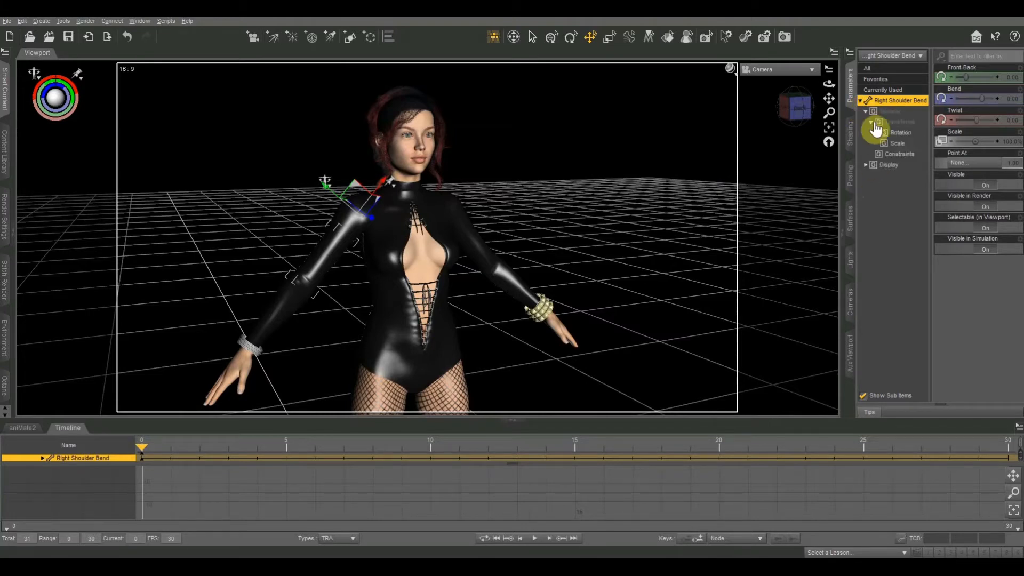
click(867, 111)
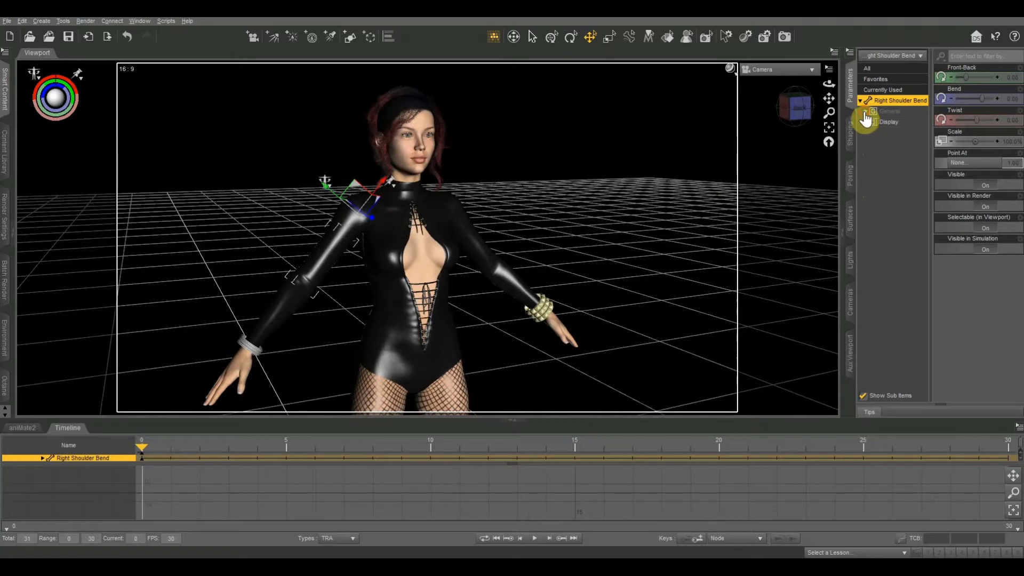
click(867, 111)
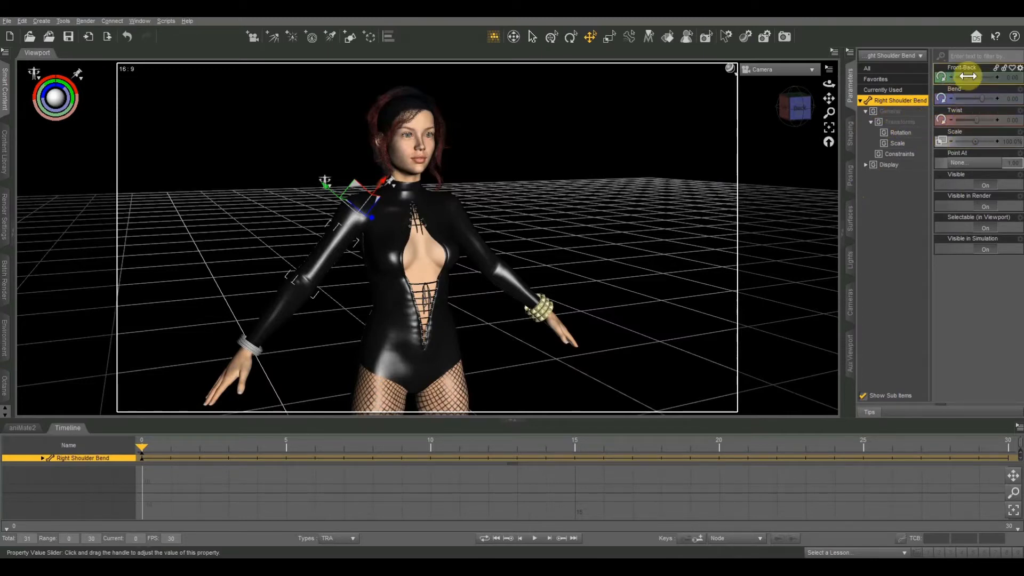
mouse_move(973, 123)
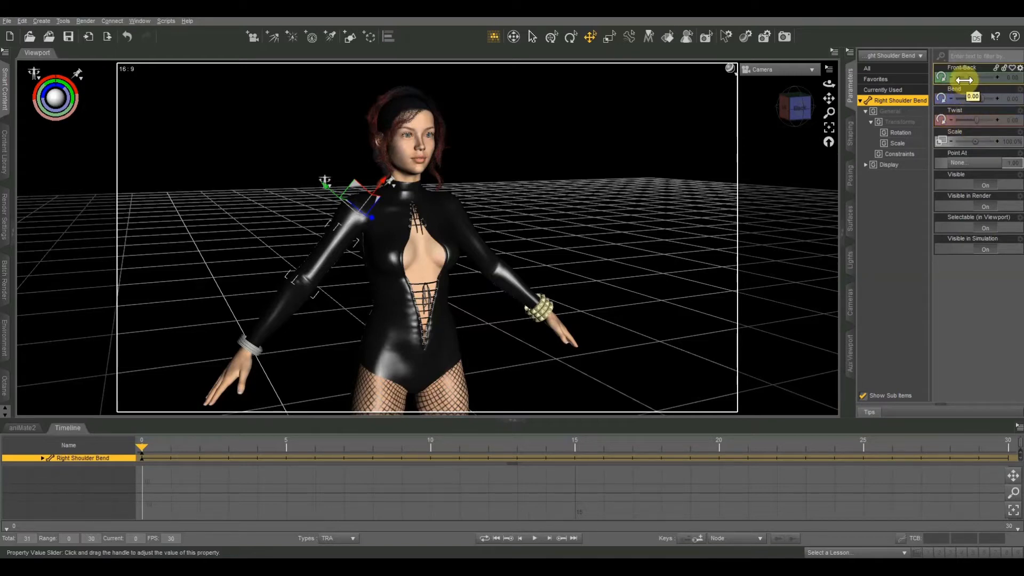
- Swing the right shoulder forward and back, settling its front-back angle slightly changed
drag(967, 77, 990, 77)
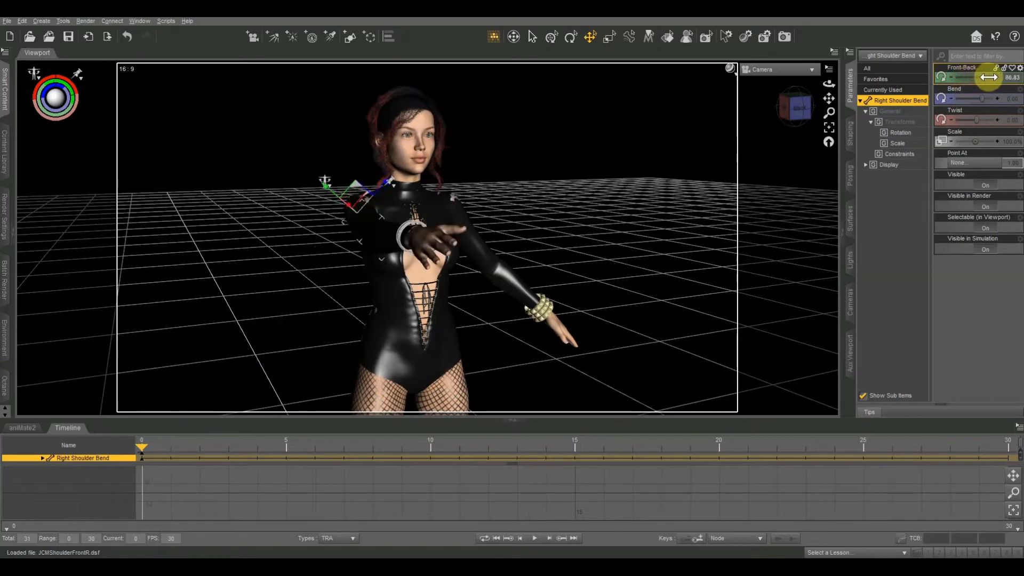
drag(988, 77, 957, 87)
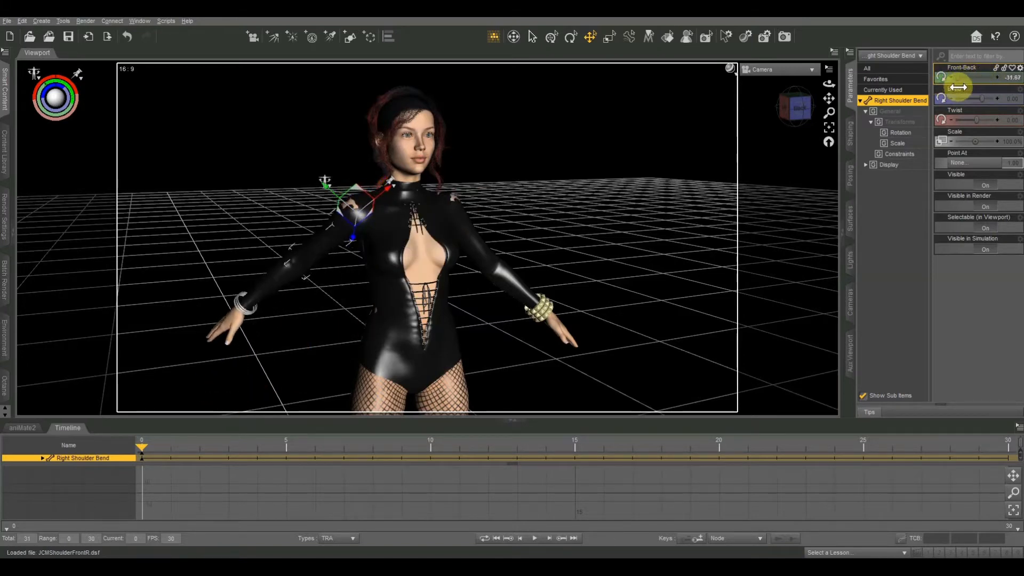
drag(954, 86, 963, 87)
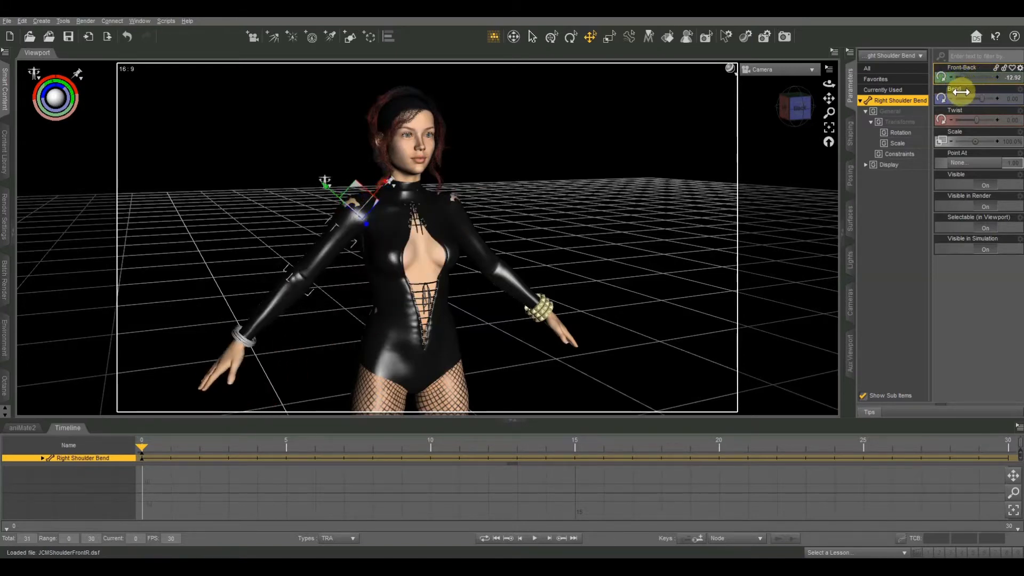
drag(960, 76, 973, 95)
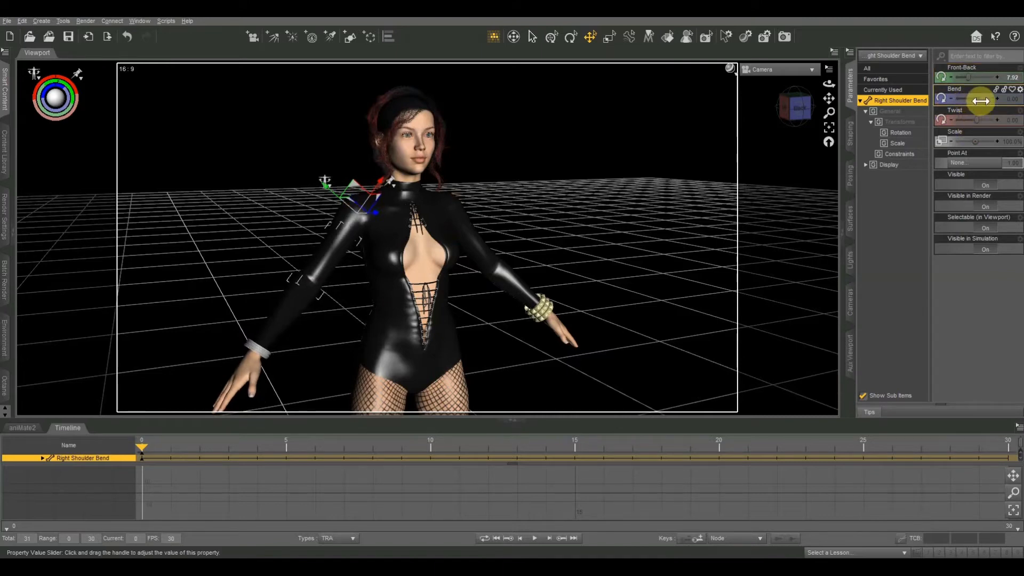
- Adjust the right shoulder's bend and twist, leaving the twist at a small value
drag(973, 98, 986, 98)
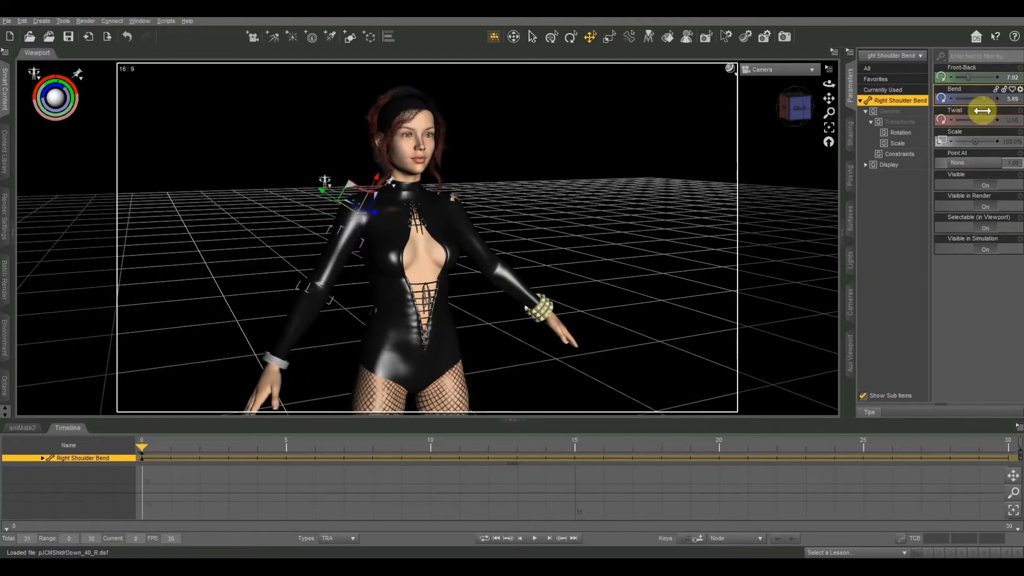
drag(983, 120, 994, 124)
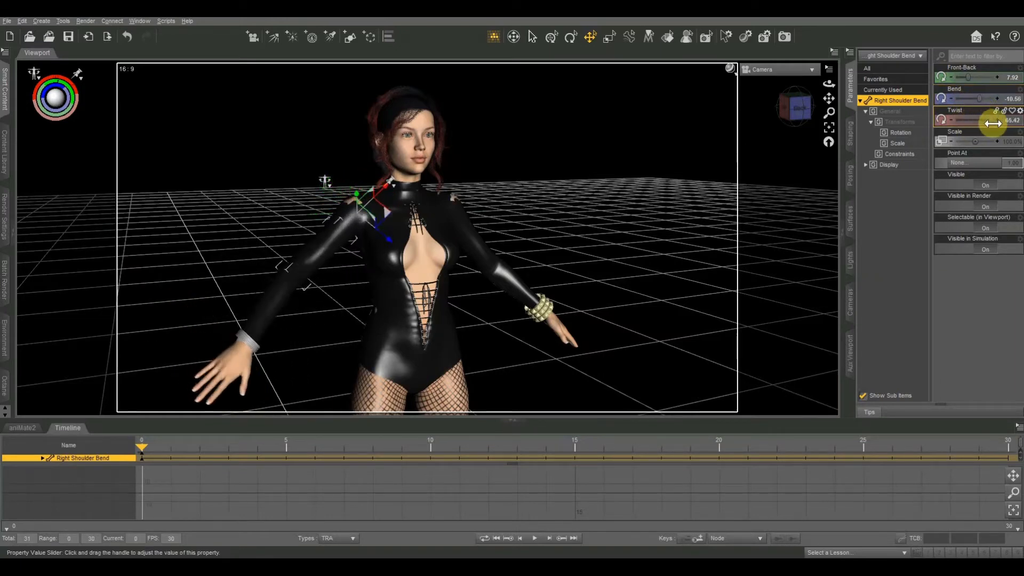
drag(993, 123, 978, 123)
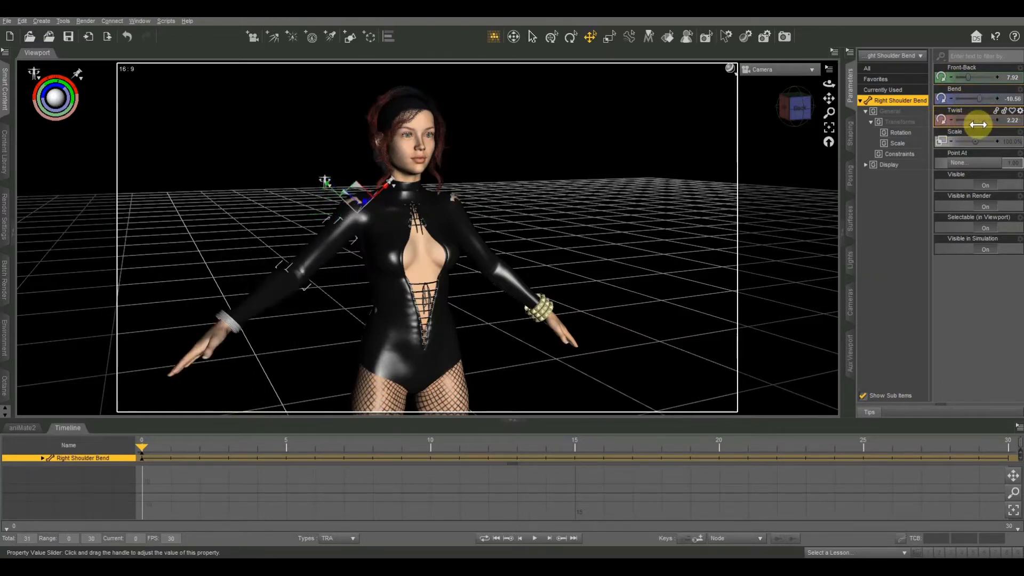
drag(979, 124, 947, 124)
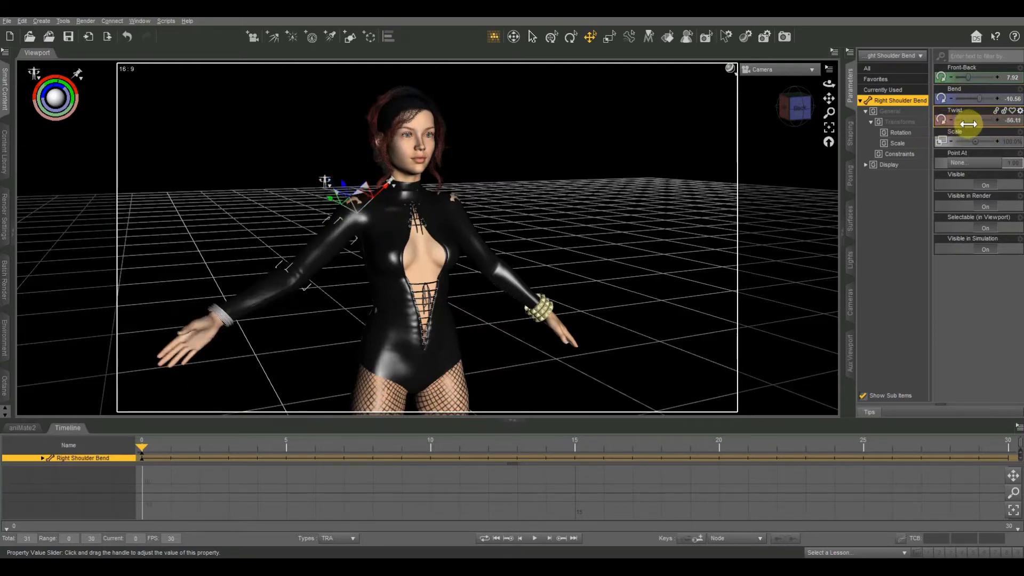
drag(970, 124, 993, 124)
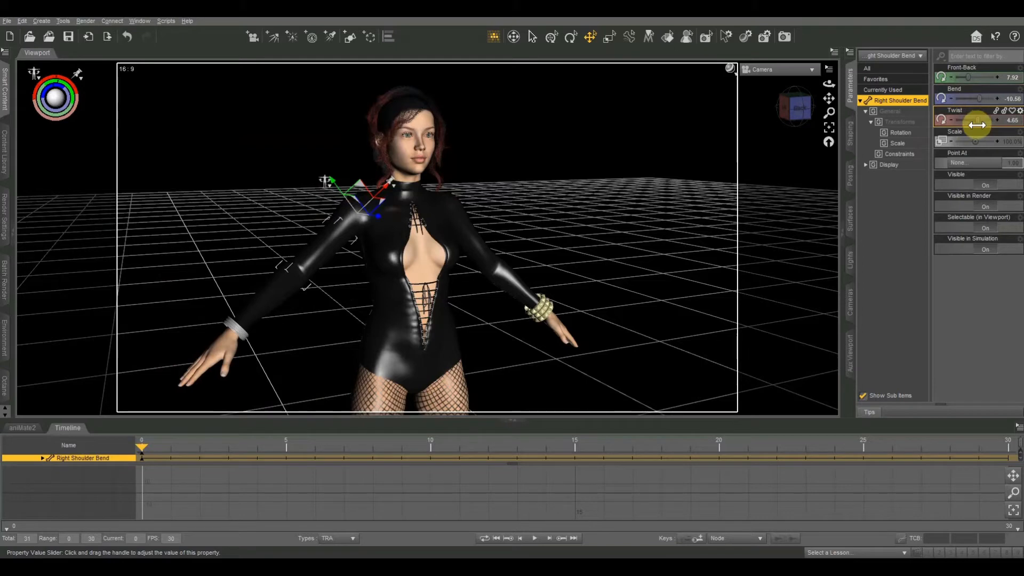
mouse_move(974, 138)
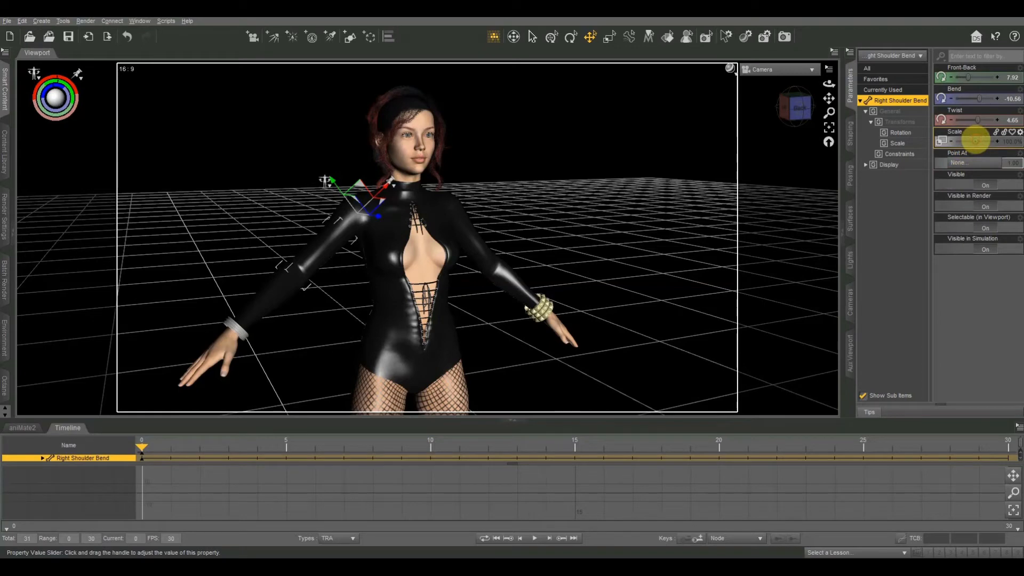
- Scale the right arm up to double and down below normal, then return it to 100%
drag(966, 141, 993, 141)
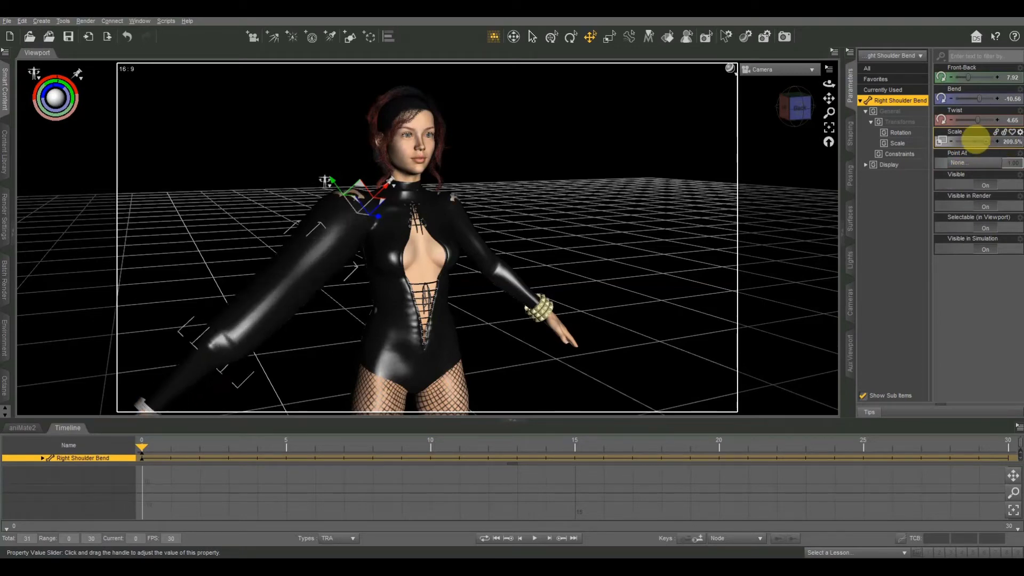
drag(986, 142, 973, 142)
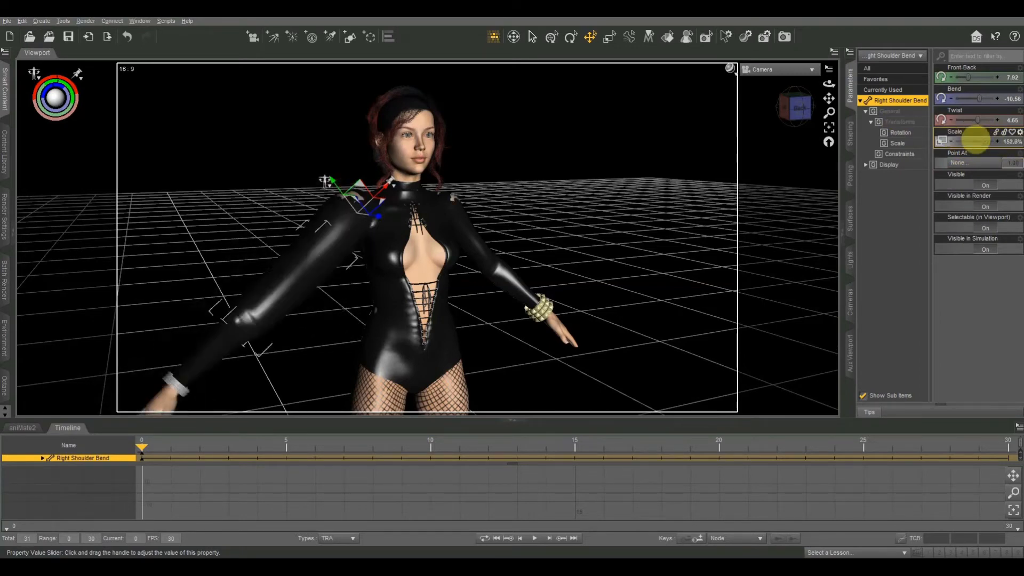
drag(973, 141, 947, 141)
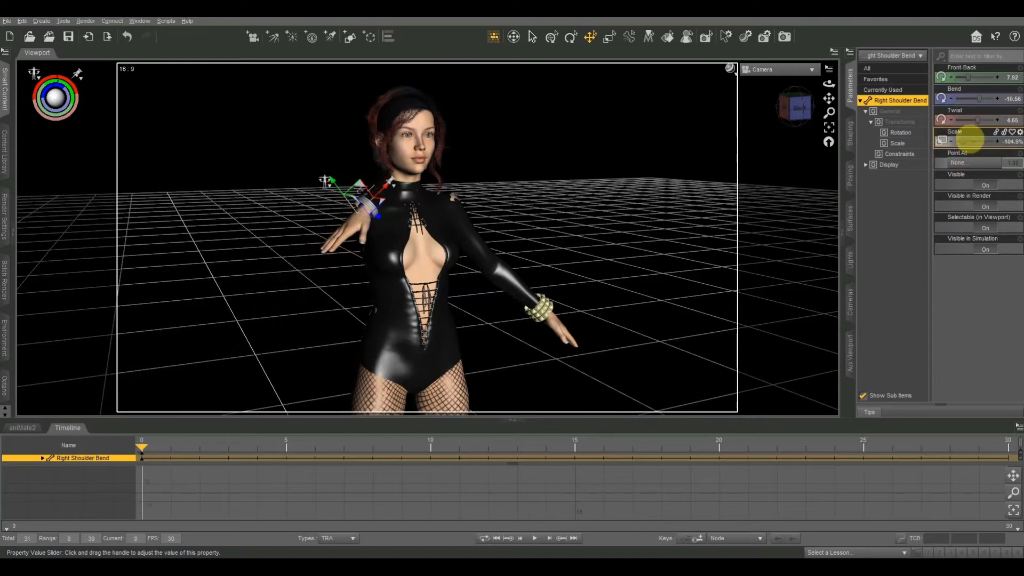
drag(973, 141, 994, 140)
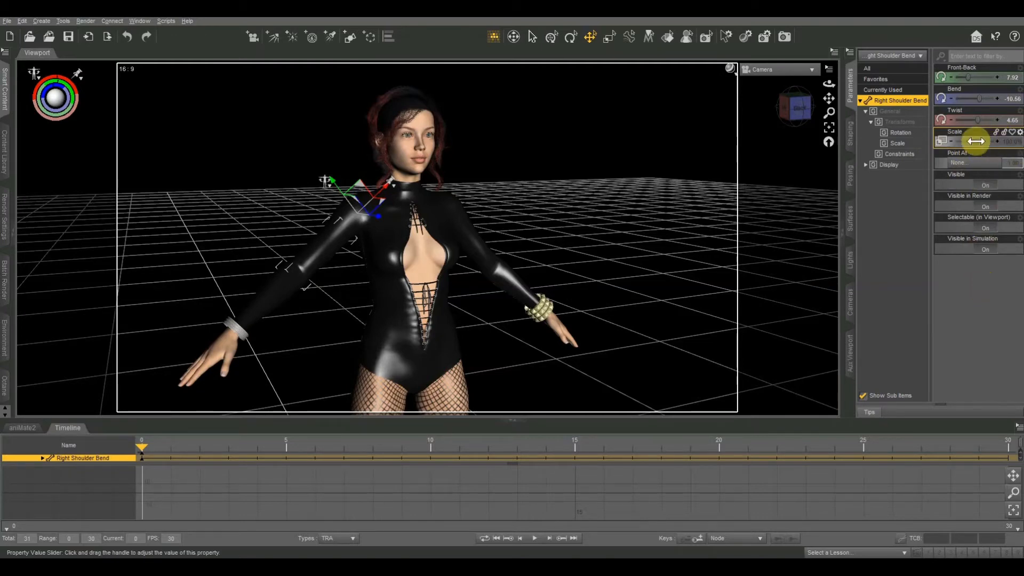
drag(954, 141, 999, 140)
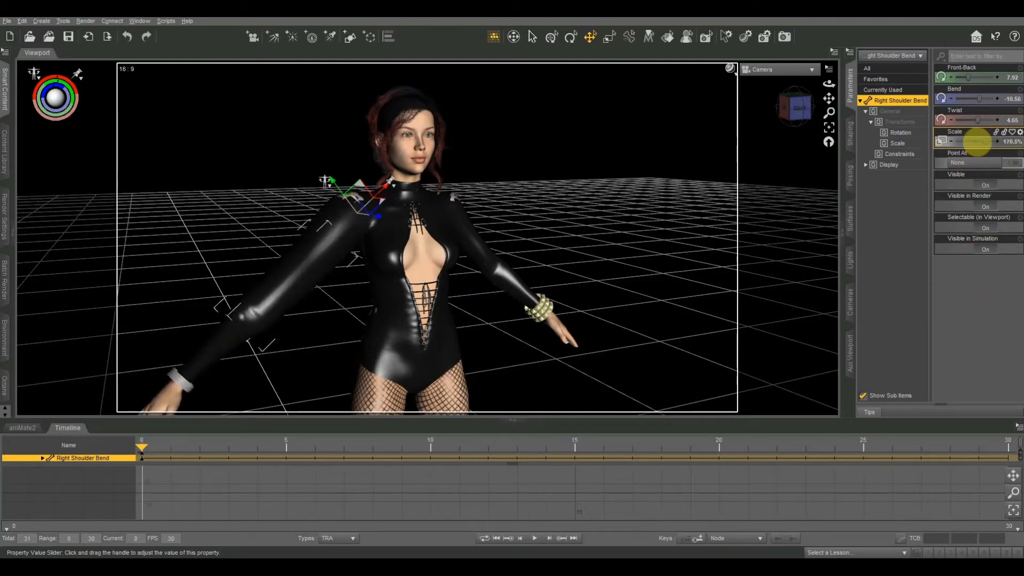
drag(980, 142, 960, 142)
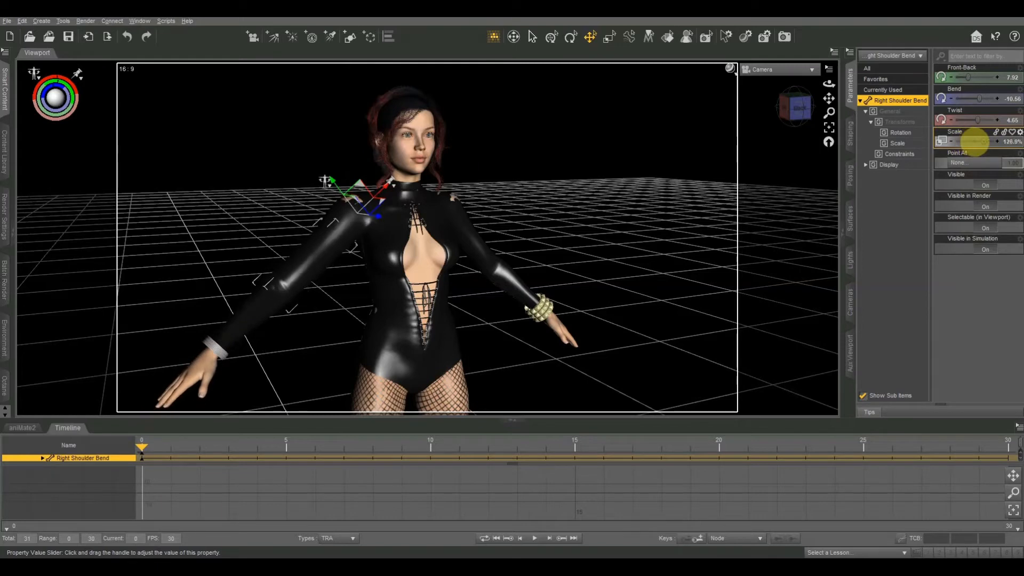
drag(986, 142, 973, 142)
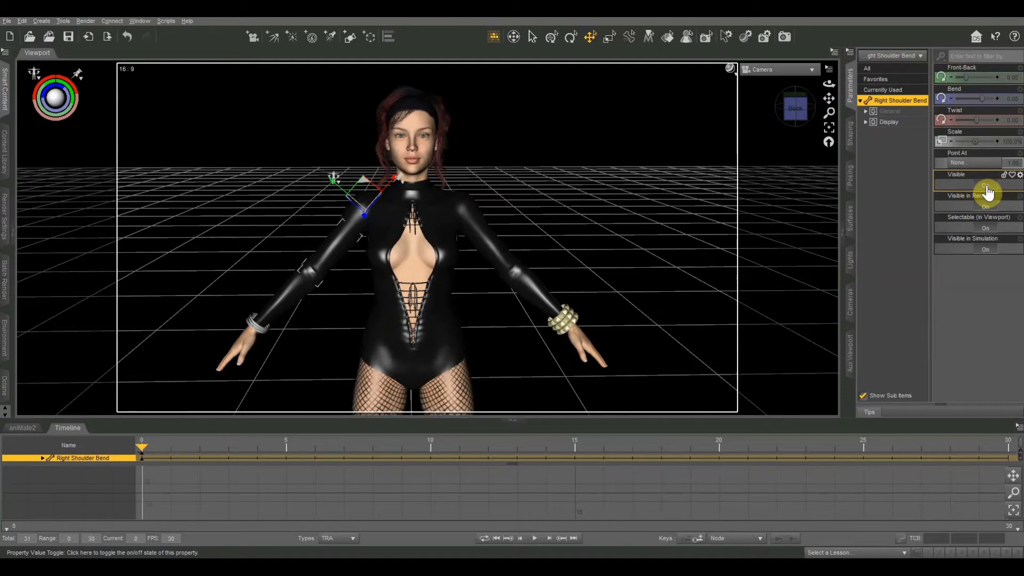
click(984, 184)
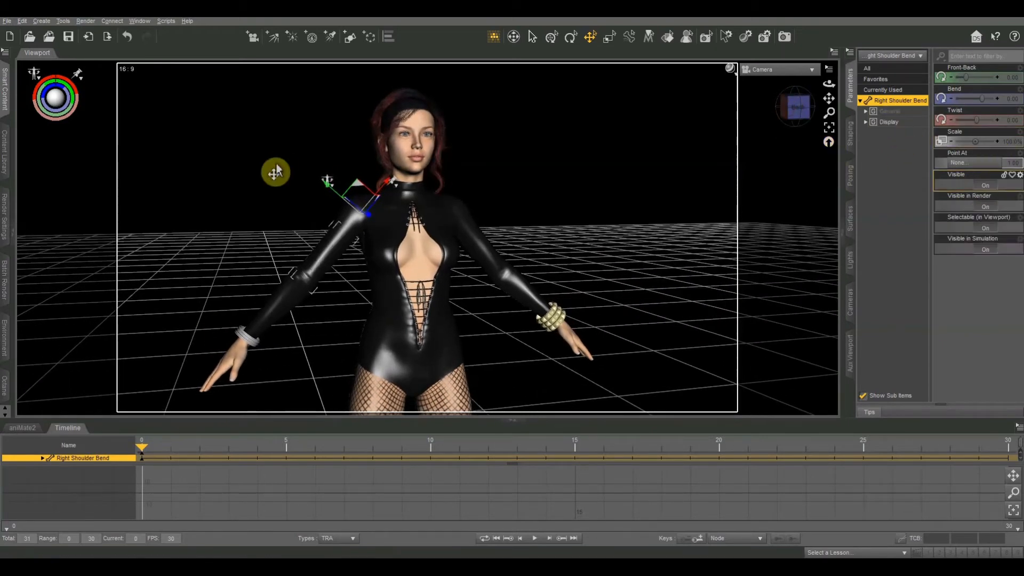
click(231, 342)
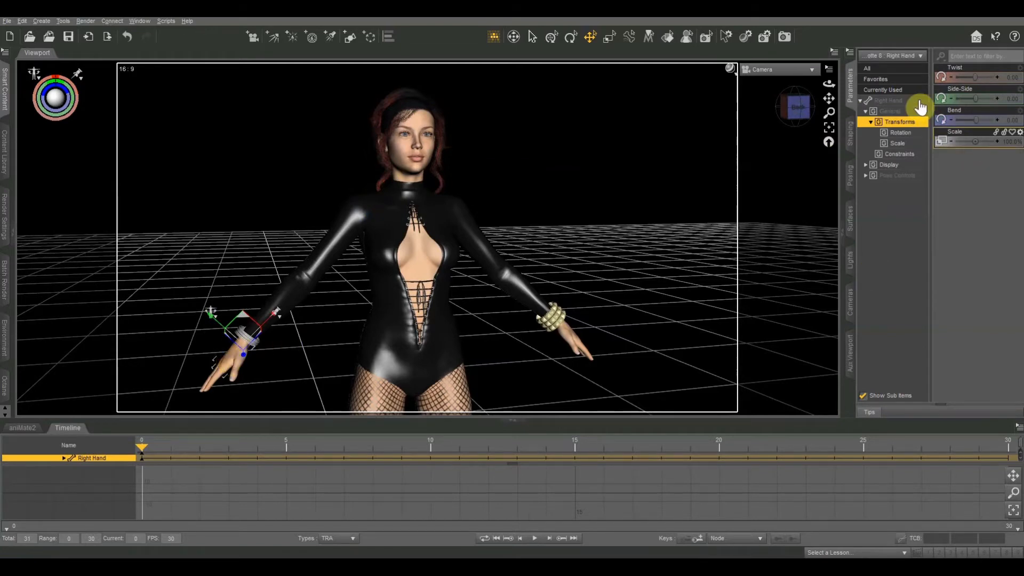
click(889, 101)
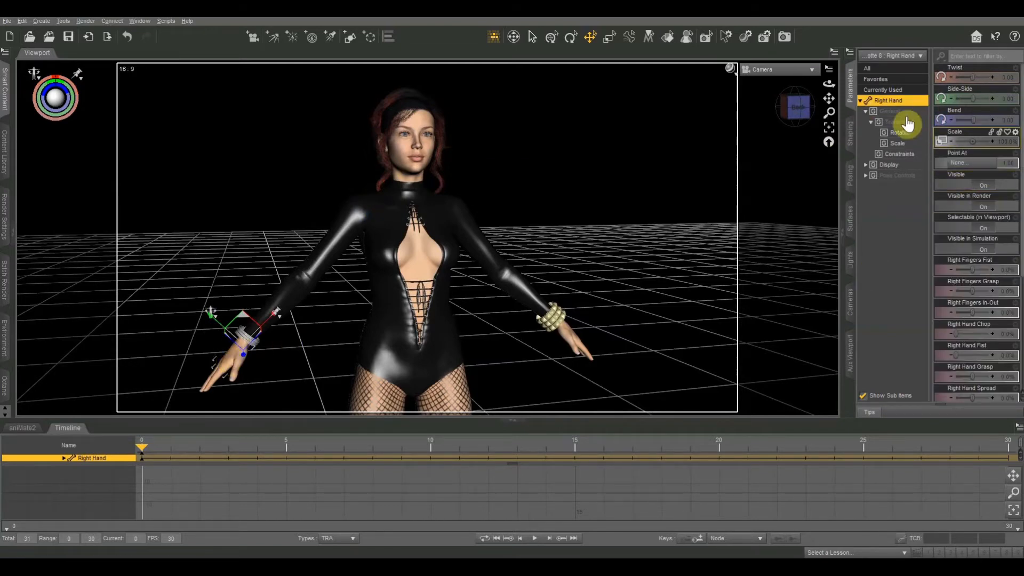
click(889, 111)
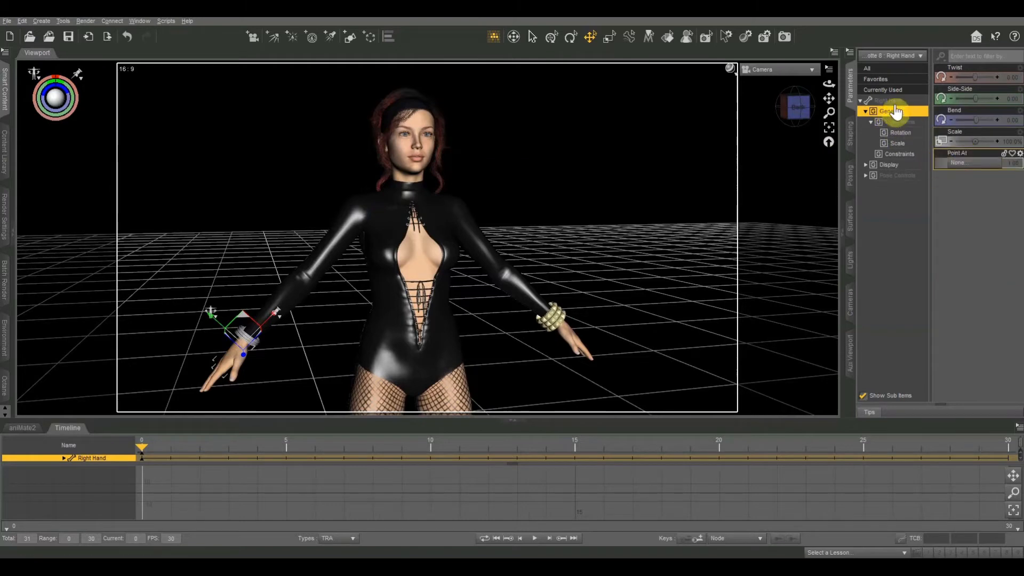
click(889, 100)
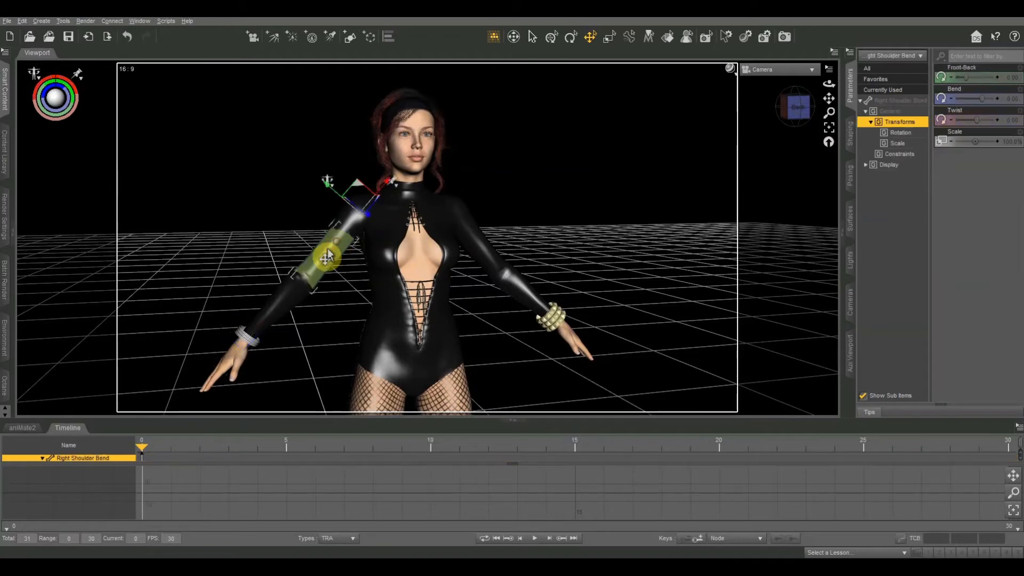
click(893, 102)
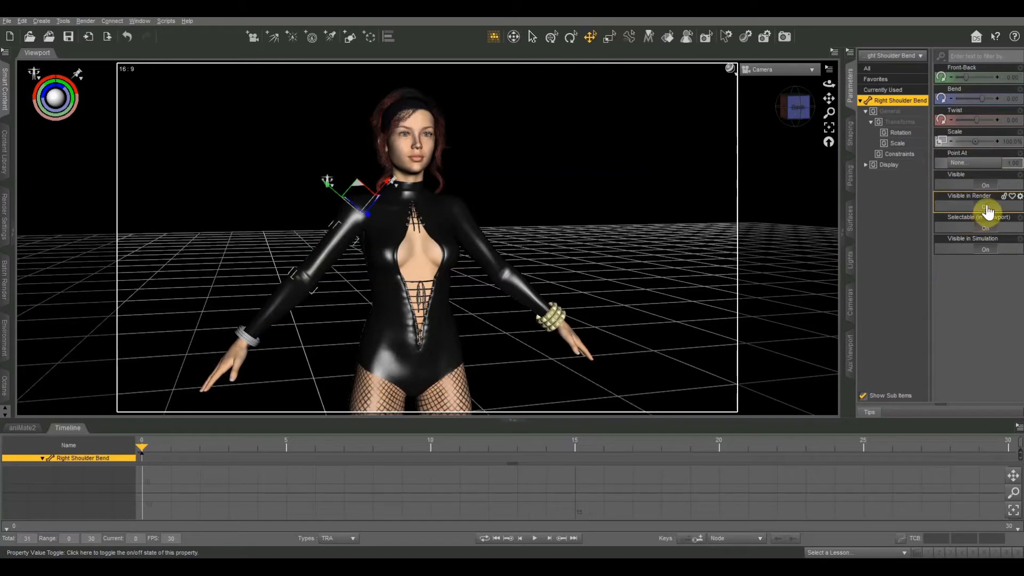
click(985, 202)
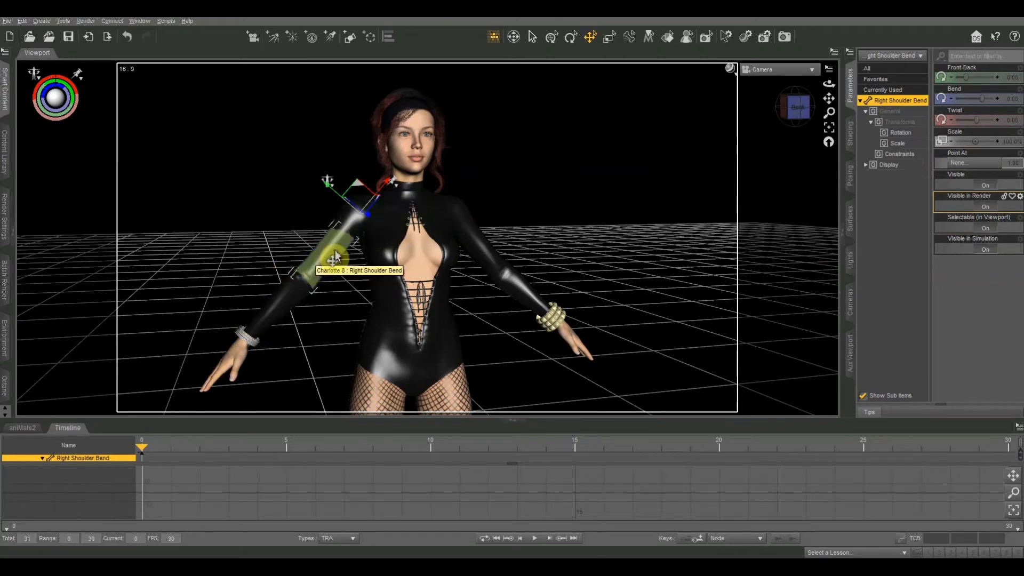
mouse_move(929, 225)
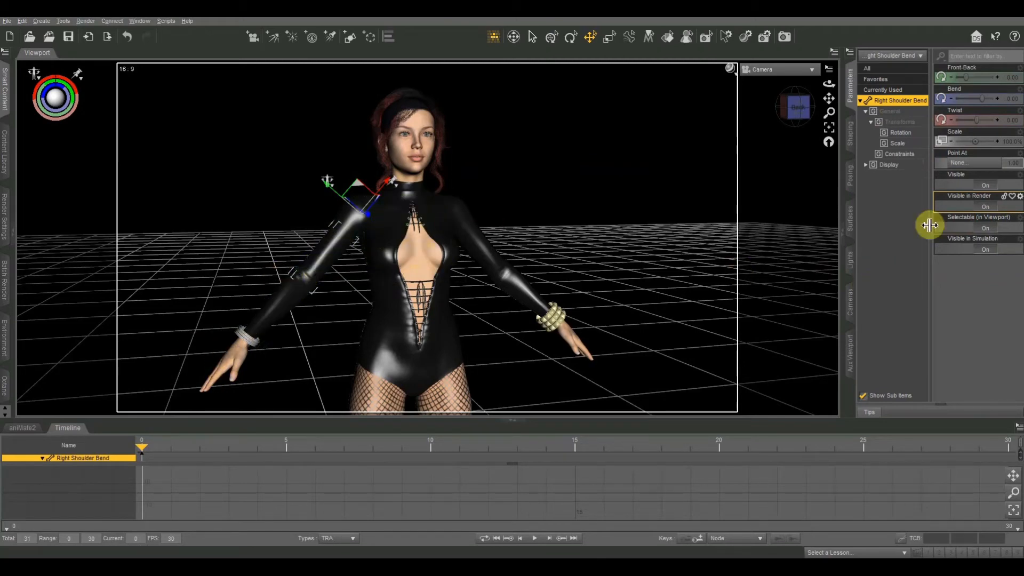
mouse_move(795, 106)
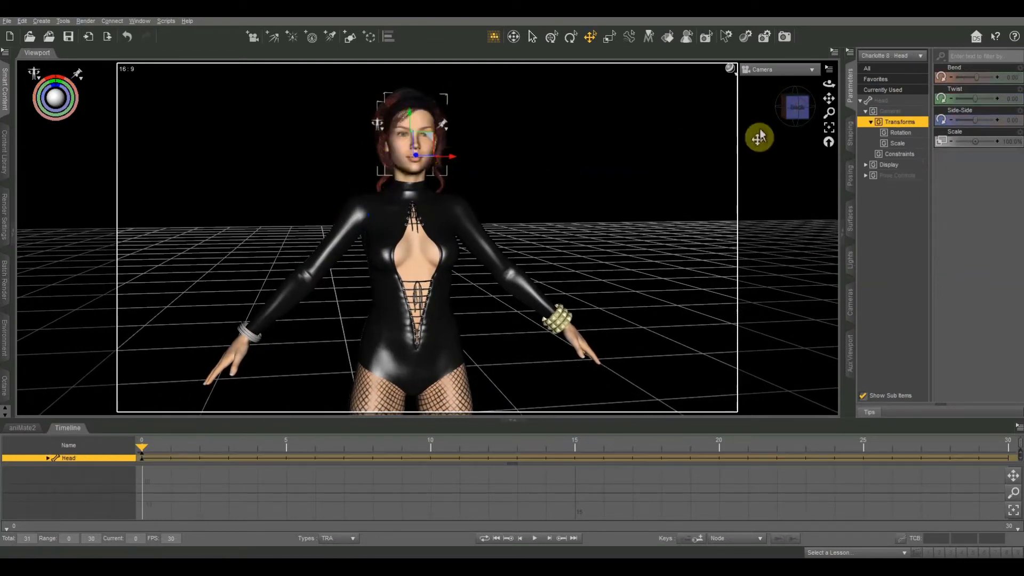
- Give the head slight bend, twist and side-side rotations
drag(973, 77, 970, 77)
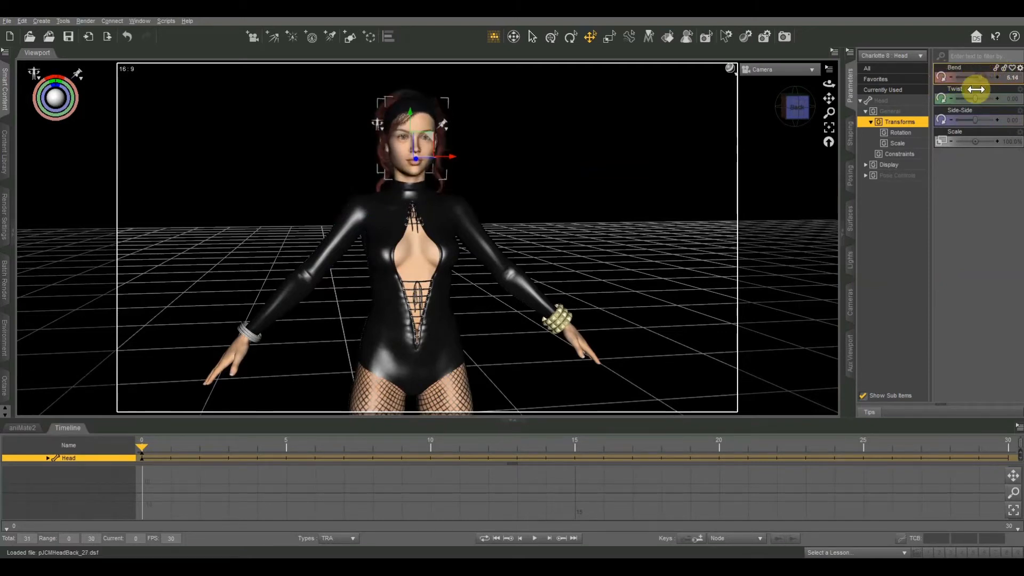
drag(963, 98, 993, 98)
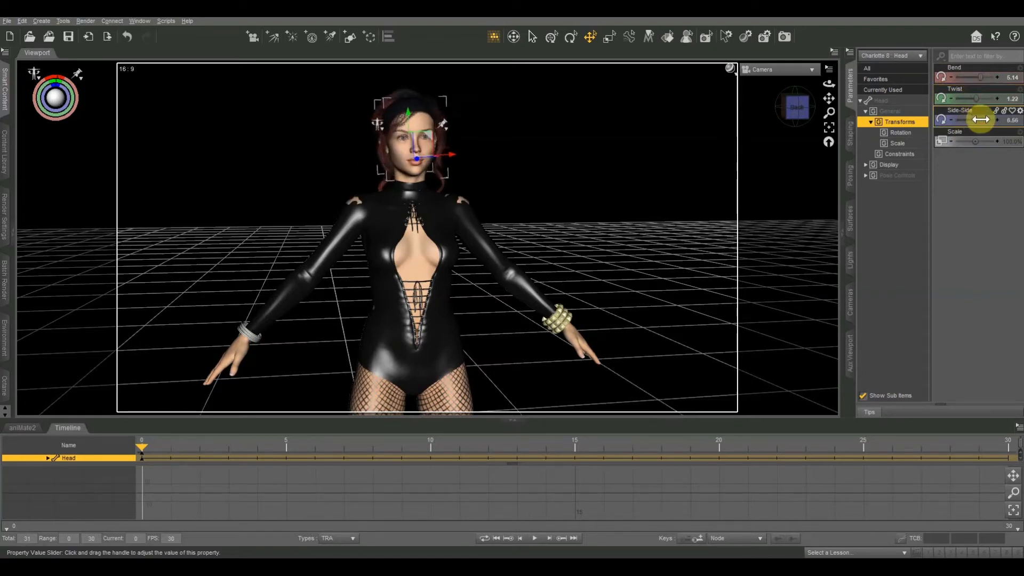
drag(979, 120, 957, 120)
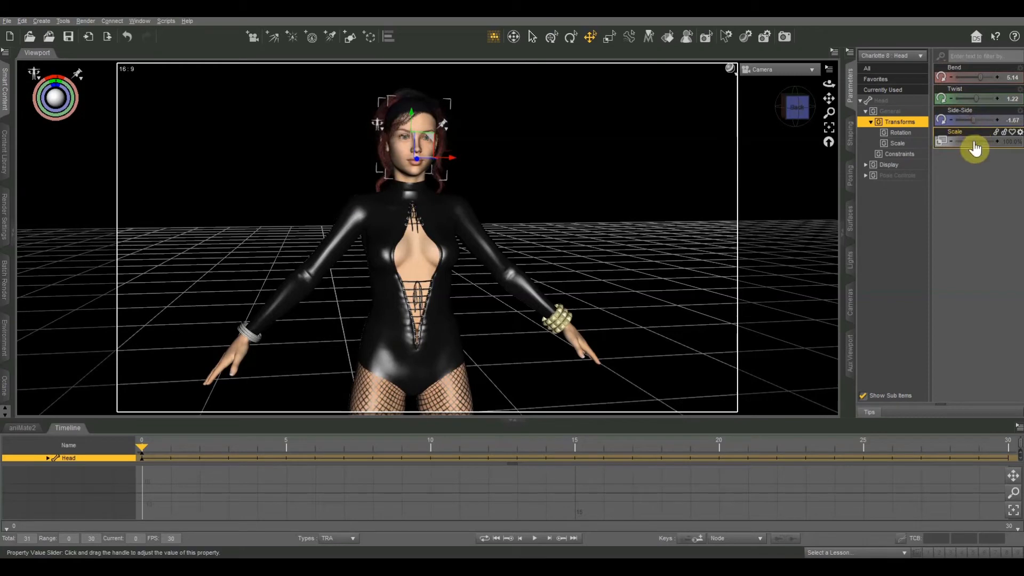
- Enlarge and shrink the head's scale, then return it to 100%
drag(953, 141, 986, 141)
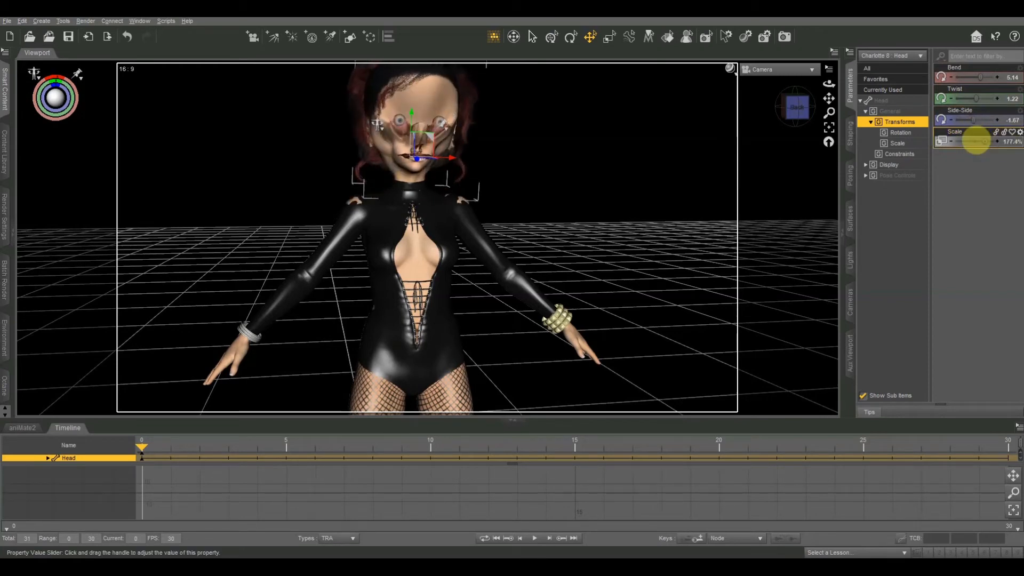
drag(980, 141, 957, 141)
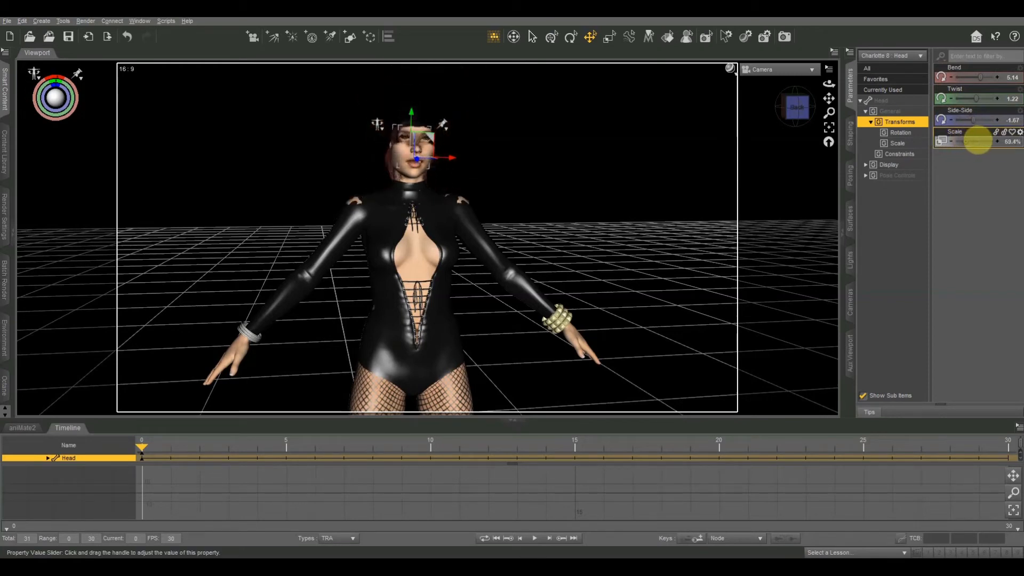
drag(973, 140, 978, 142)
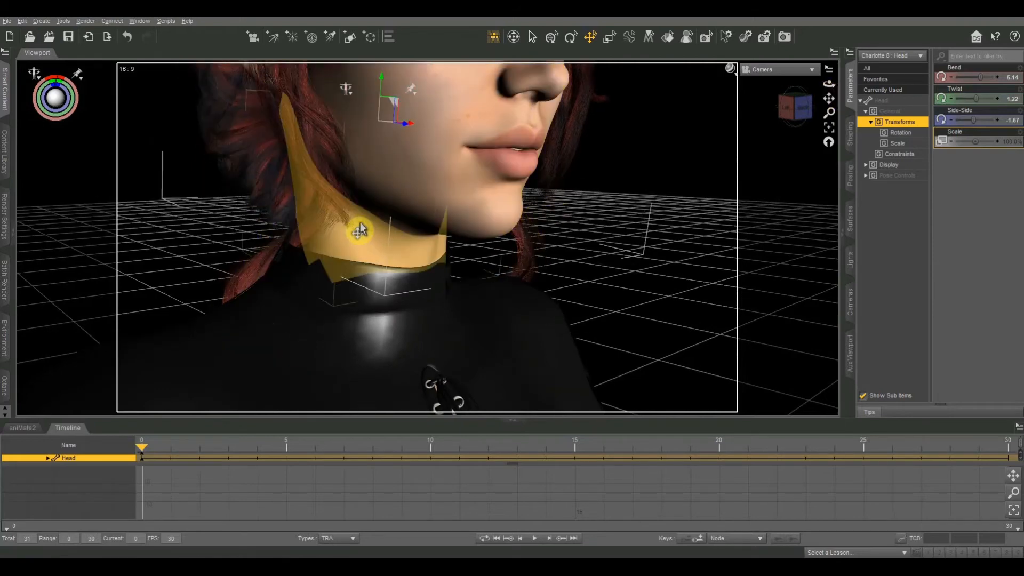
- Bend the lower neck slightly and twist the upper neck to about -2.44, then select the head
click(362, 231)
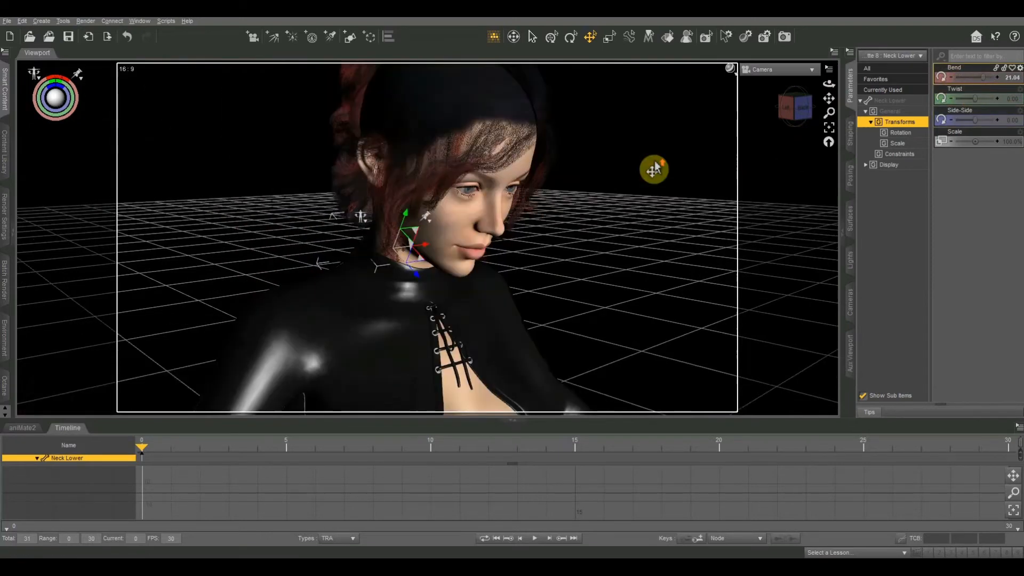
drag(963, 77, 951, 77)
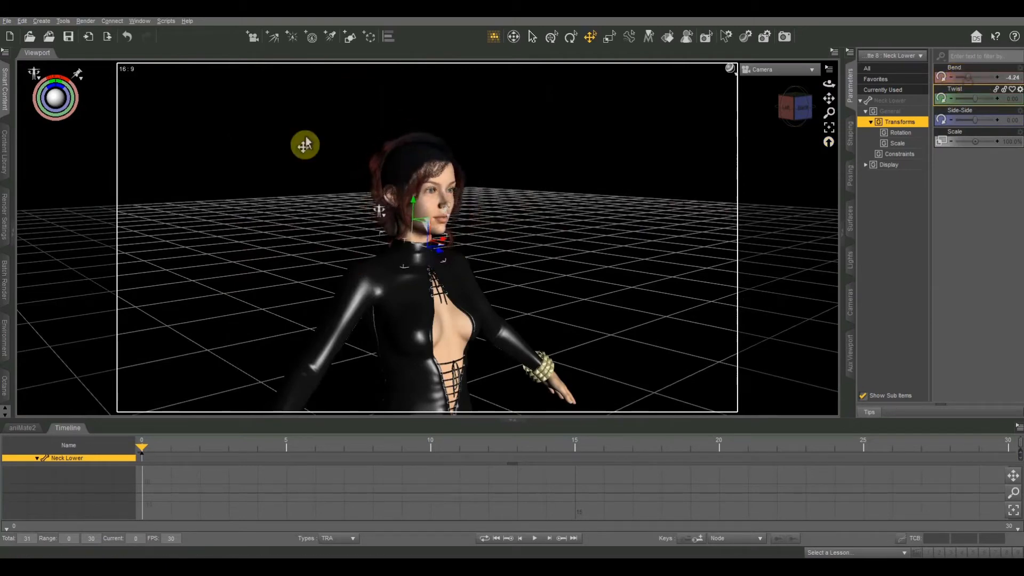
drag(953, 99, 970, 99)
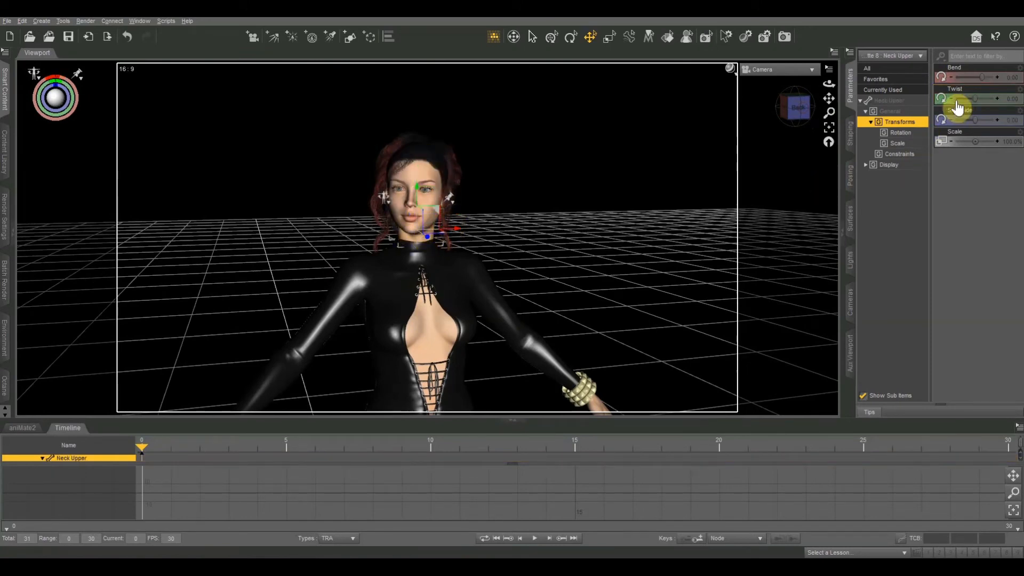
drag(967, 99, 945, 98)
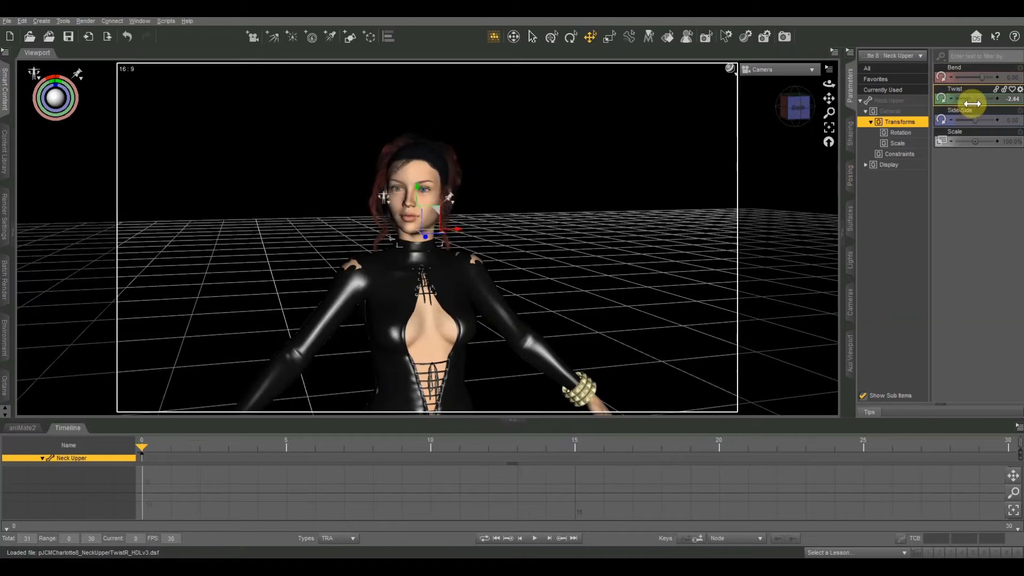
click(418, 163)
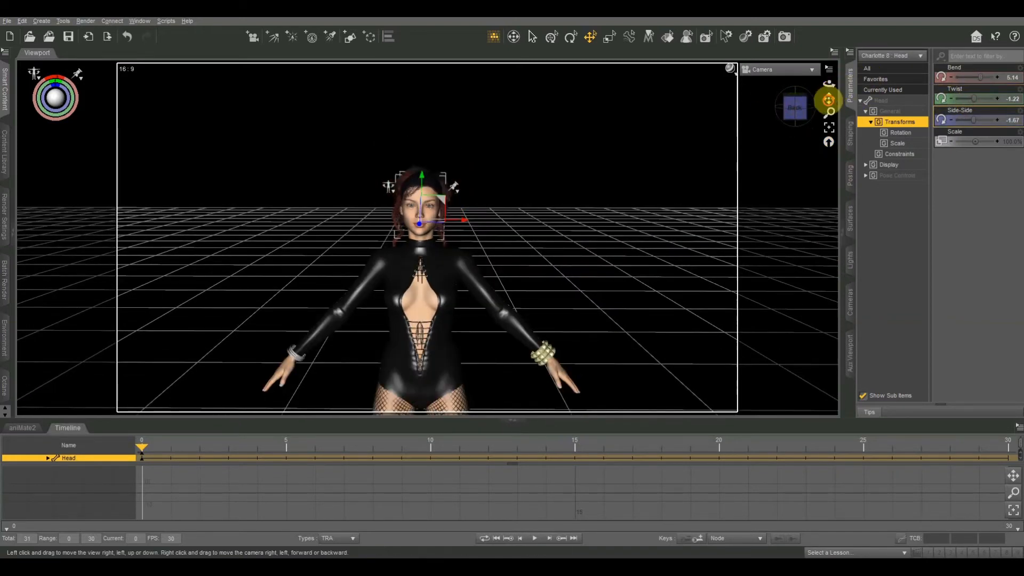
- Pose the left shoulder slightly and twist the left forearm
click(519, 246)
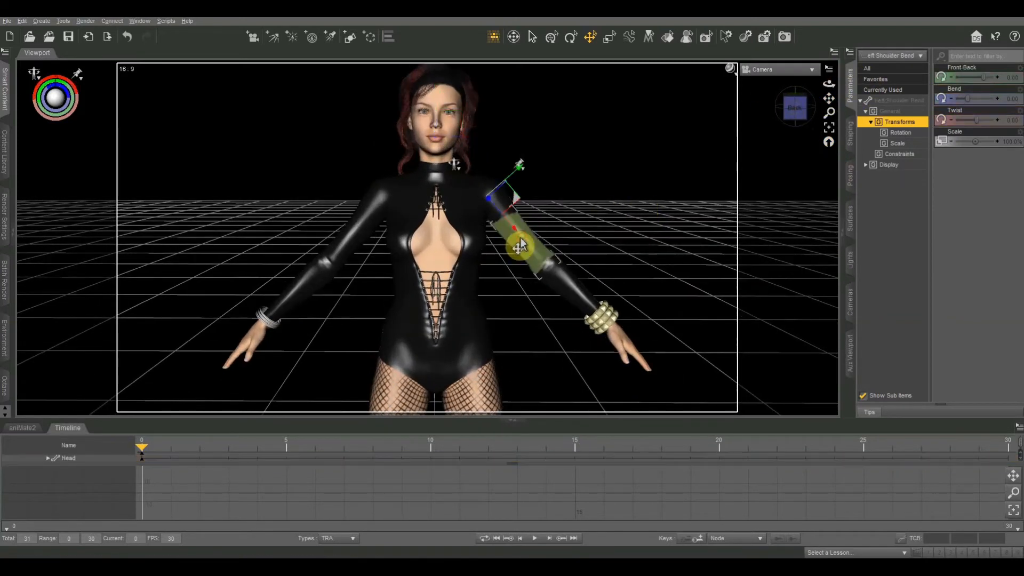
drag(973, 119, 960, 119)
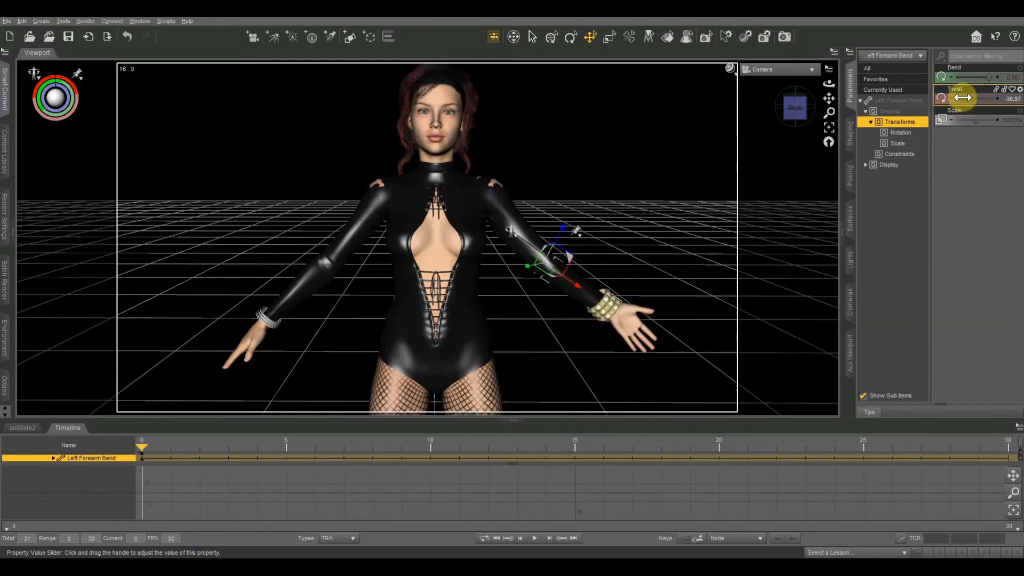
drag(973, 98, 937, 98)
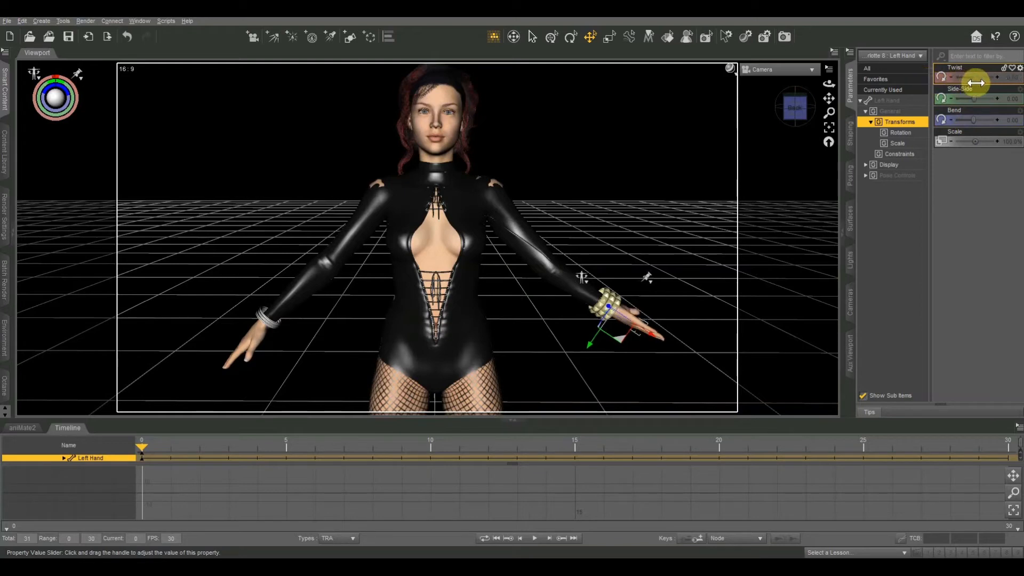
- Twist and bend the left hand, then twist it back
drag(973, 77, 980, 83)
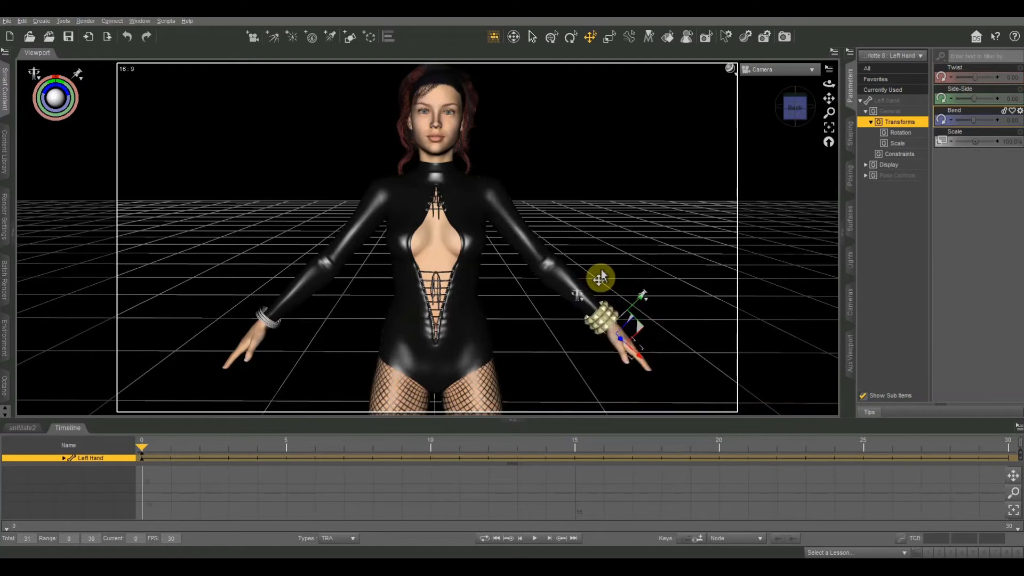
mouse_move(557, 342)
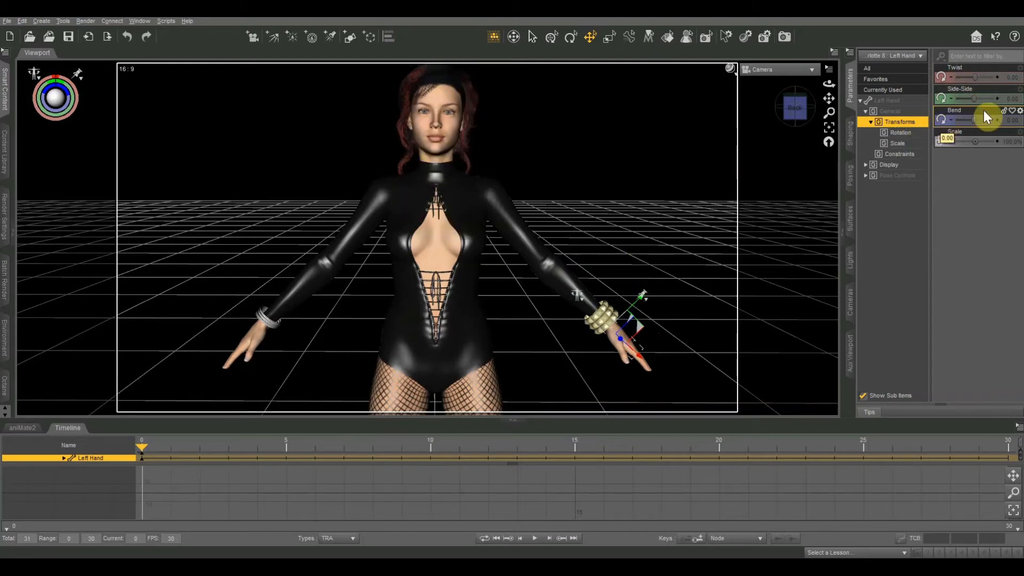
drag(970, 76, 986, 77)
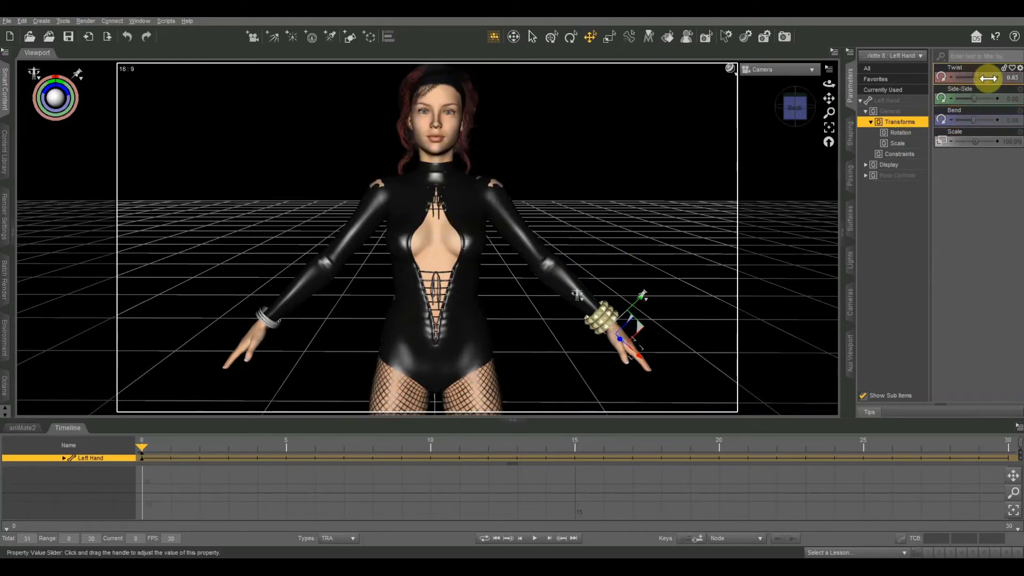
drag(986, 77, 960, 77)
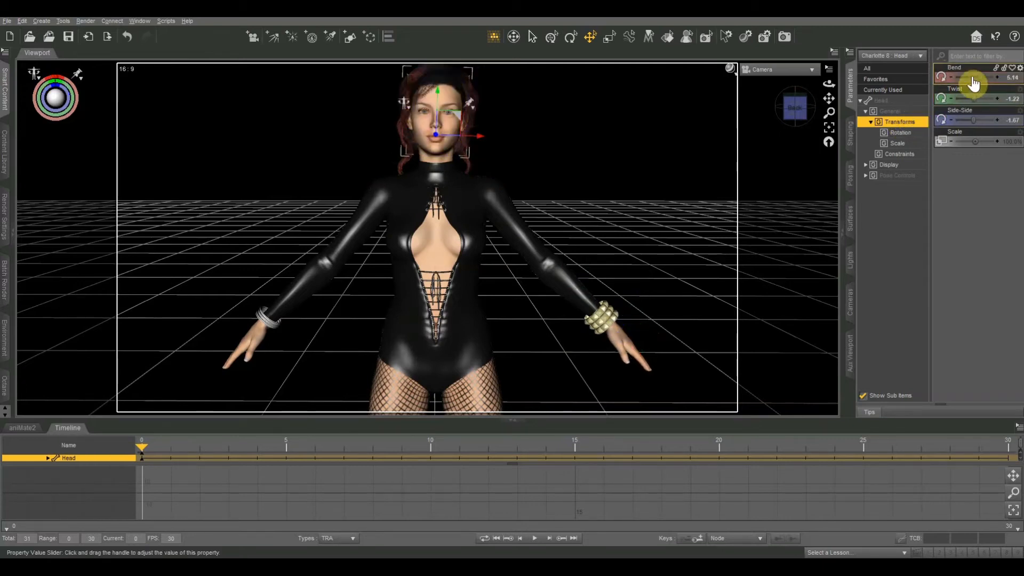
- Revise the head's bend, twist and side-side values to a slight forward tilt and turn
drag(973, 77, 921, 88)
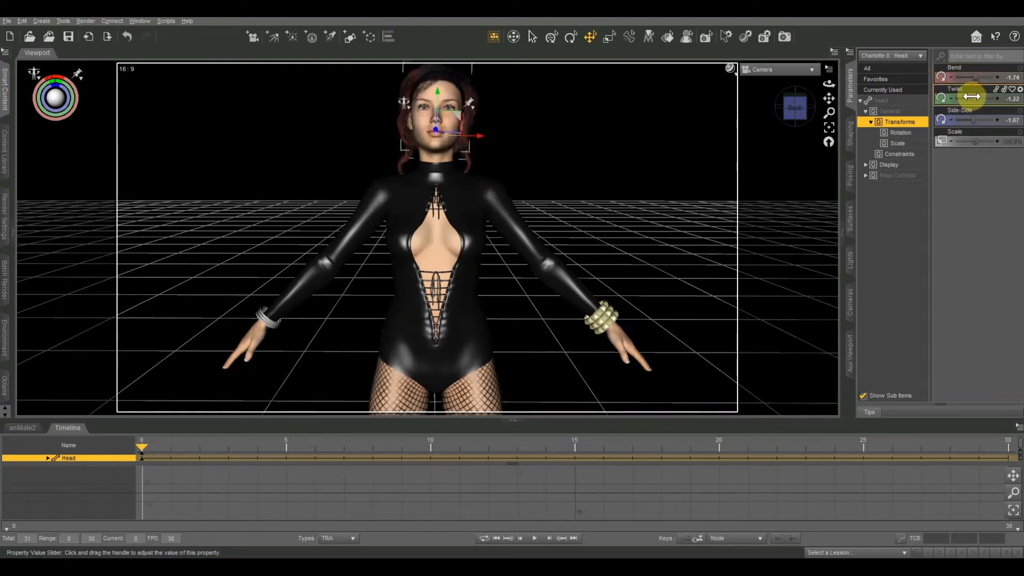
drag(973, 96, 953, 114)
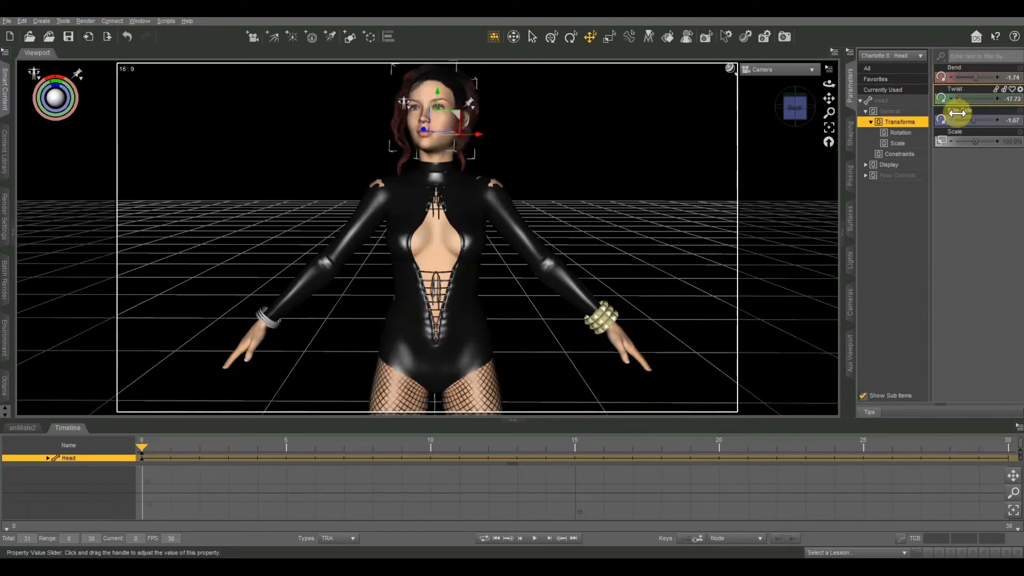
drag(973, 110, 973, 98)
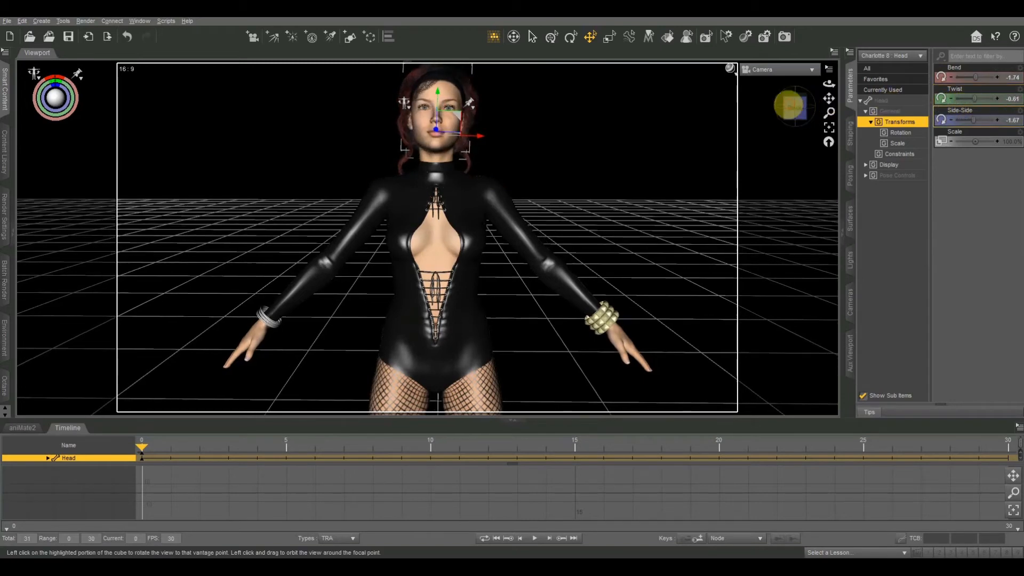
drag(960, 77, 986, 76)
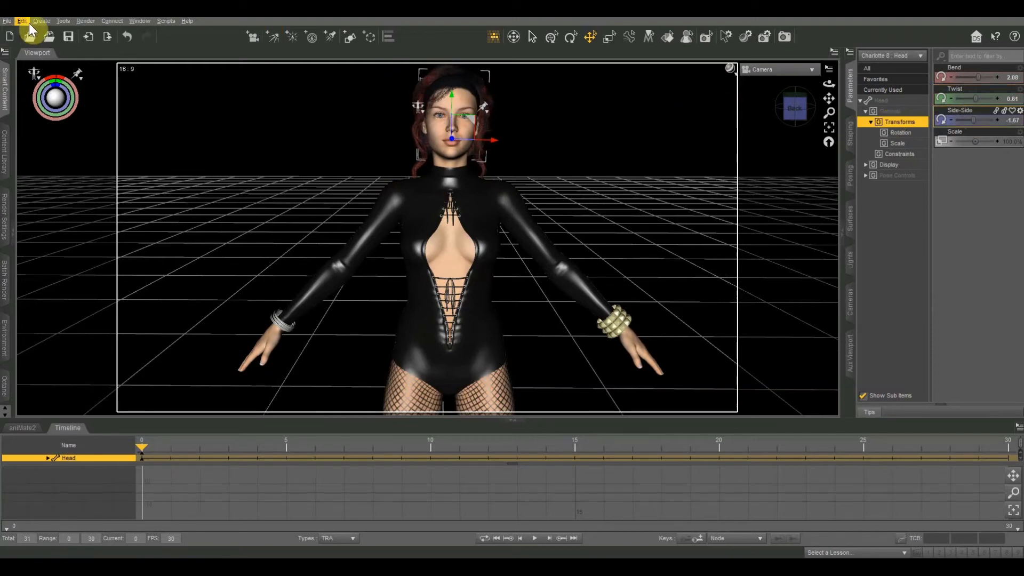
- Turn off rotation limits for the head via Edit > Figure > Limits > Limits Off (Rotation)
click(21, 20)
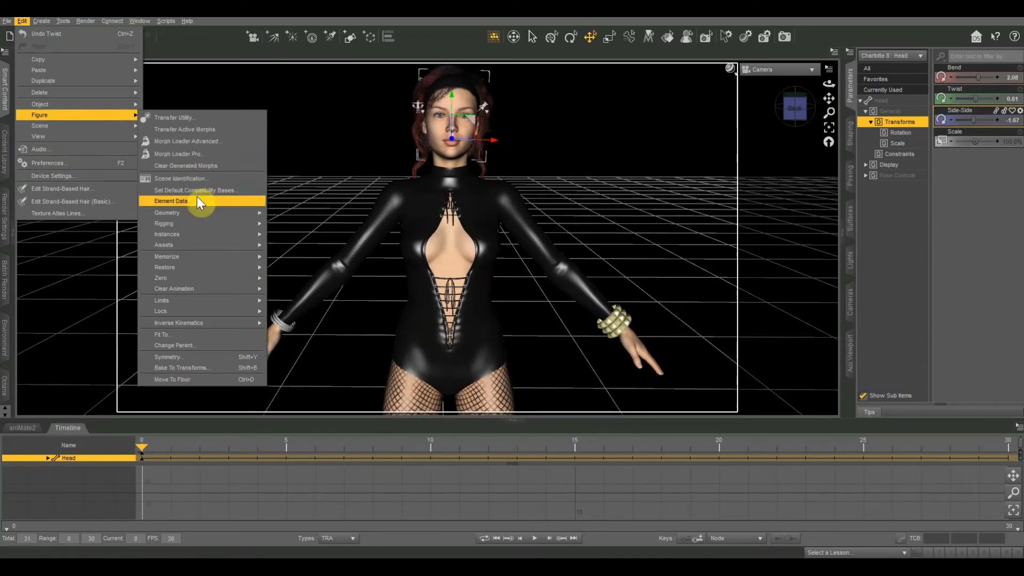
mouse_move(161, 300)
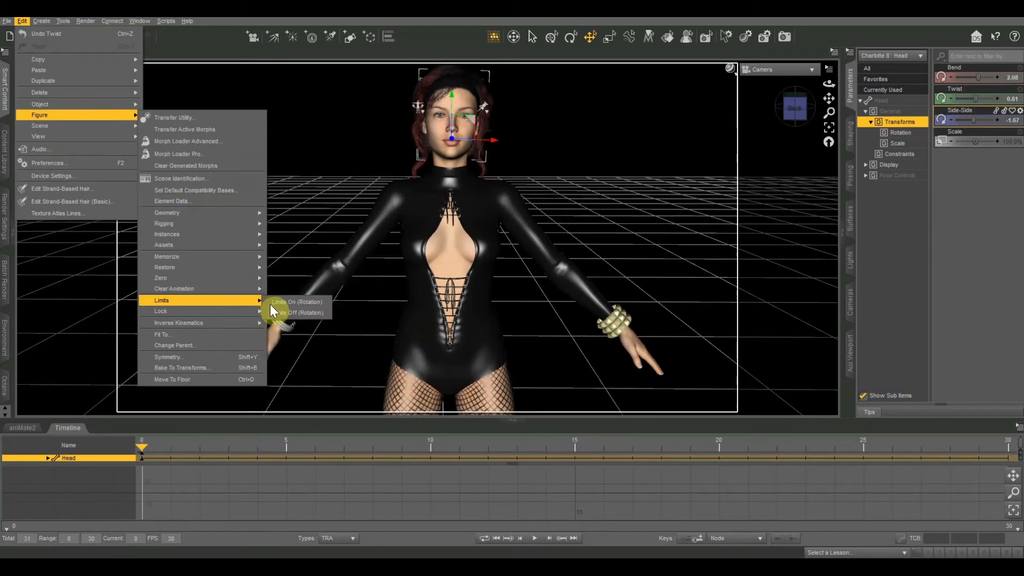
mouse_move(301, 318)
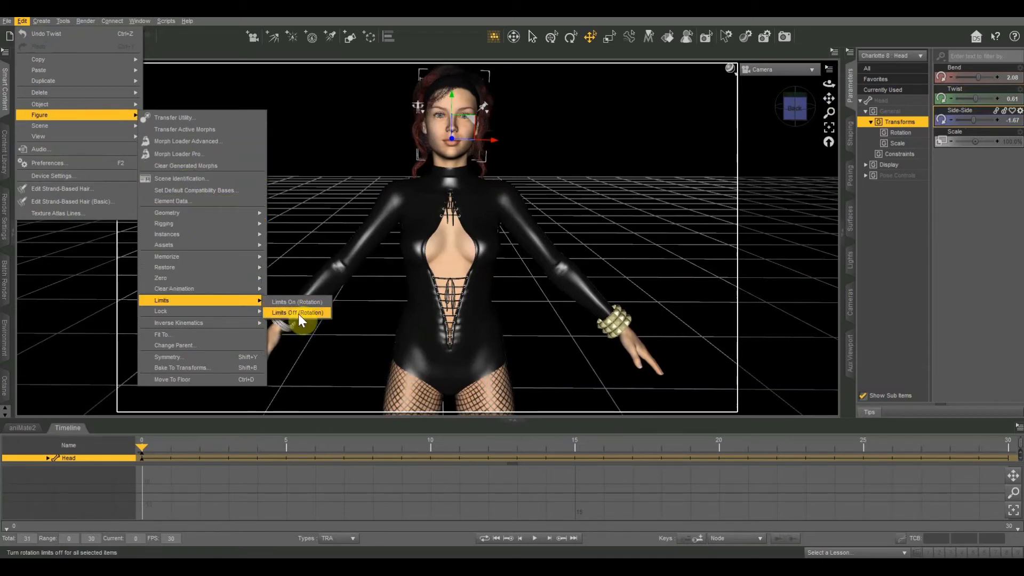
click(297, 312)
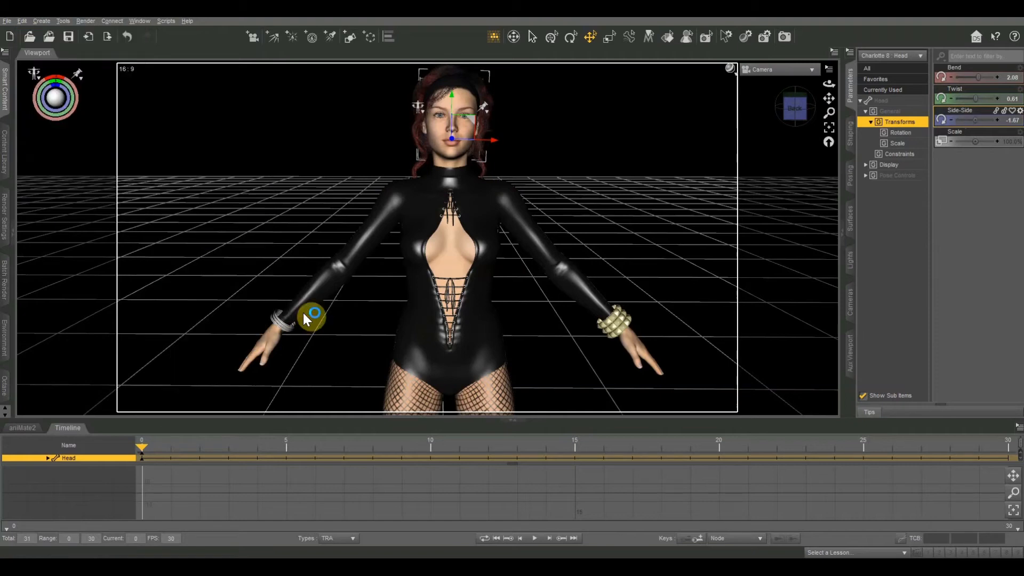
mouse_move(973, 127)
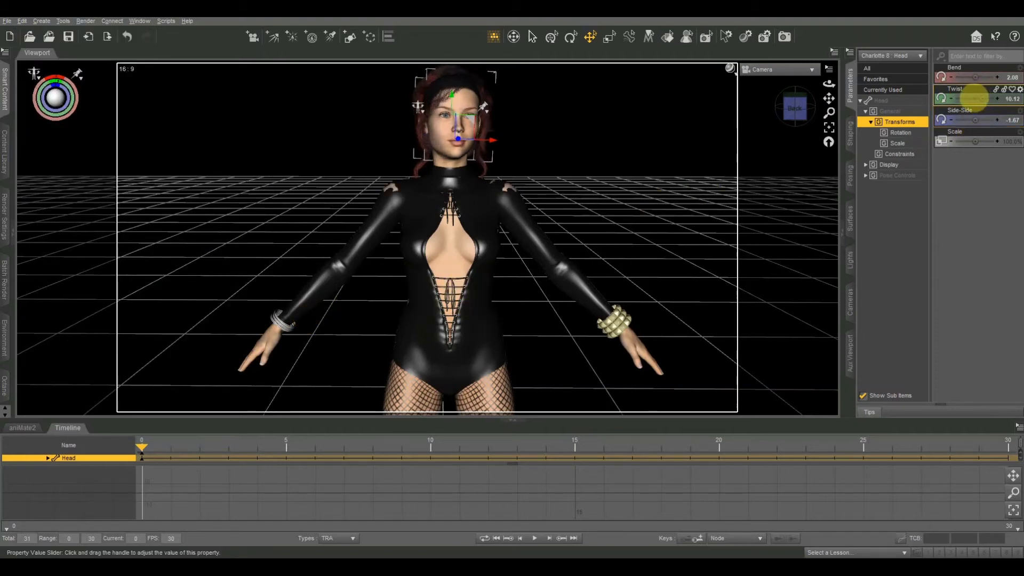
- Twist Charlotte 8's head past 350 degrees and bring it back near forward
drag(954, 98, 980, 98)
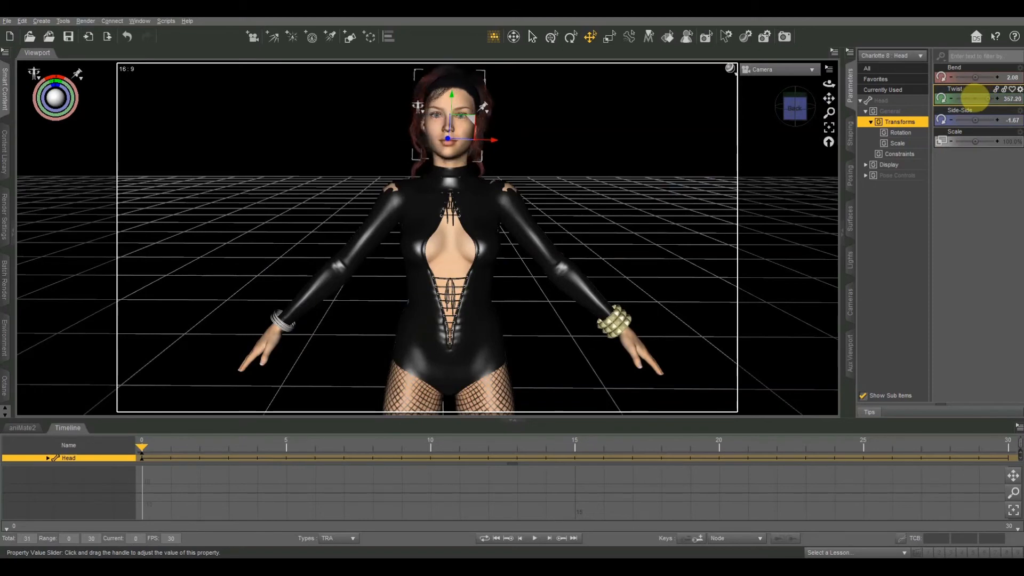
drag(972, 99, 957, 98)
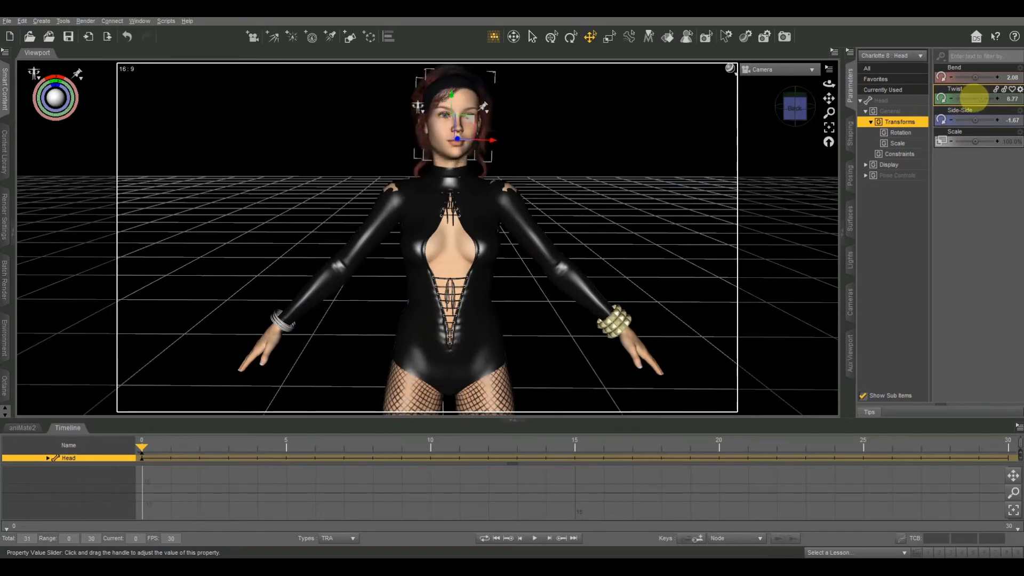
drag(973, 77, 960, 76)
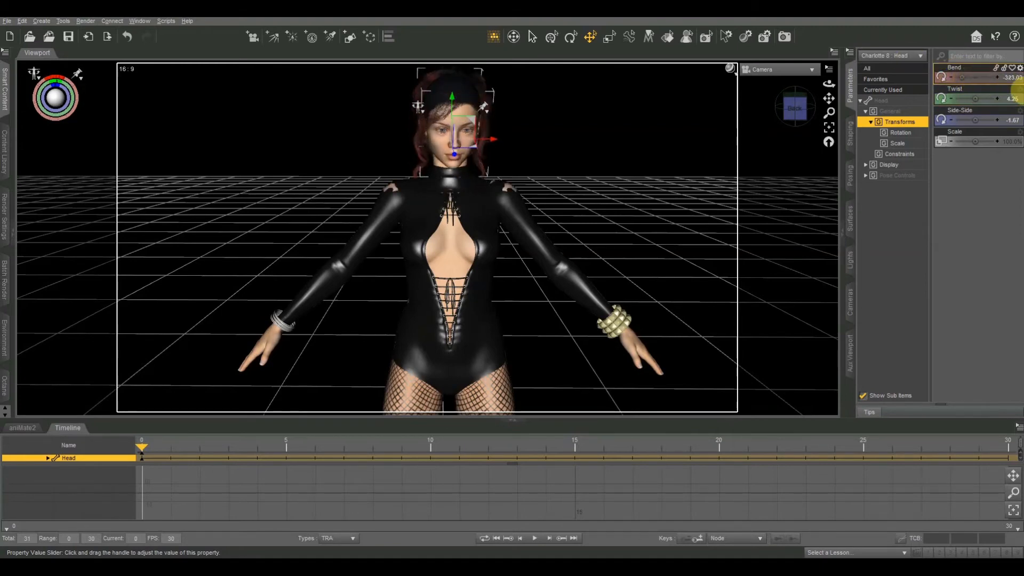
- Bend the head to extreme values around -381, then sharply forward to about 87
drag(960, 76, 986, 77)
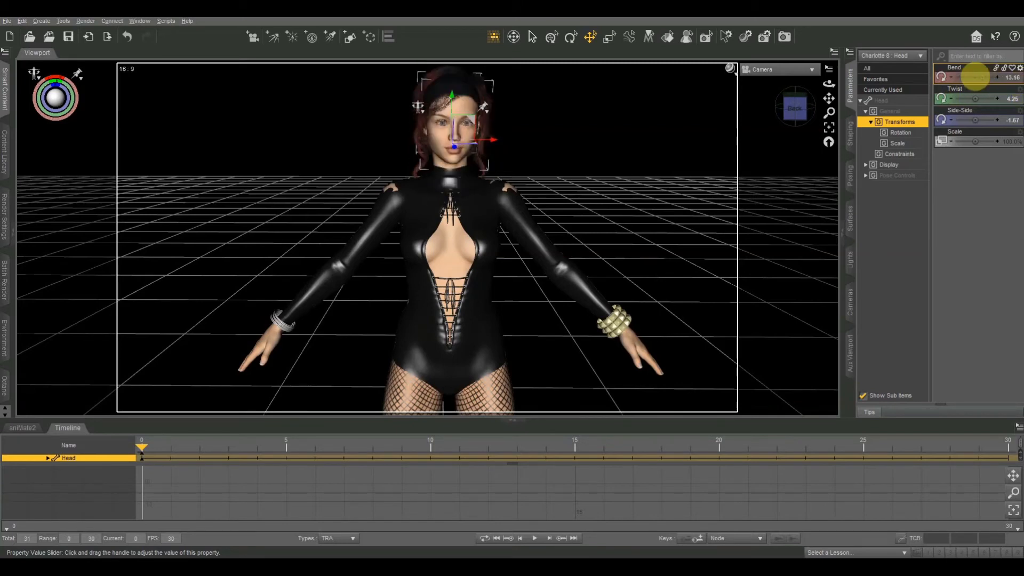
drag(960, 77, 983, 76)
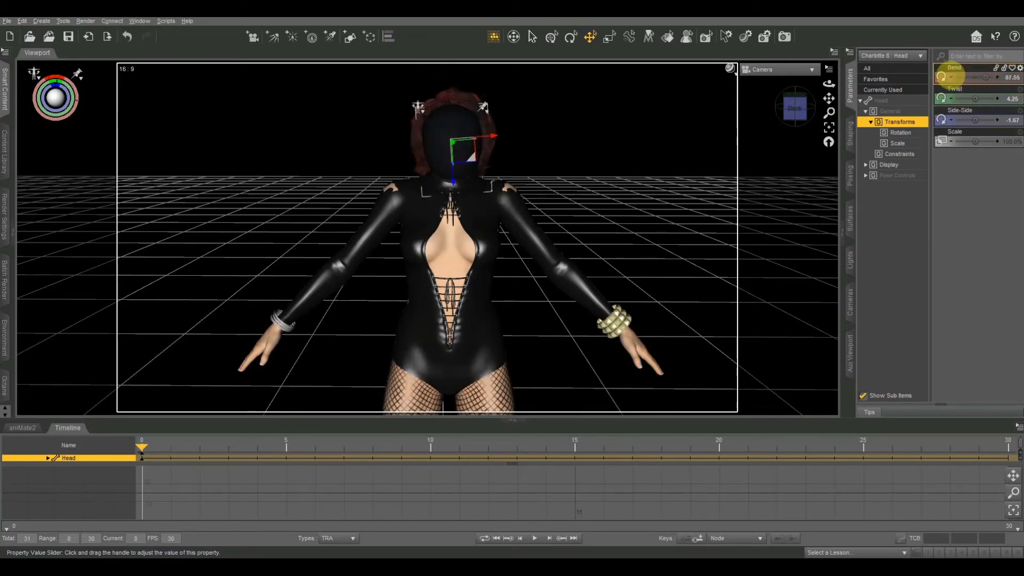
drag(1009, 77, 1009, 77)
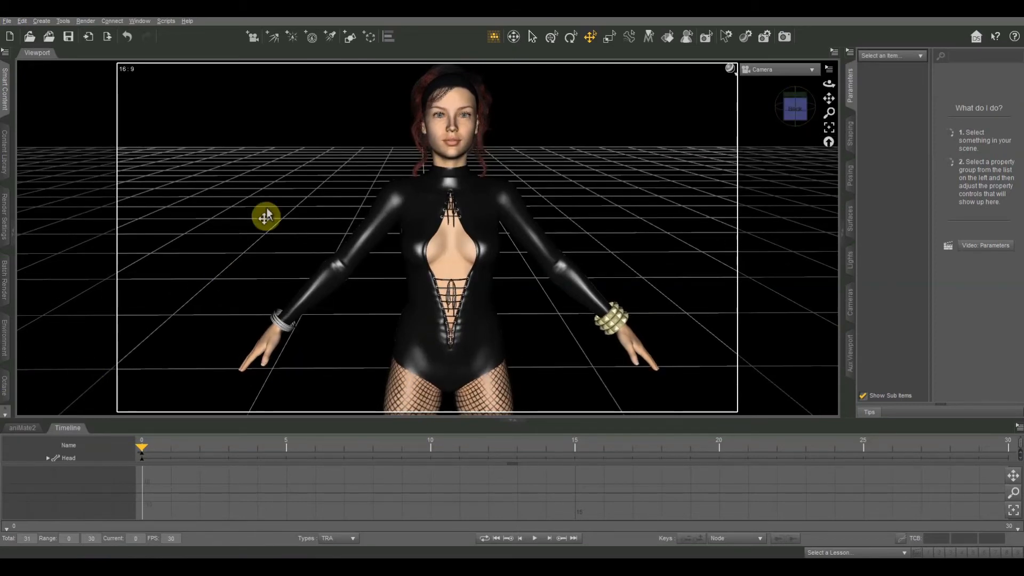
mouse_move(684, 222)
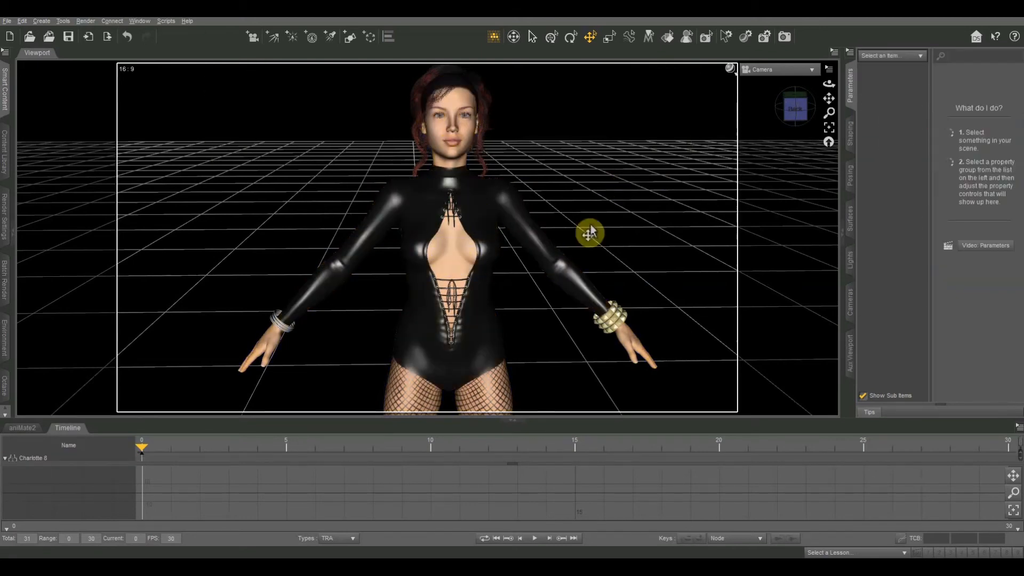
- Select all of Charlotte 8's parts and switch rotation limits off via Edit > Figure > Limits
right_click(453, 249)
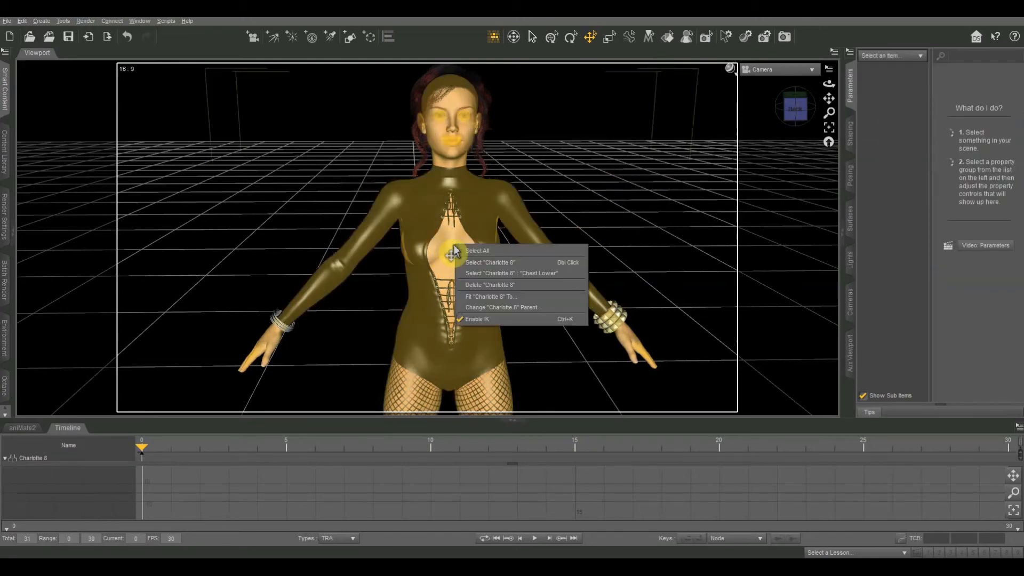
click(477, 250)
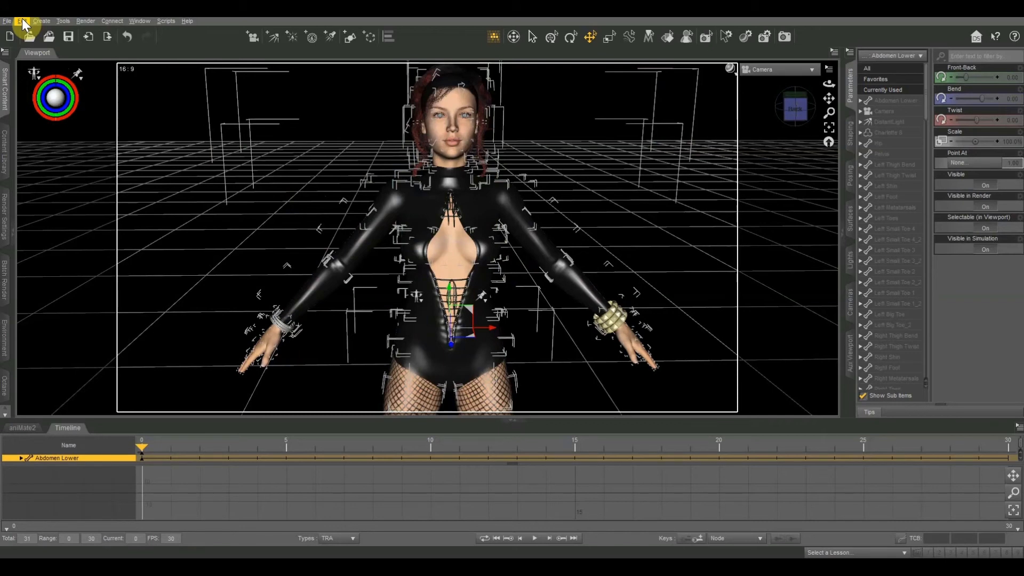
click(21, 20)
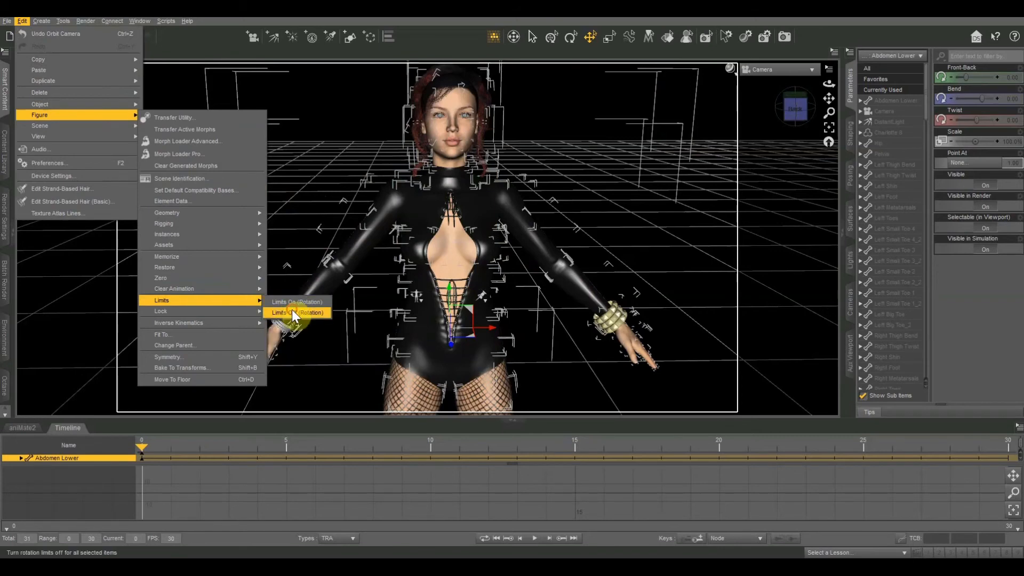
click(296, 313)
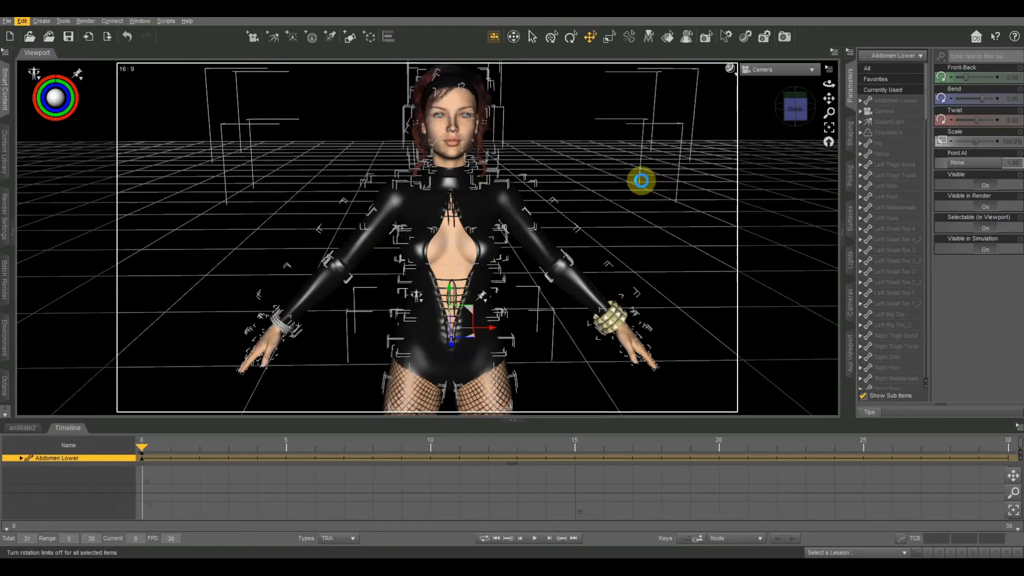
drag(640, 181, 584, 187)
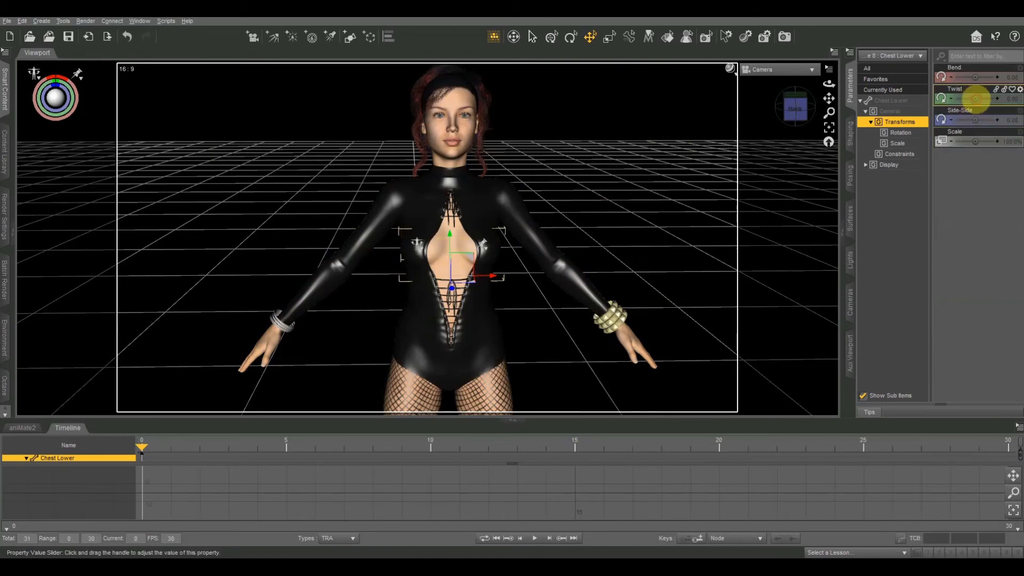
- Twist the Chest Lower bone far around to about -40.54 degrees
drag(954, 98, 999, 98)
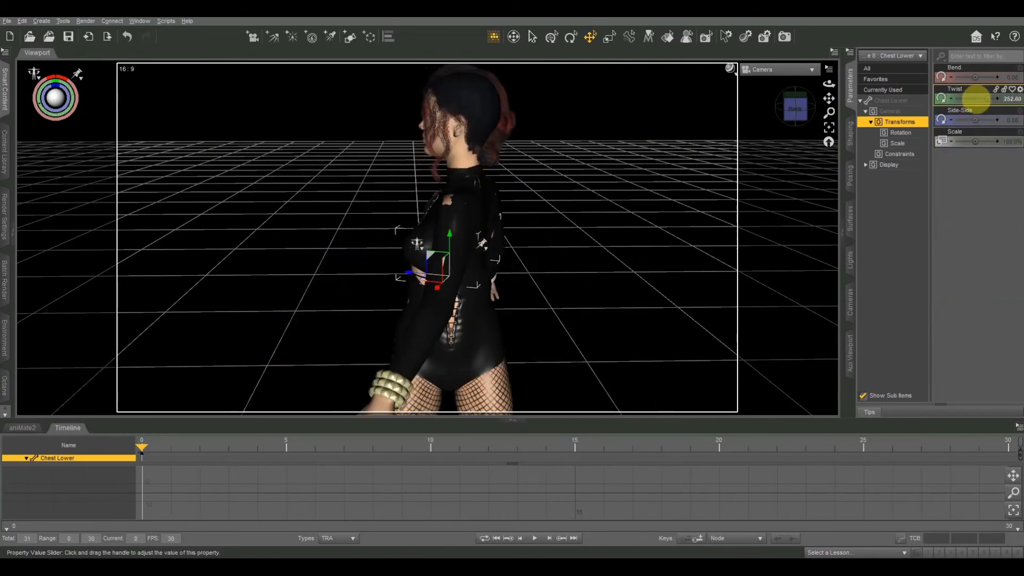
drag(972, 99, 961, 99)
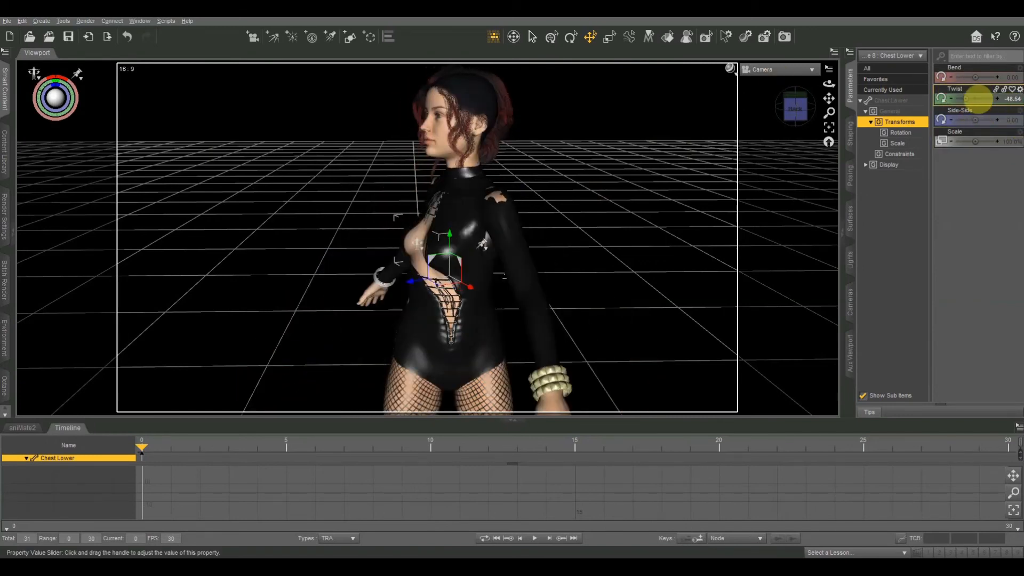
drag(973, 98, 1015, 108)
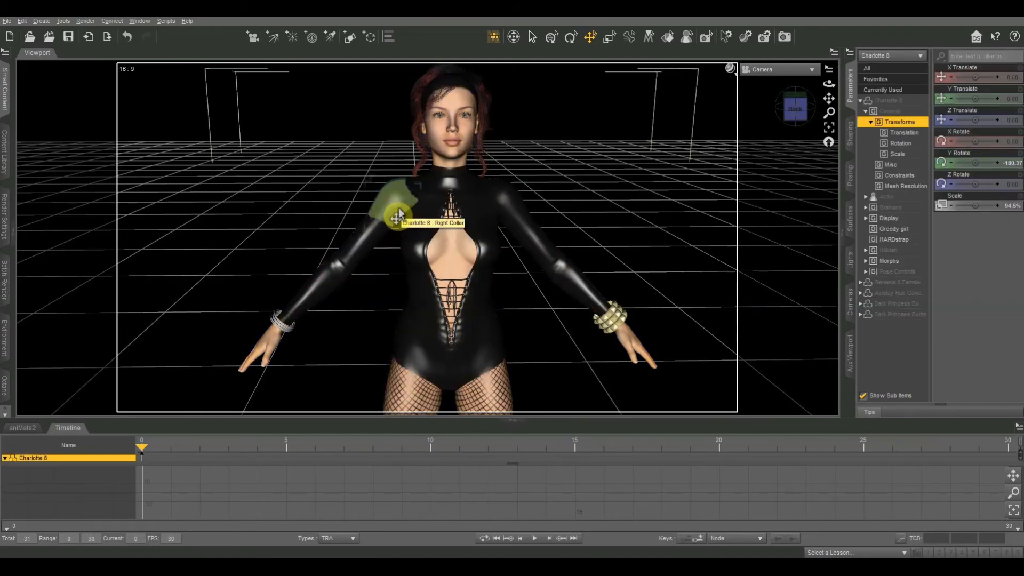
- Select the right collar, shoulder and a right forearm bone in the viewport
click(398, 212)
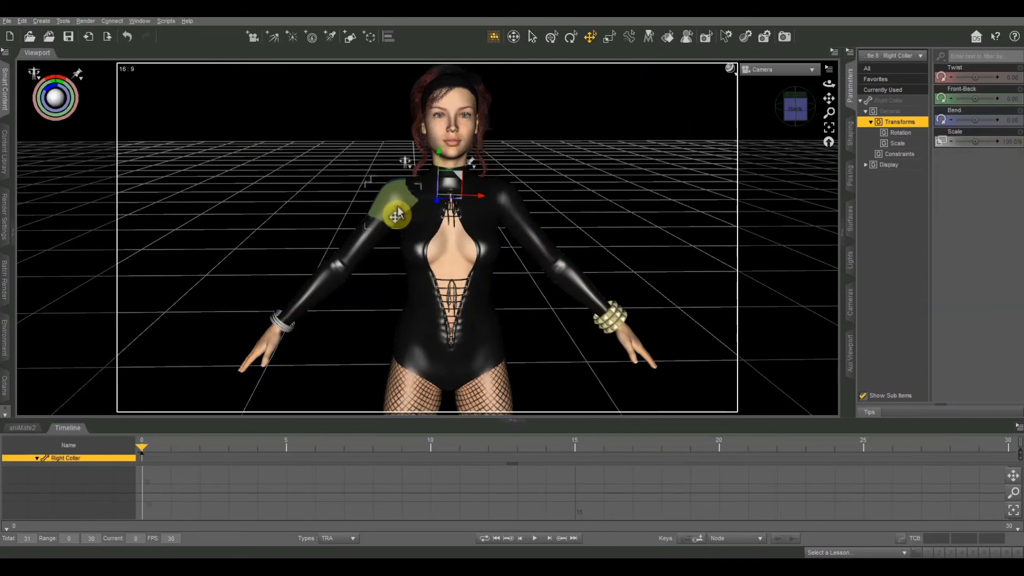
drag(392, 209, 343, 245)
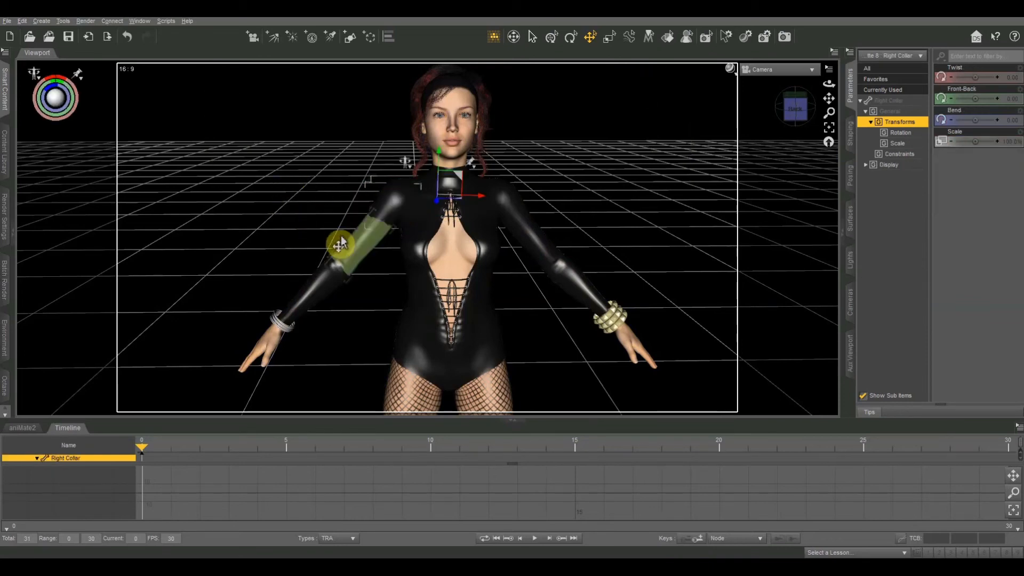
click(340, 245)
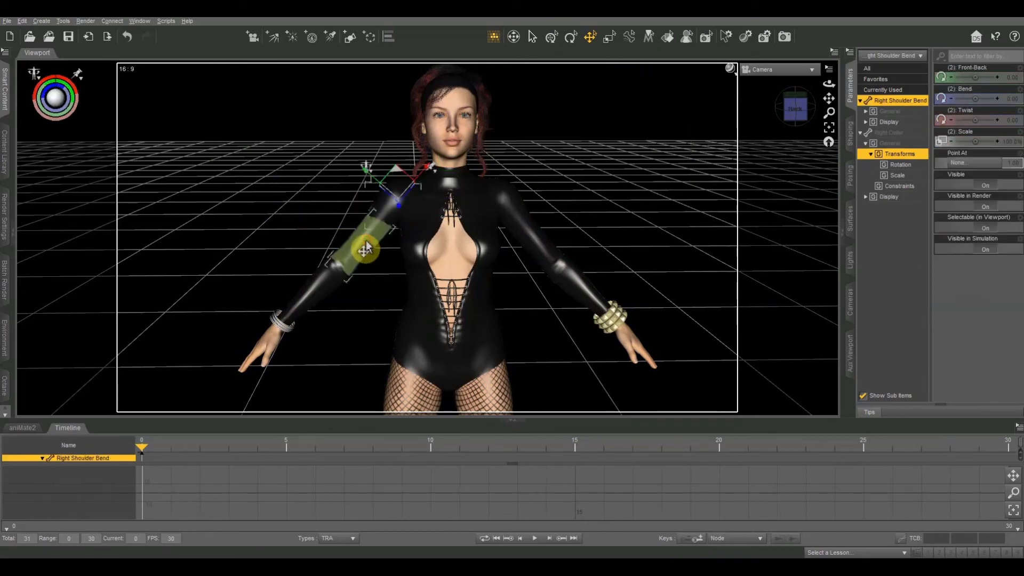
mouse_move(304, 298)
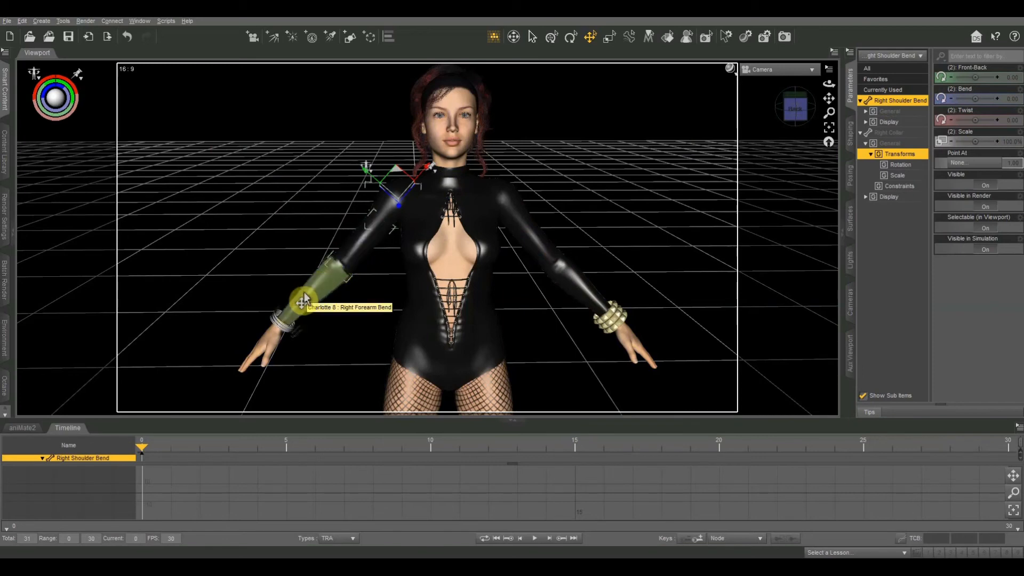
click(306, 299)
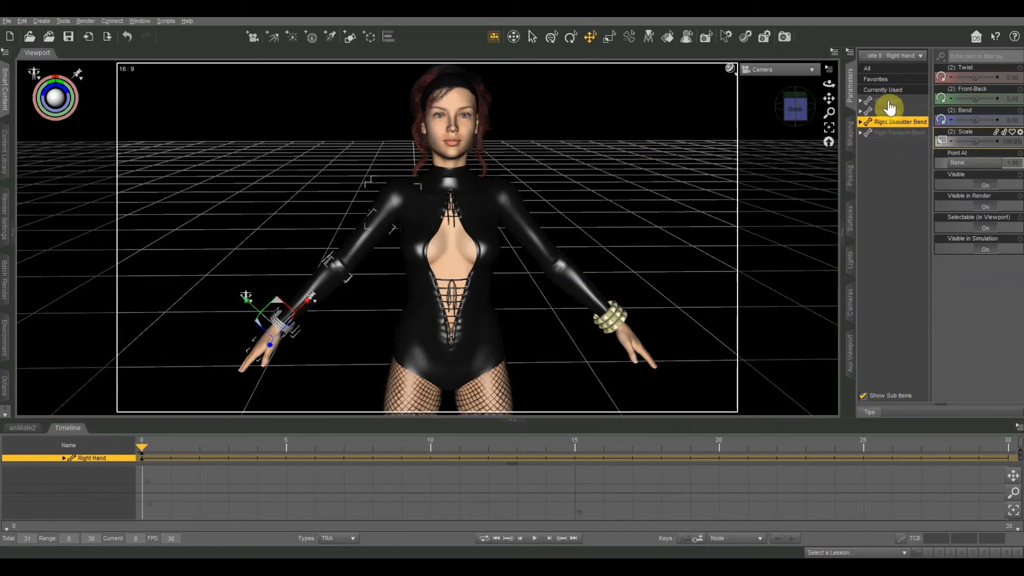
- Choose Right Forearm Bend from the pick list and bend it to about 2.78 degrees
click(894, 111)
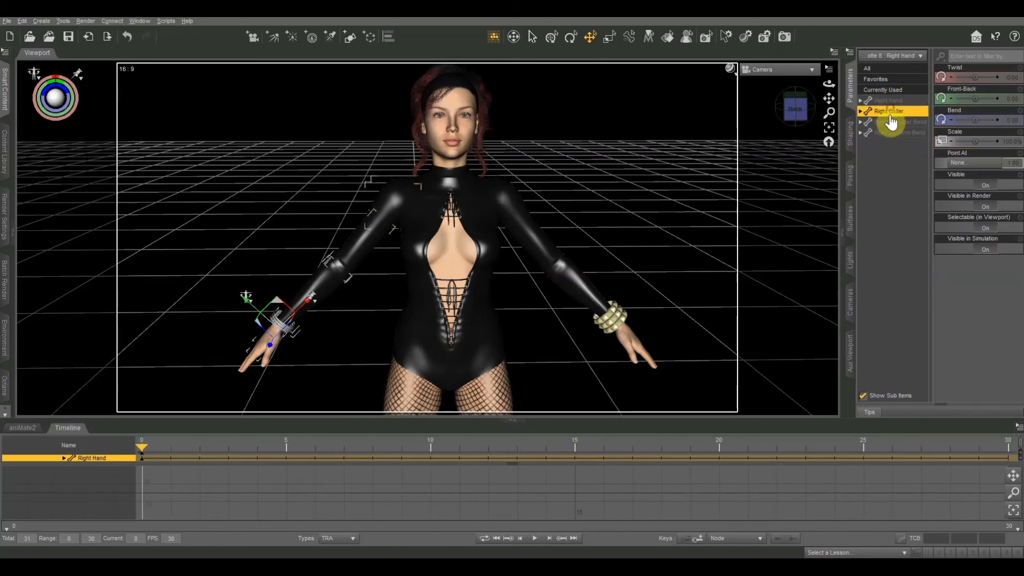
click(890, 132)
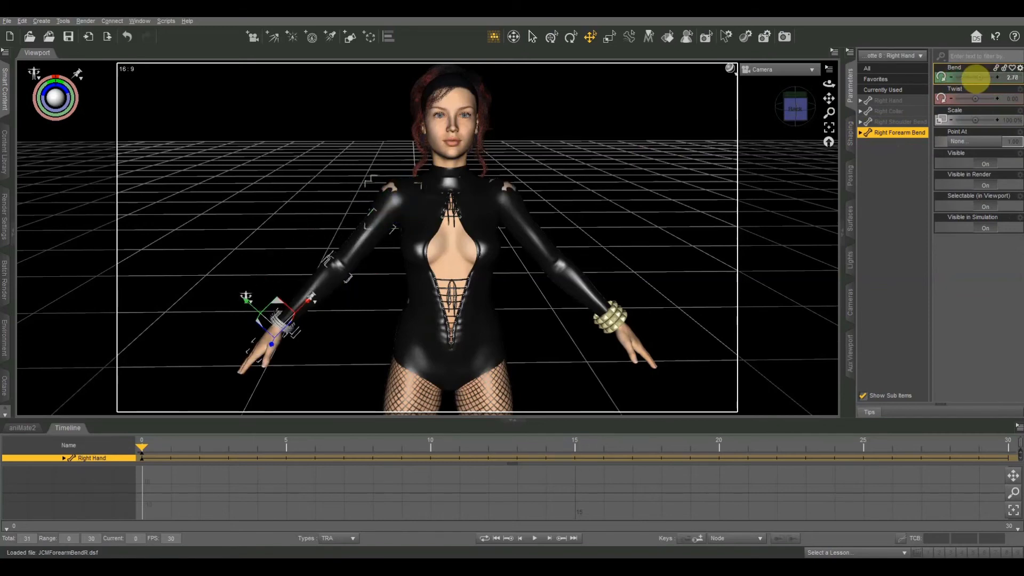
drag(954, 77, 986, 77)
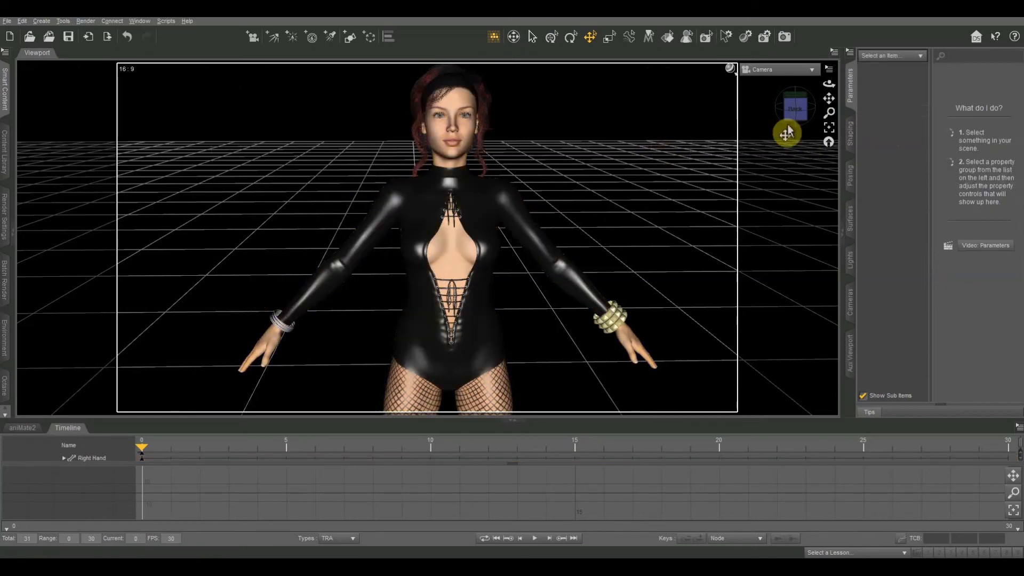
- Select Charlotte 8 and move her forward with the Universal tool to Z Translate 21.38
drag(787, 131, 301, 343)
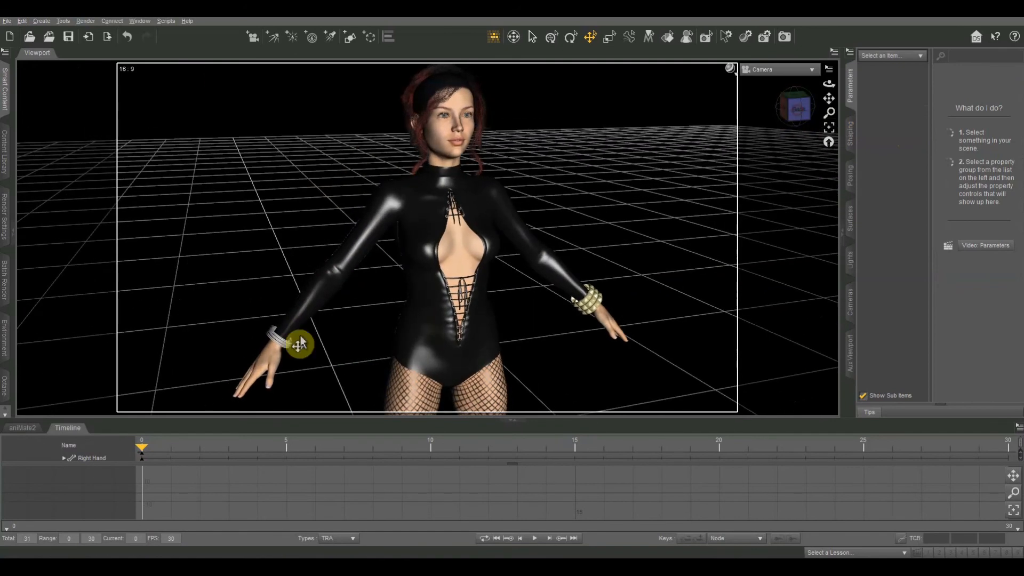
click(297, 342)
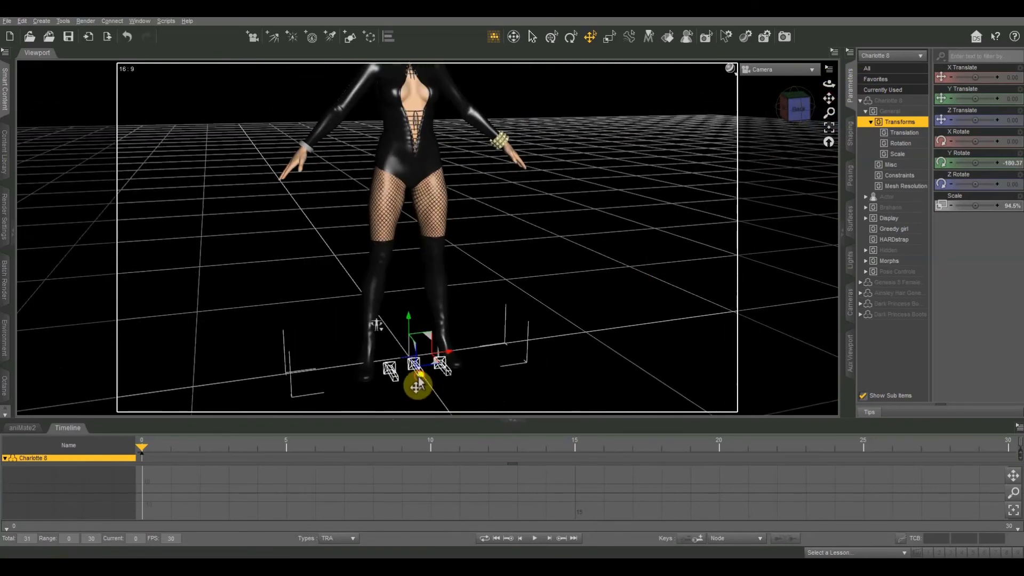
drag(419, 386, 770, 198)
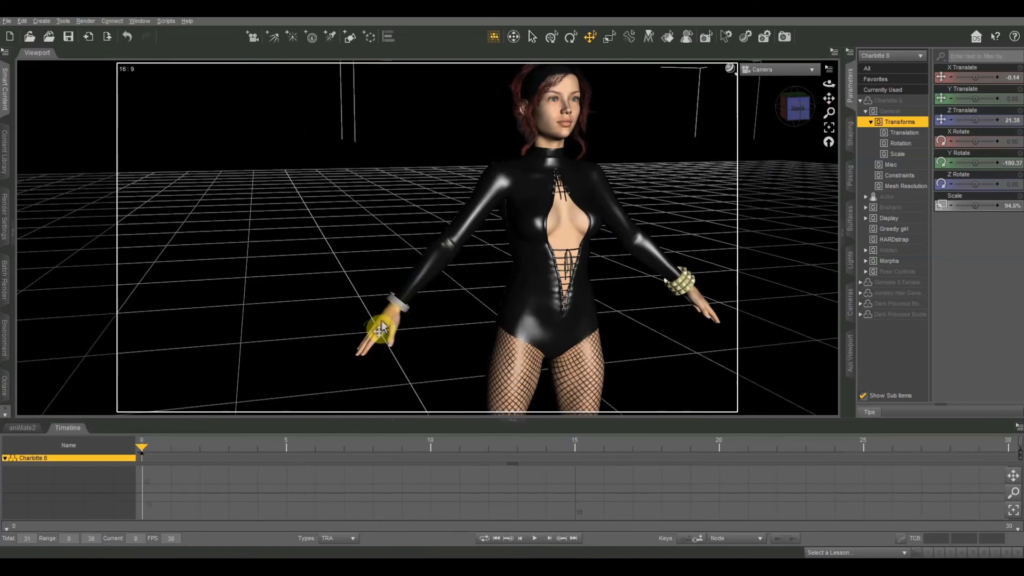
click(378, 327)
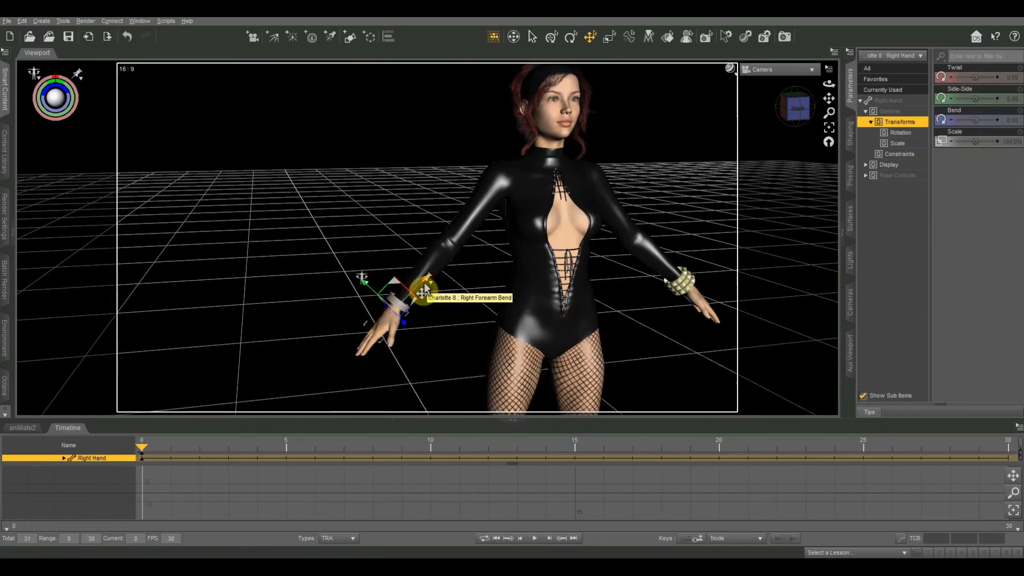
drag(405, 294, 431, 268)
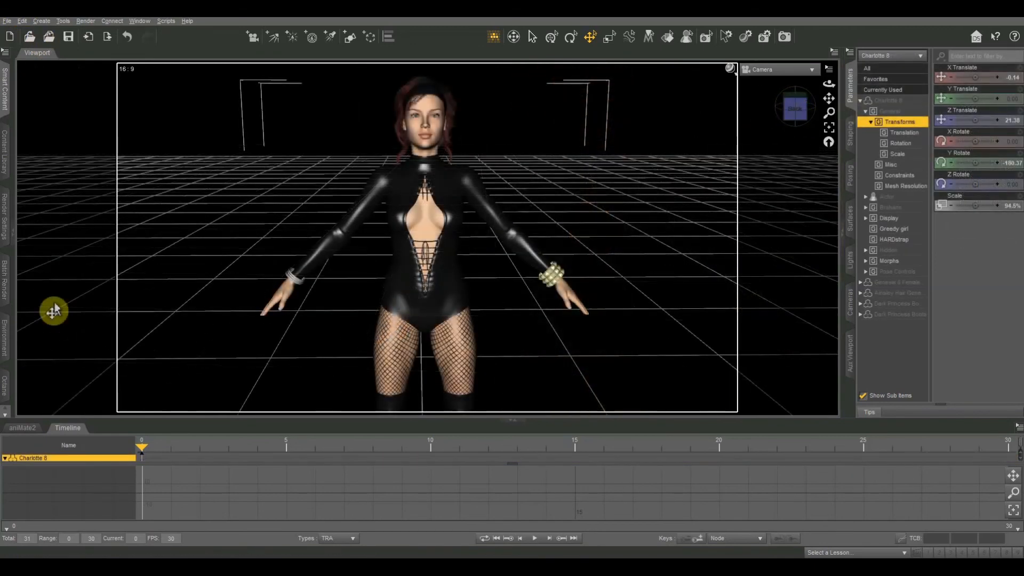
mouse_move(274, 203)
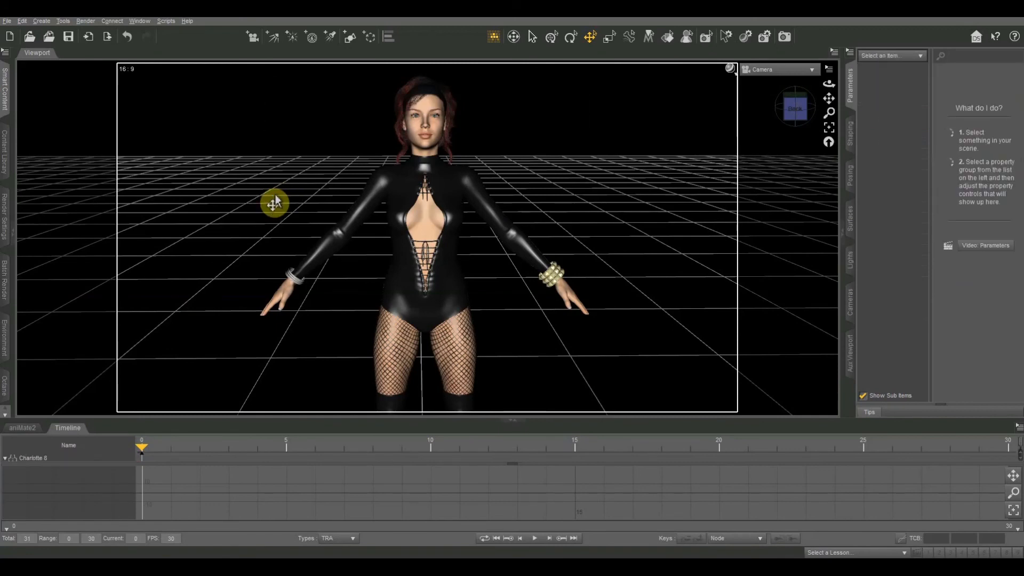
click(425, 225)
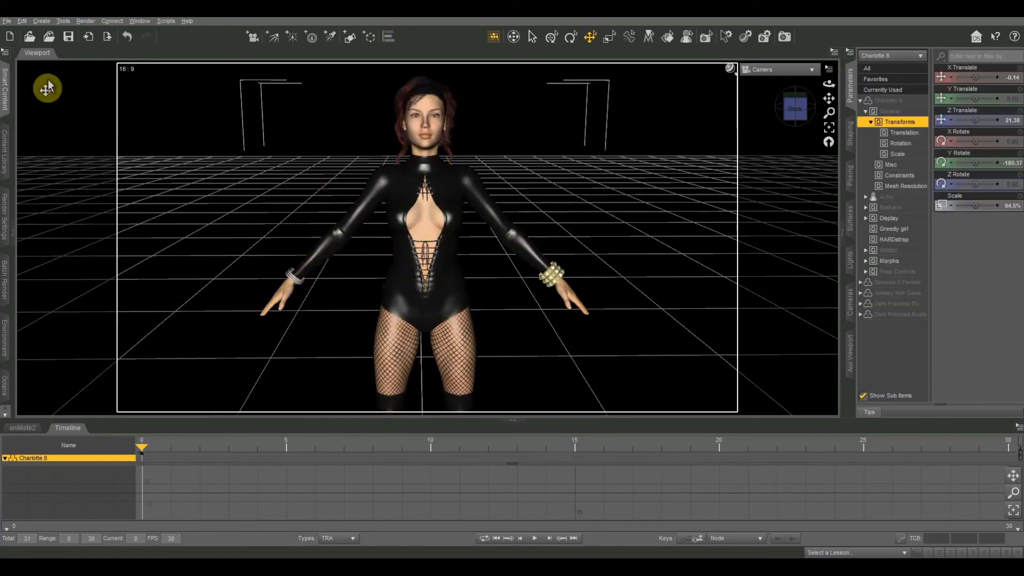
click(8, 20)
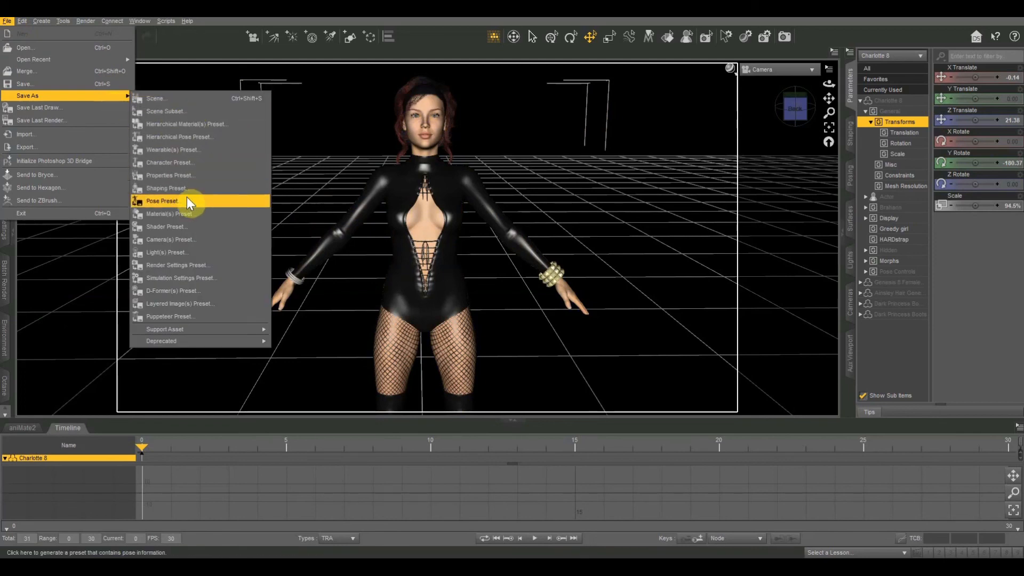
click(162, 201)
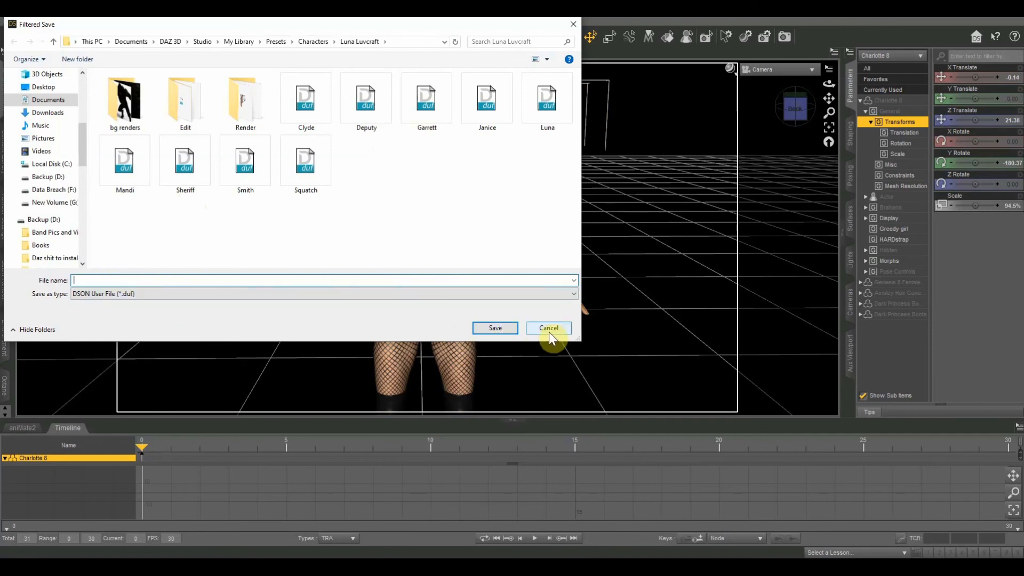
click(549, 327)
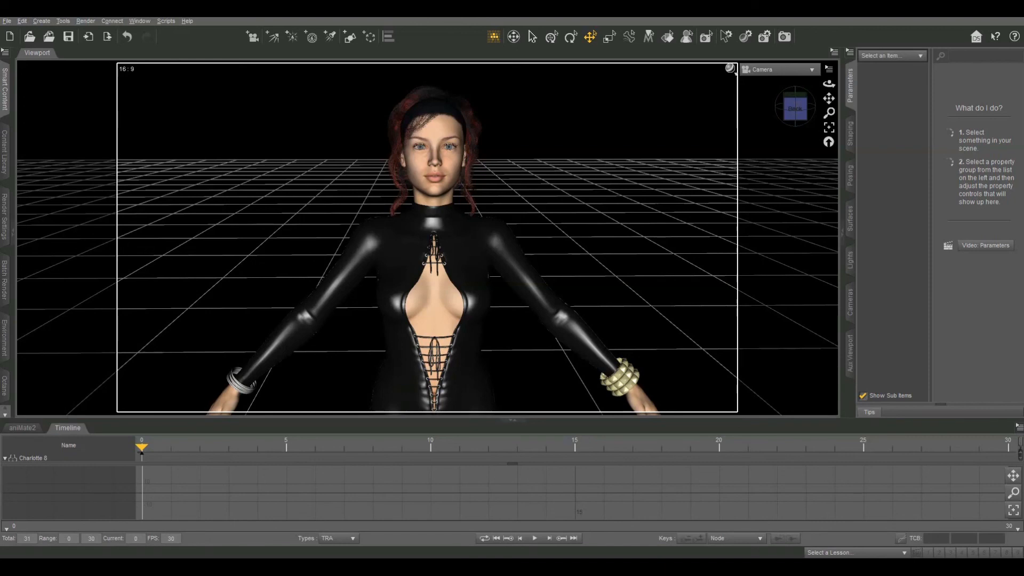
mouse_move(253, 214)
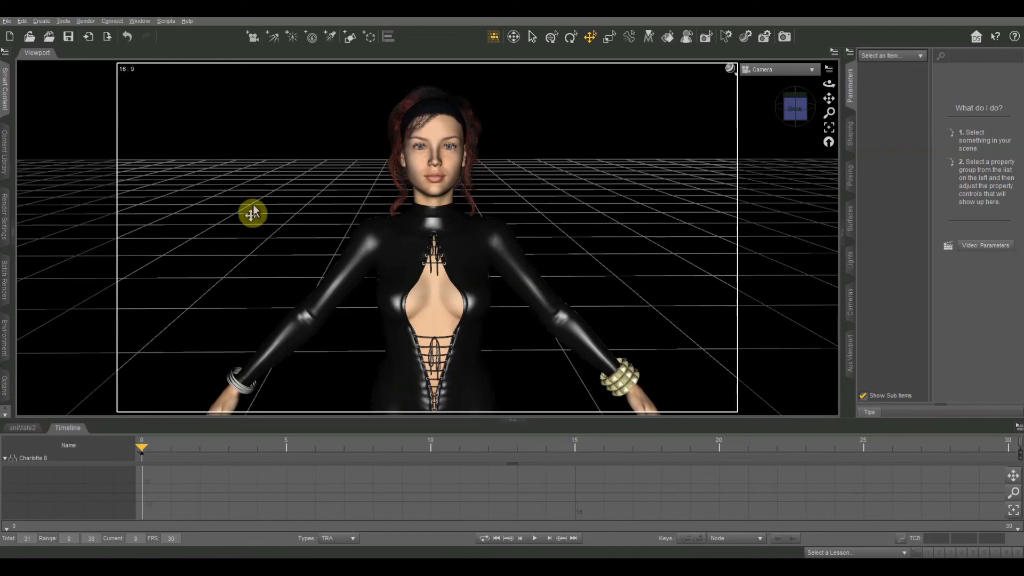
mouse_move(831, 97)
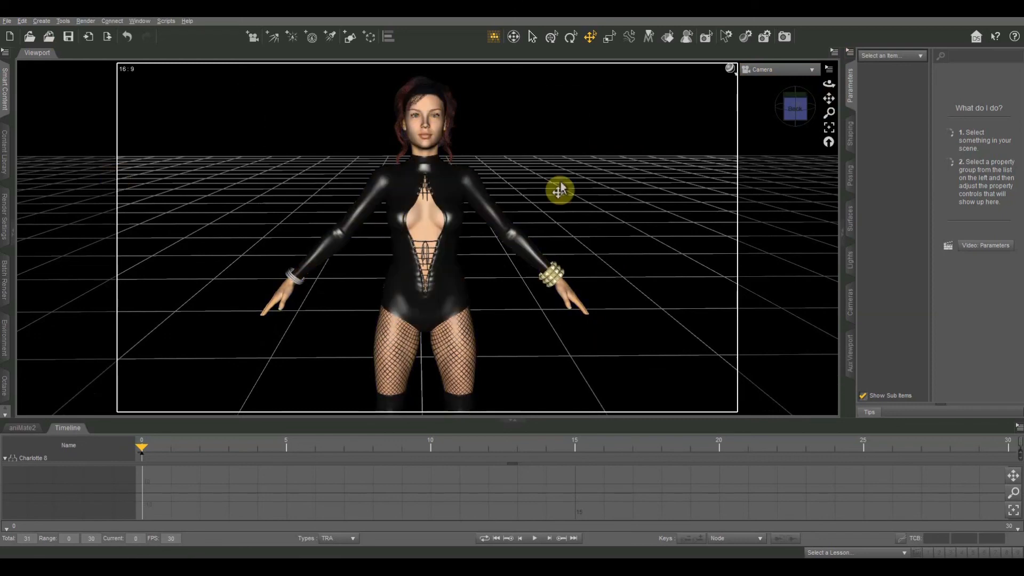
mouse_move(184, 203)
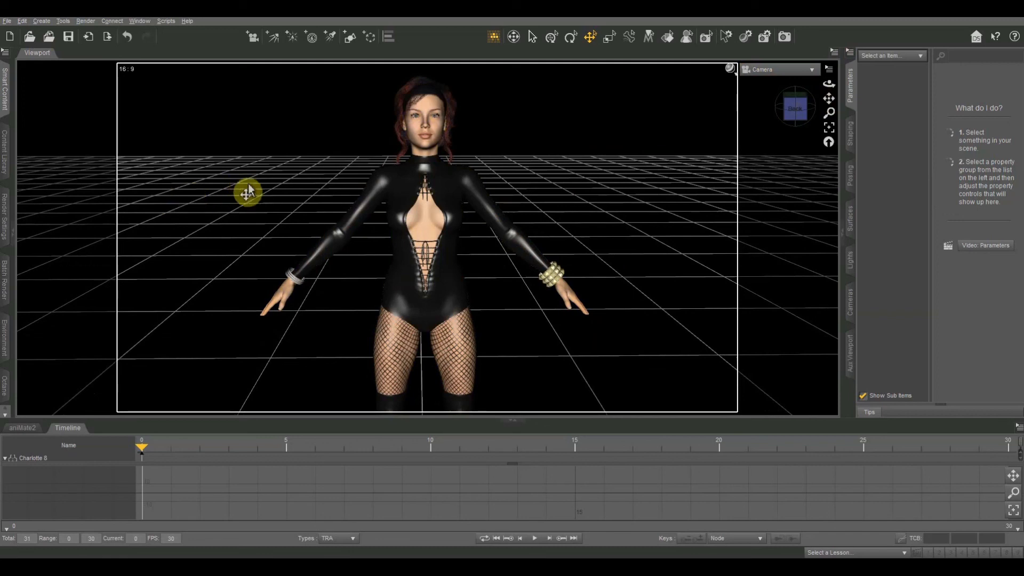
mouse_move(265, 198)
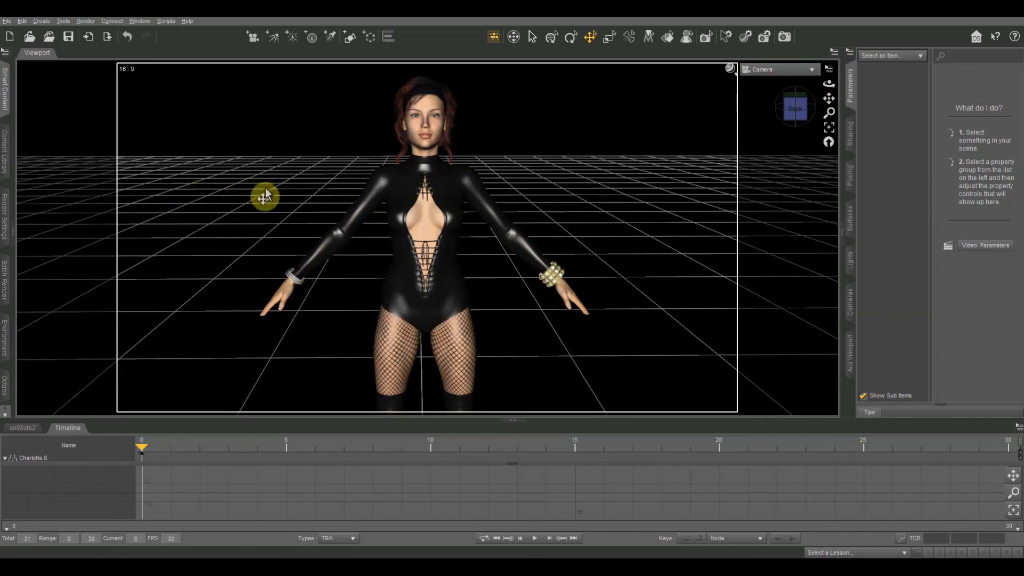
mouse_move(474, 272)
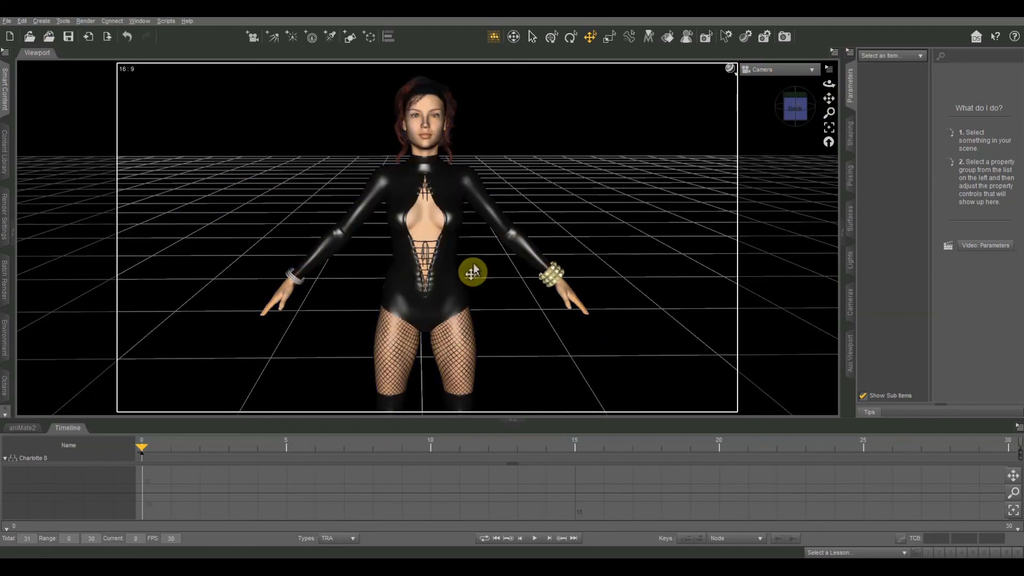
mouse_move(545, 258)
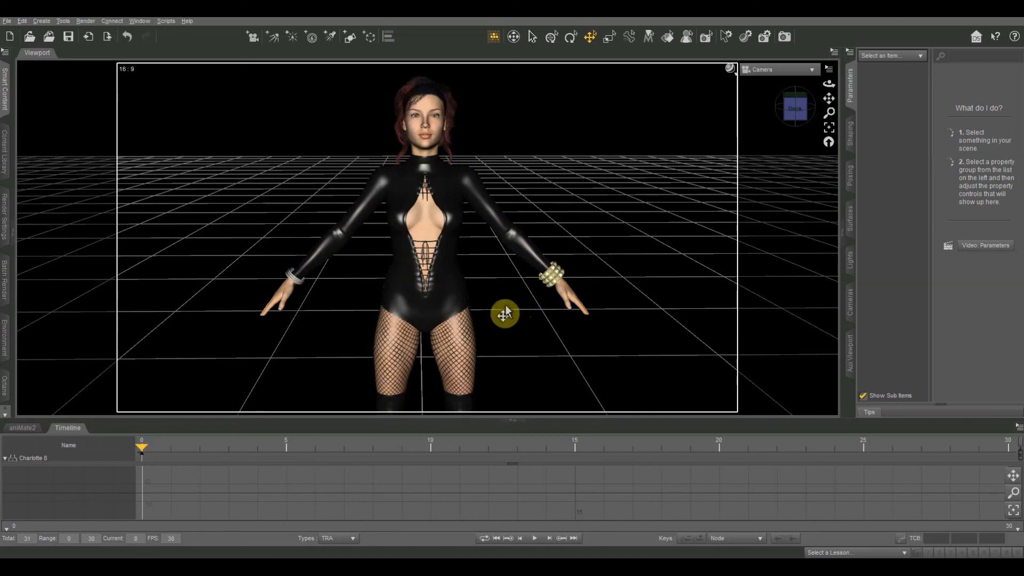
mouse_move(156, 195)
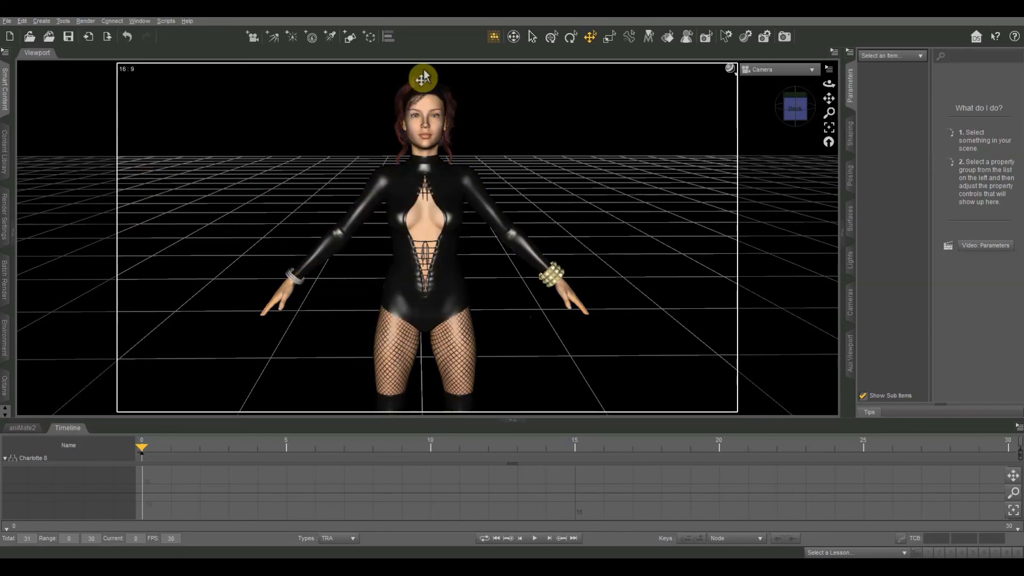
mouse_move(271, 180)
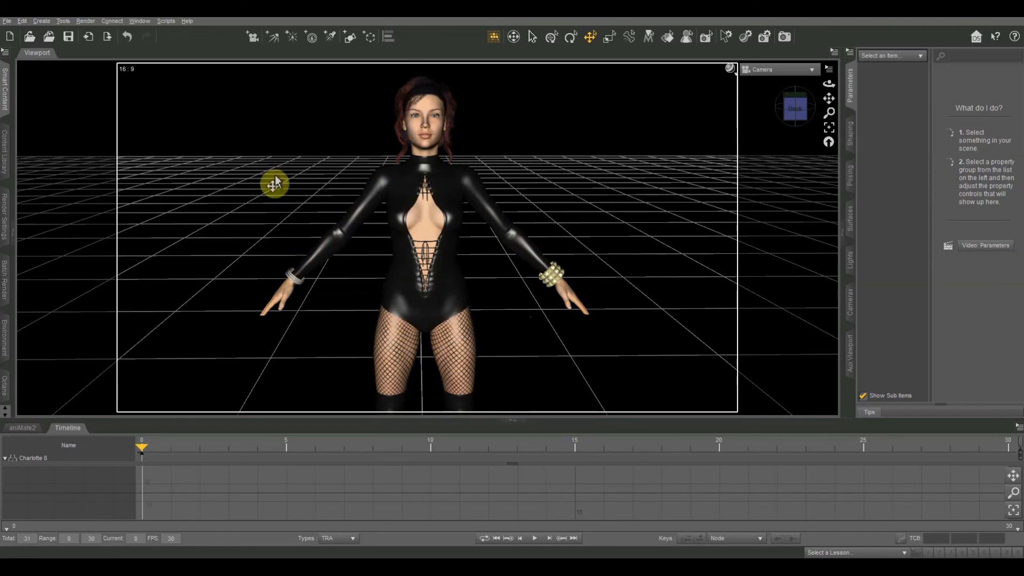
mouse_move(563, 215)
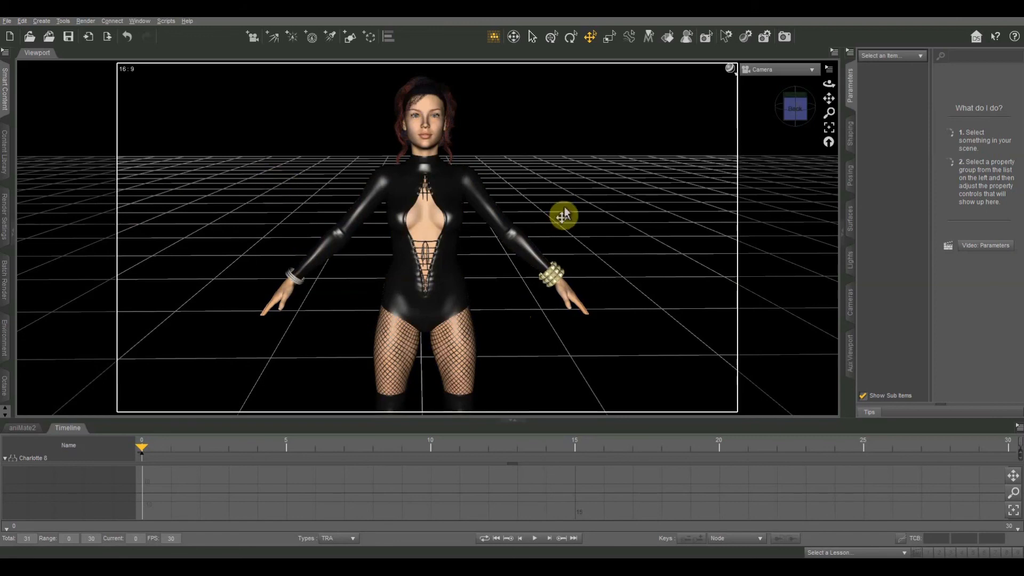